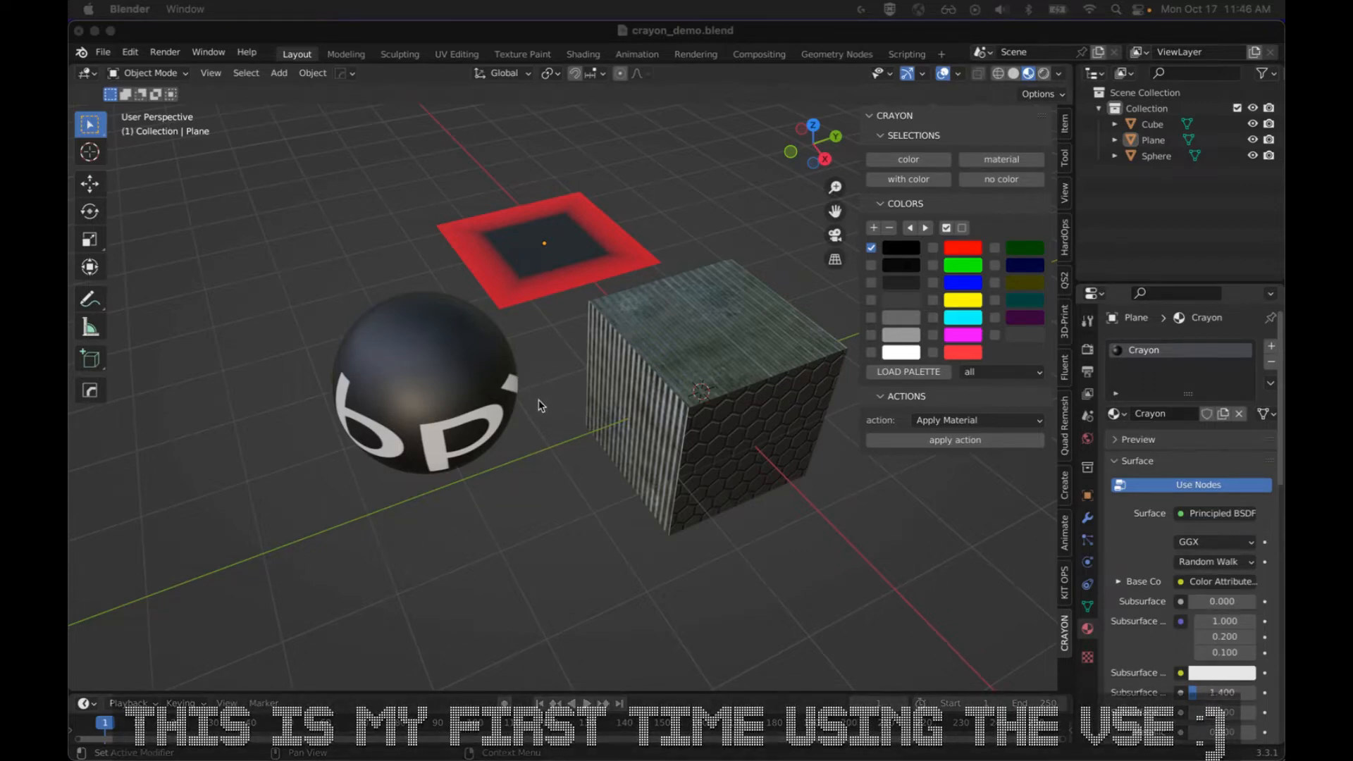
mouse_move(562, 449)
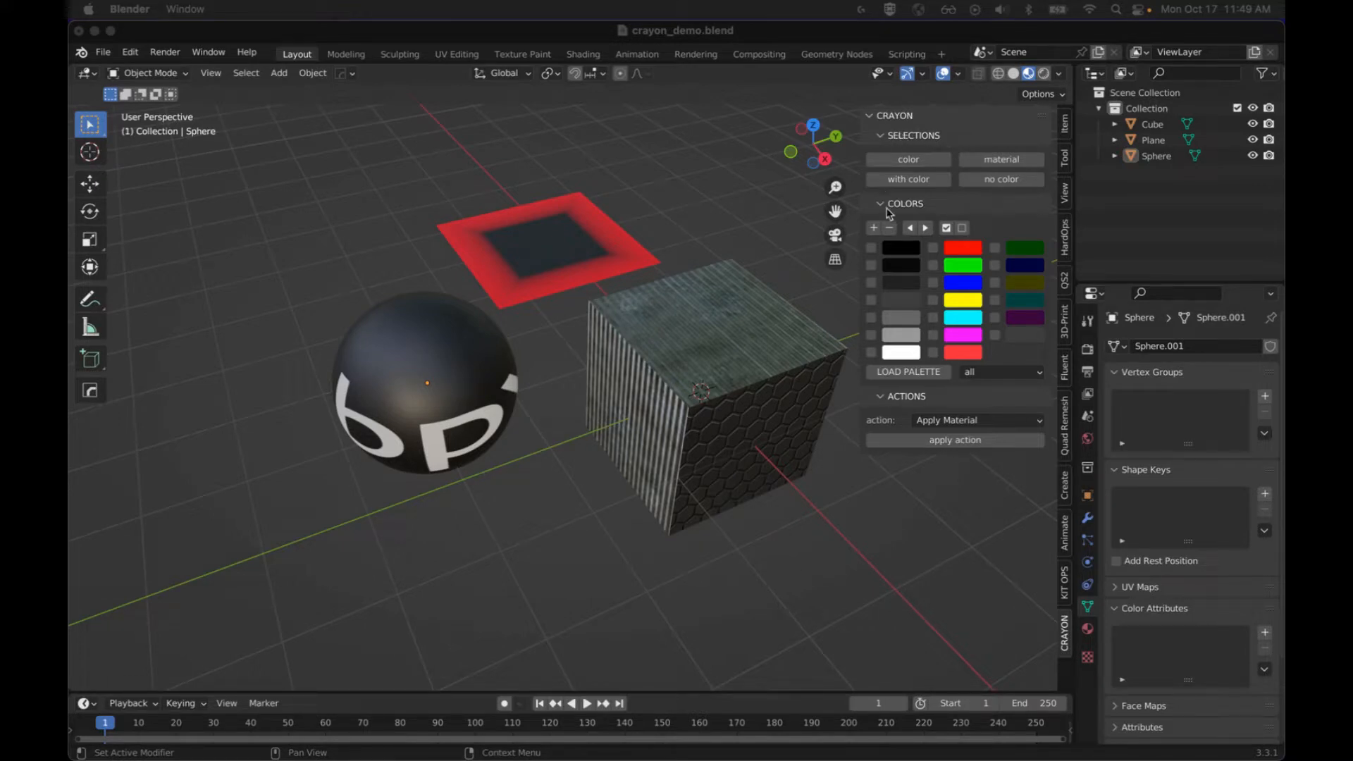
left_click(880, 136)
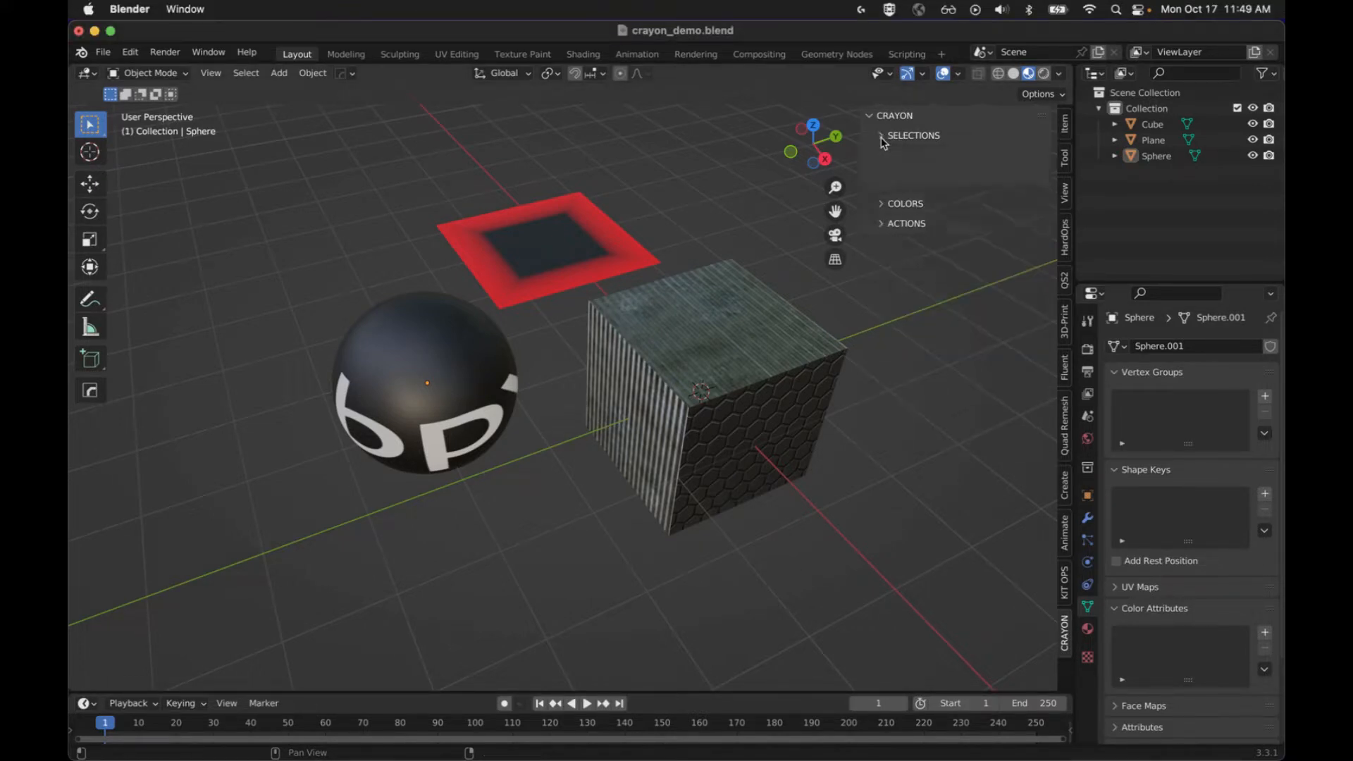
left_click(912, 136)
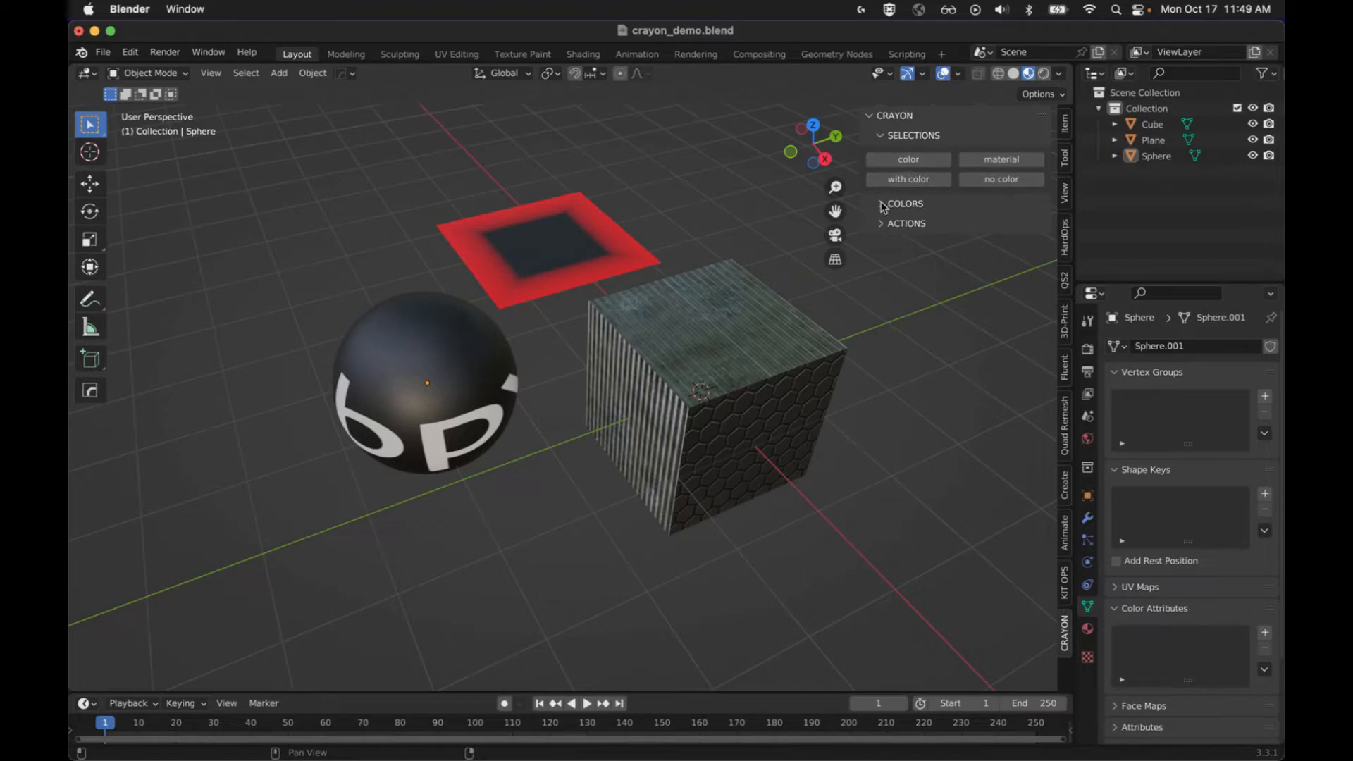
left_click(904, 204)
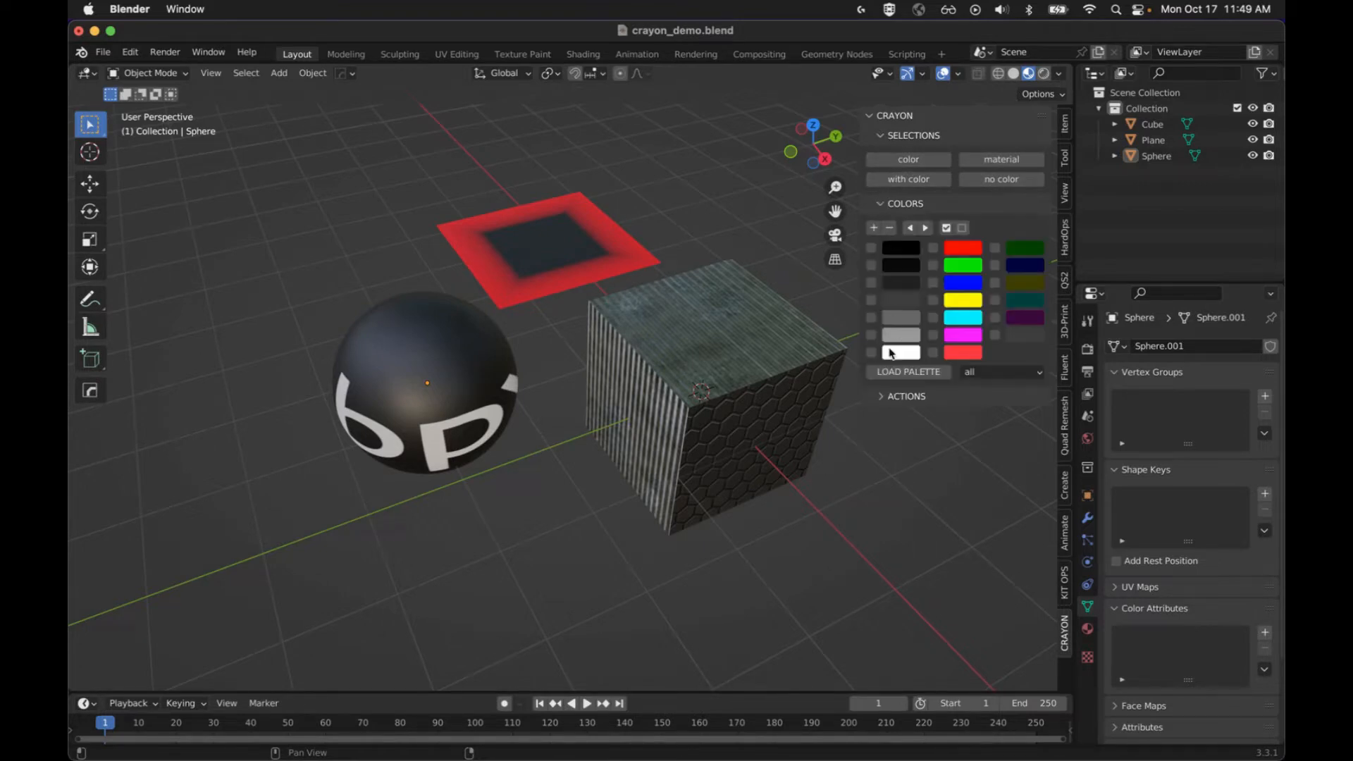
left_click(907, 396)
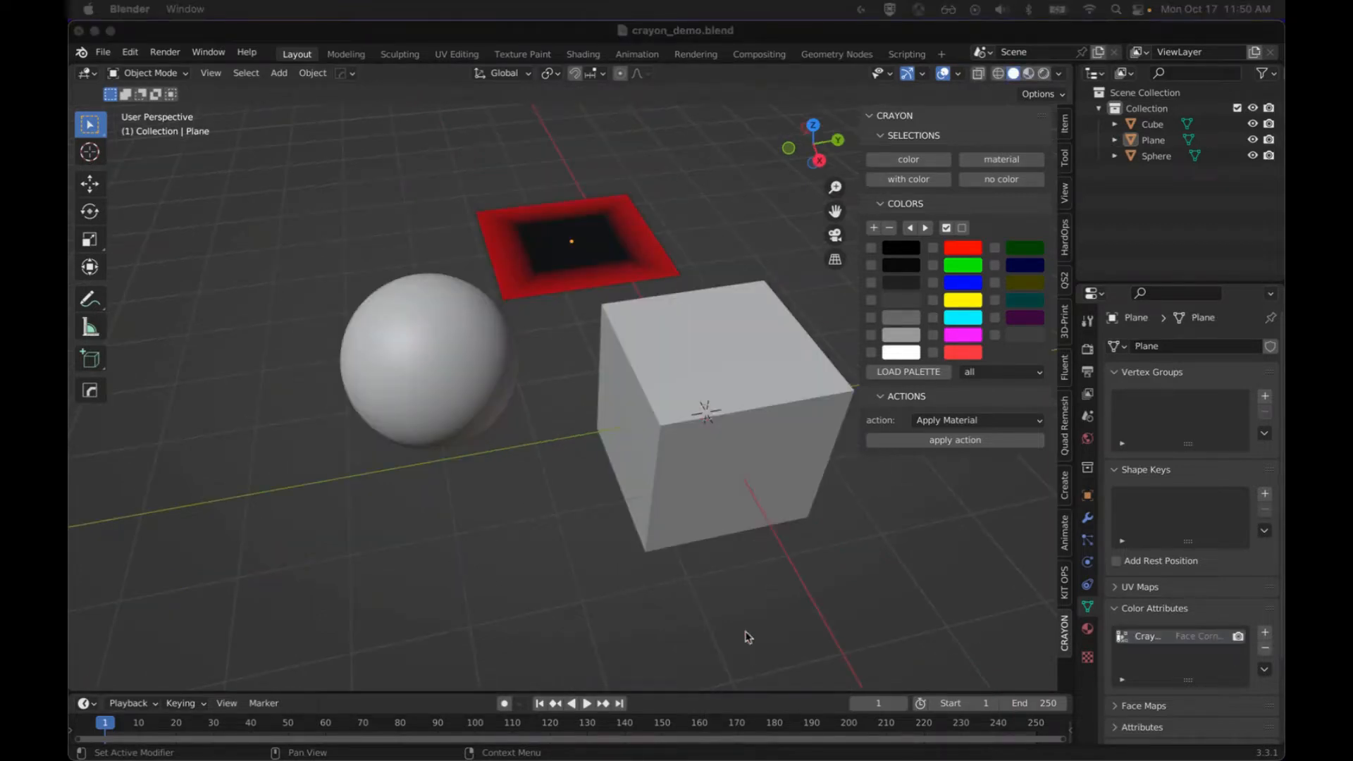
mouse_move(610, 392)
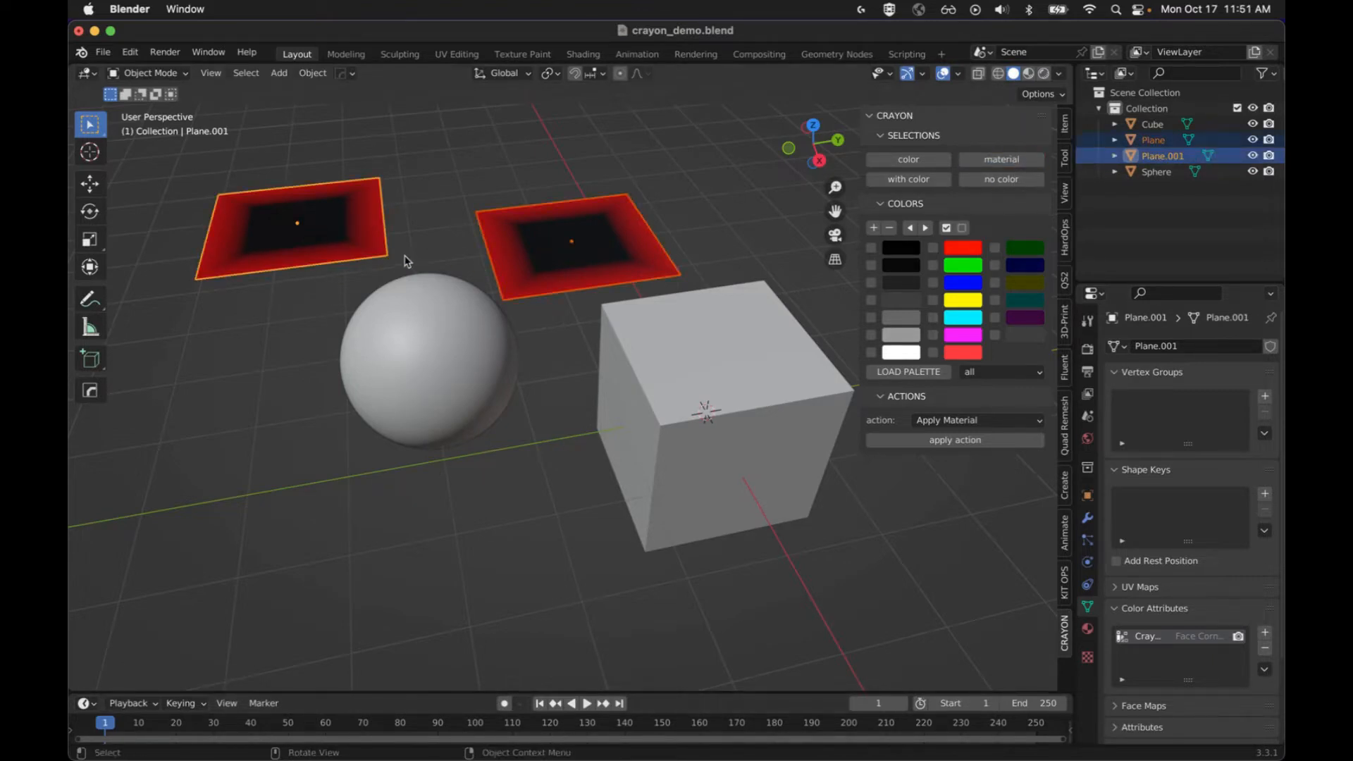
mouse_move(390, 327)
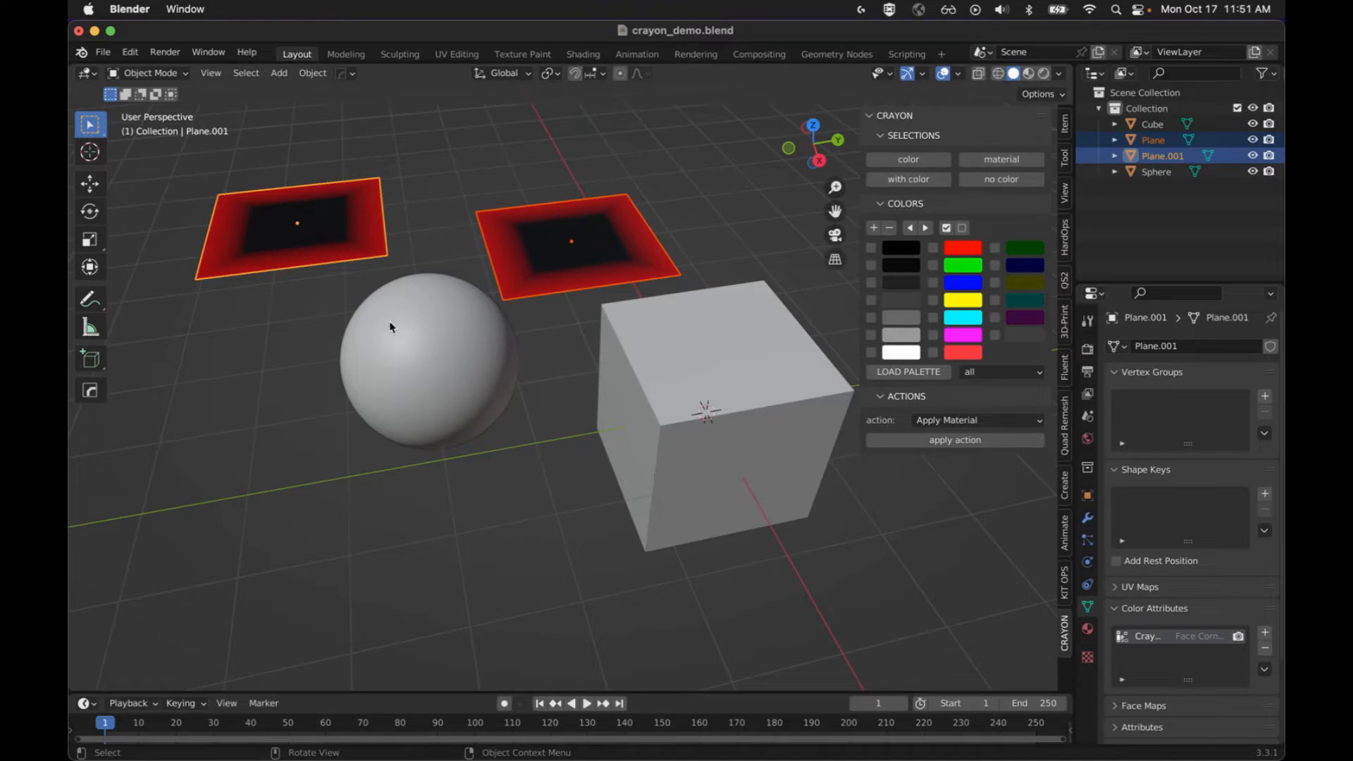
mouse_move(276, 283)
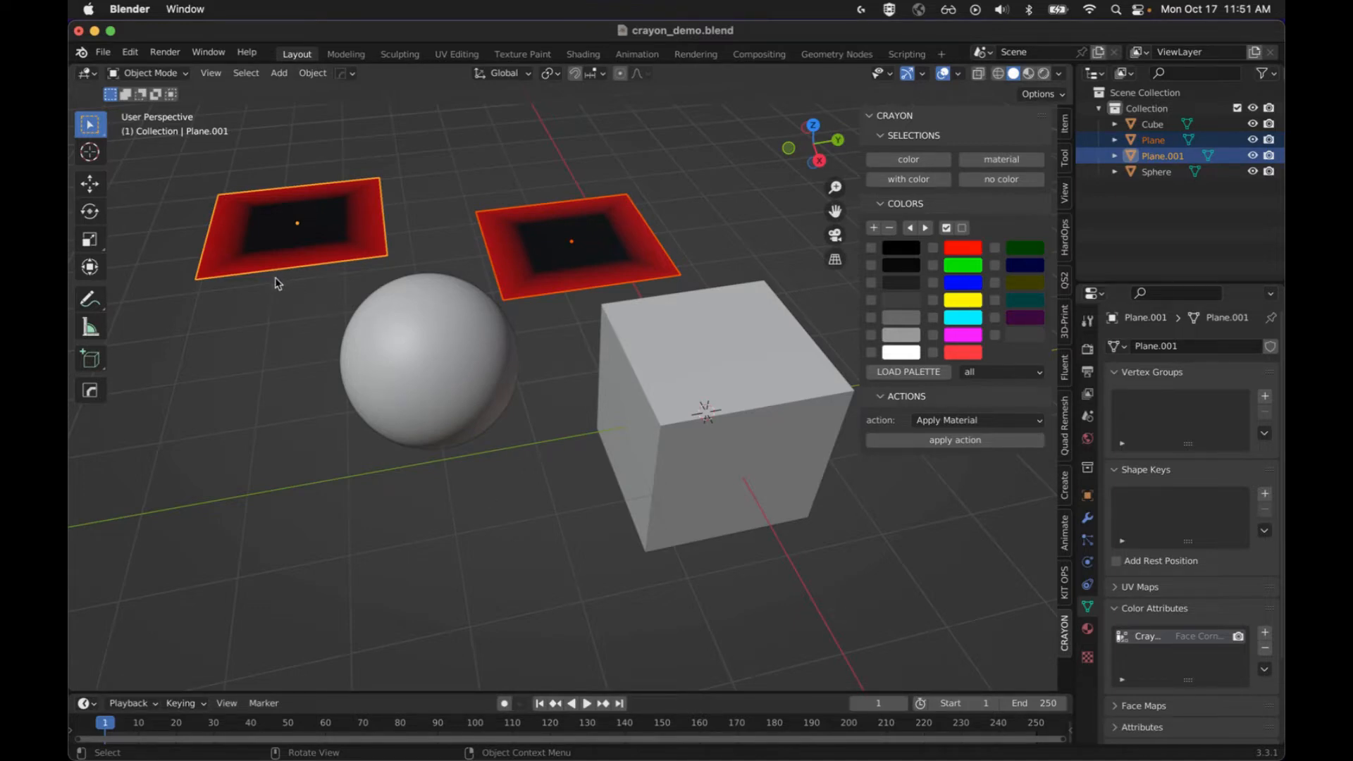
mouse_move(269, 244)
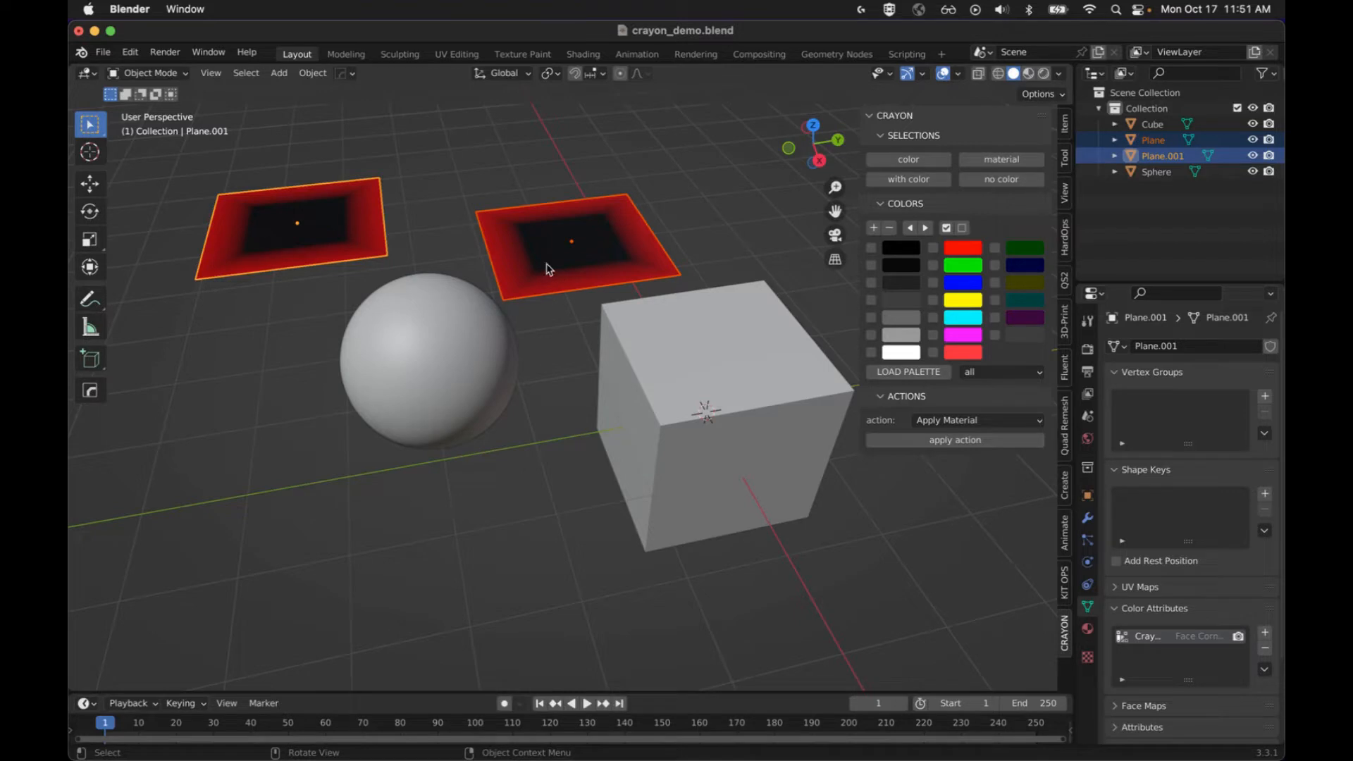
mouse_move(559, 449)
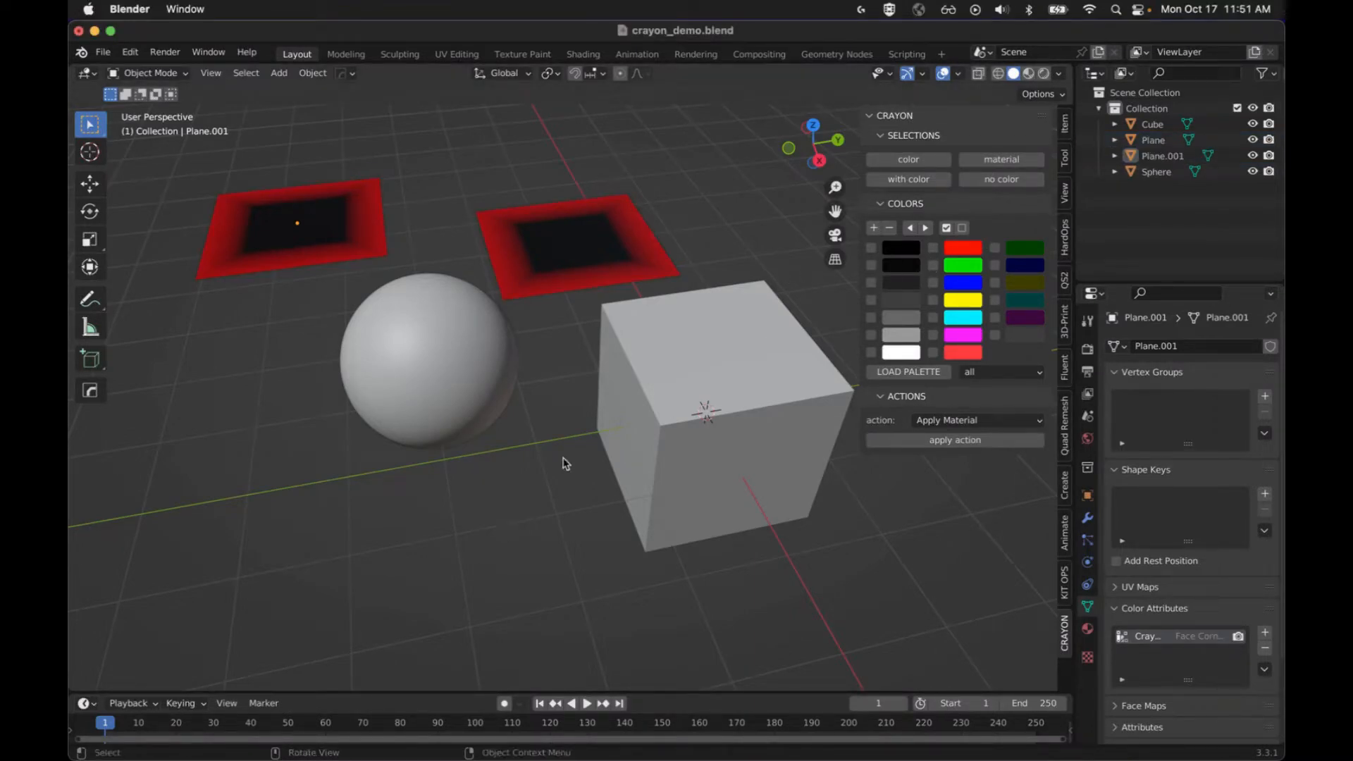
Clear the Crayon palette, then load the grayscale palette preset.
left_click(1000, 372)
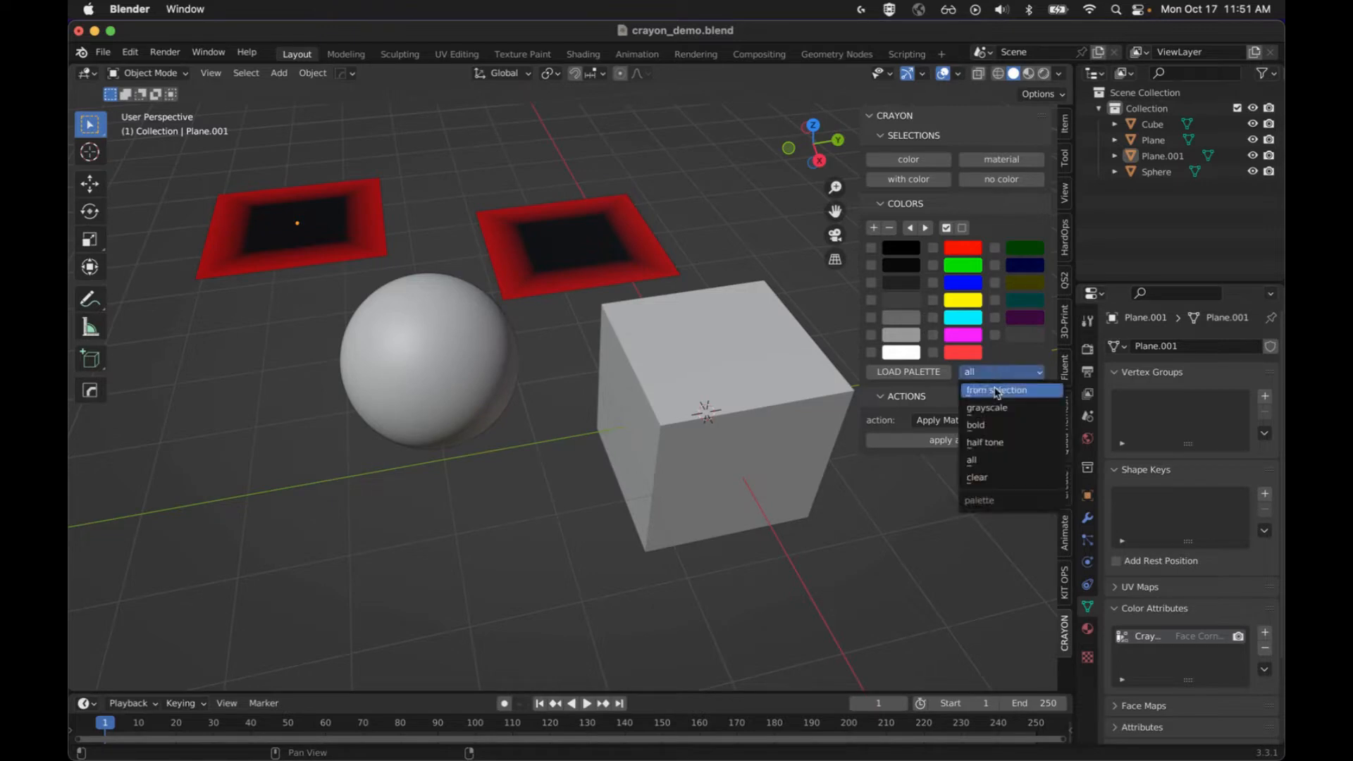
left_click(977, 477)
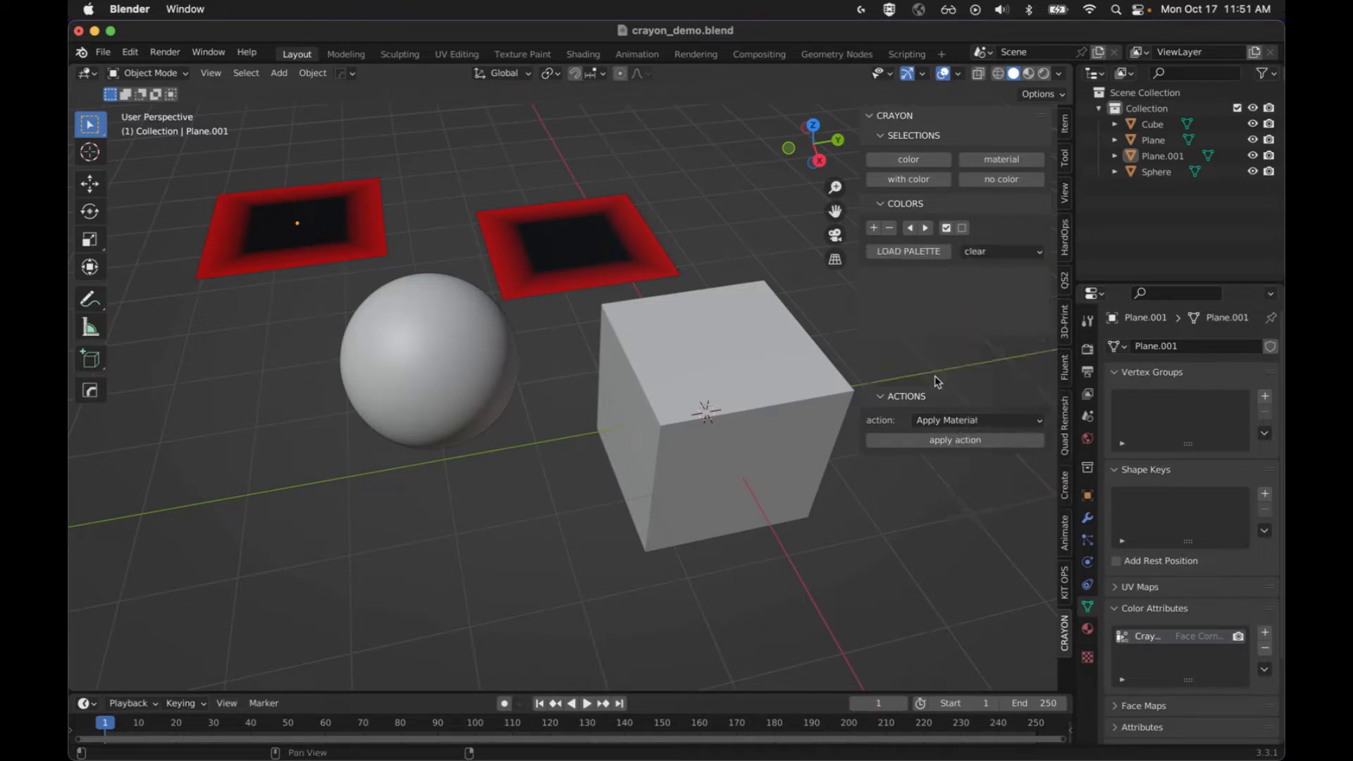
left_click(1001, 251)
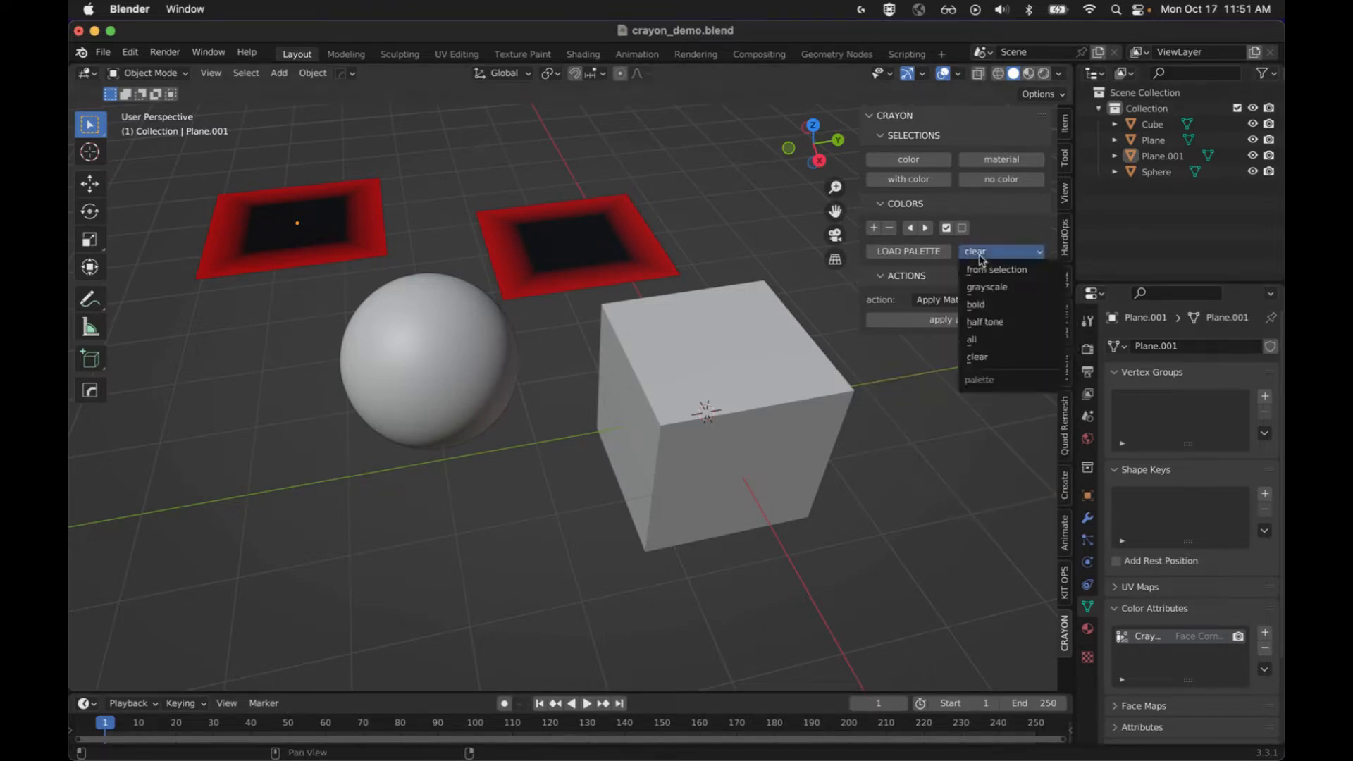
mouse_move(986, 287)
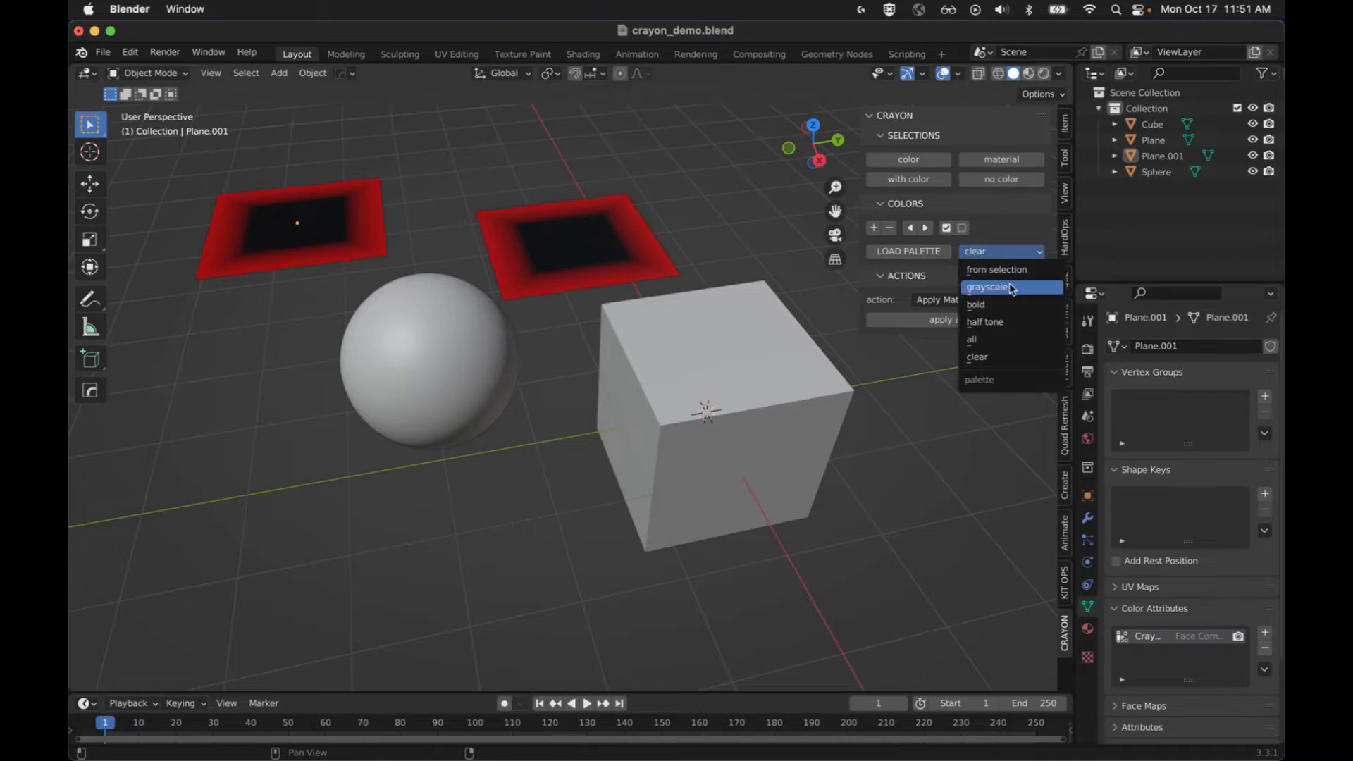
left_click(985, 287)
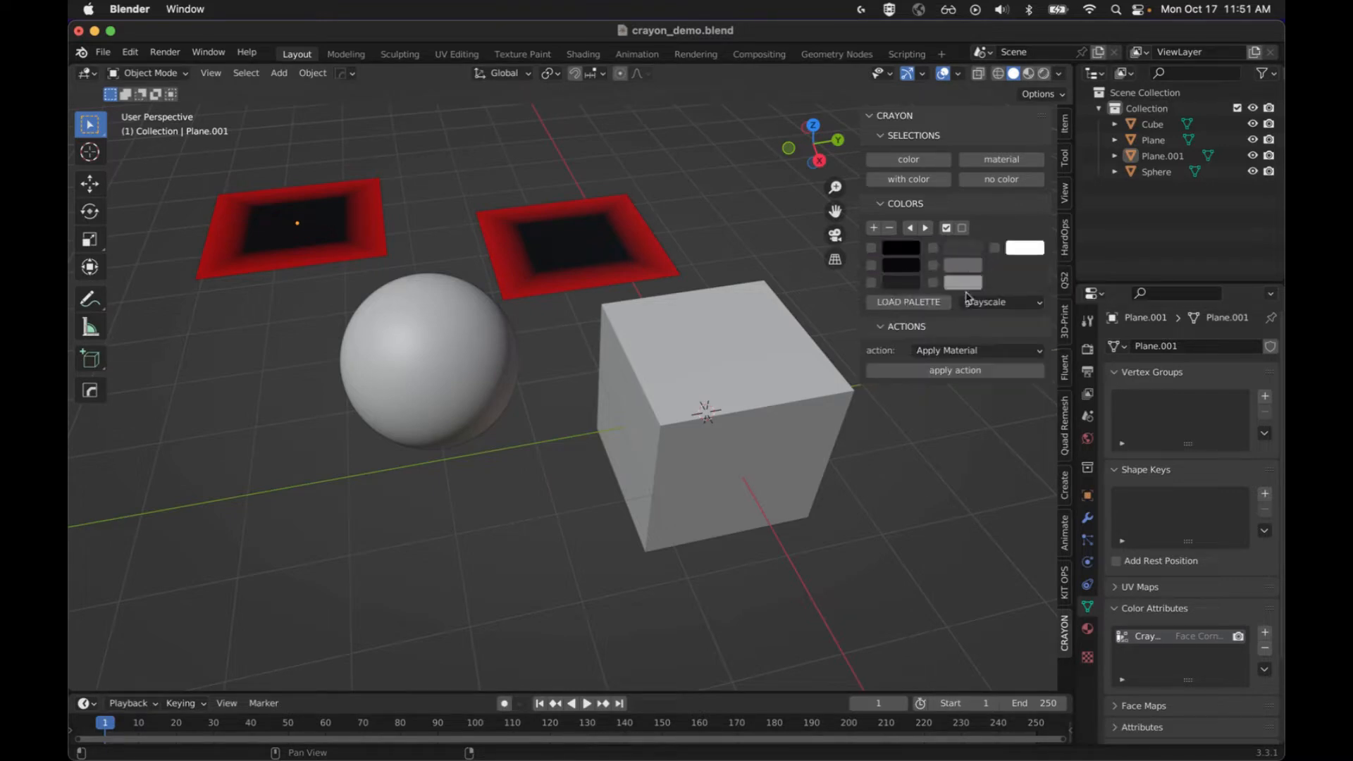
Load the full all-colours palette, then load the clear preset to empty it.
left_click(1001, 302)
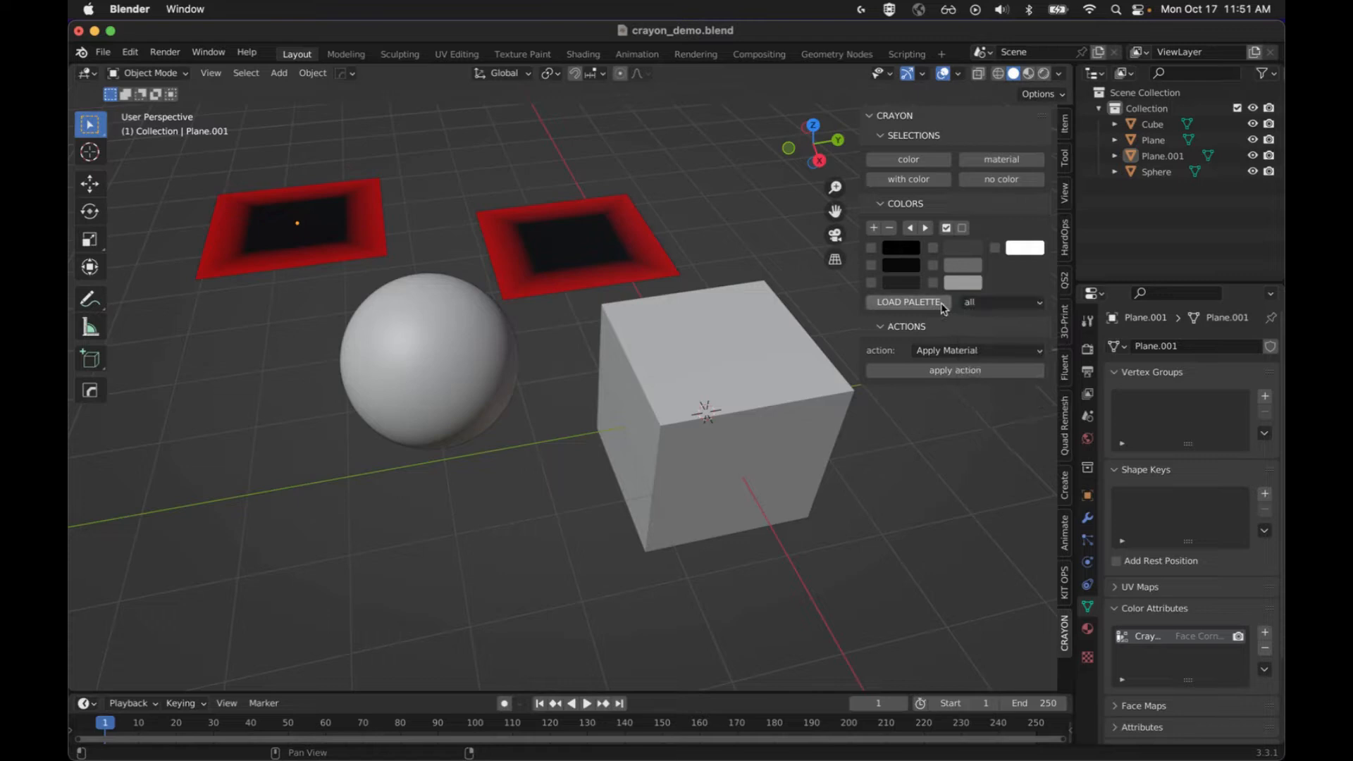
left_click(907, 301)
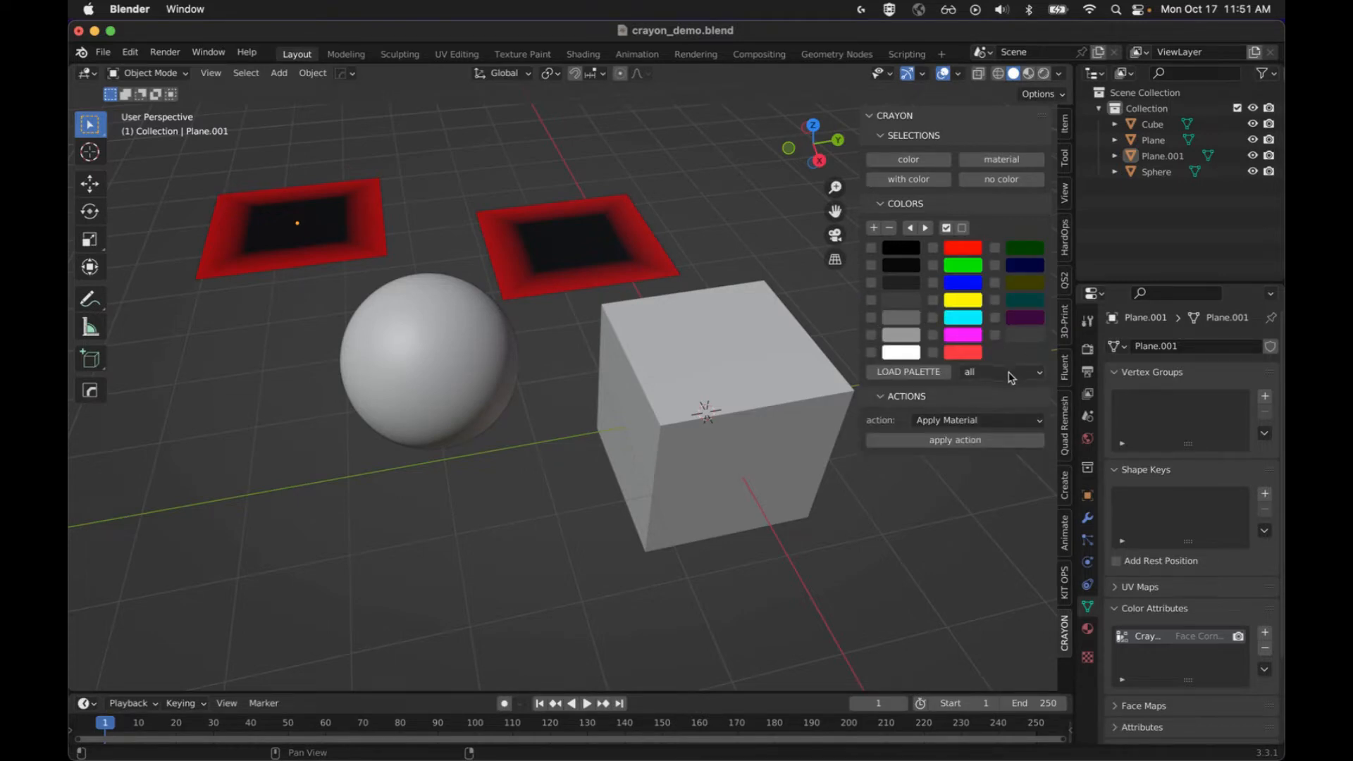
left_click(1001, 372)
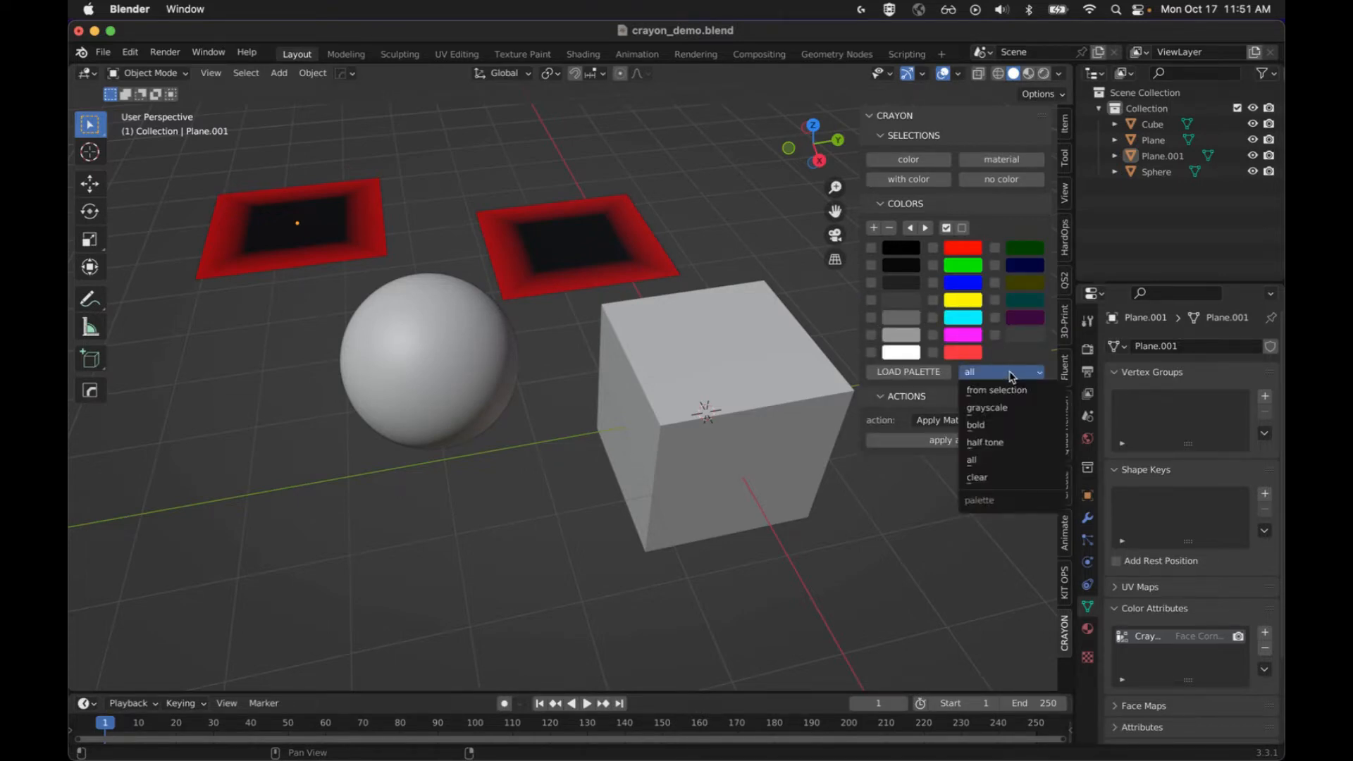
left_click(977, 477)
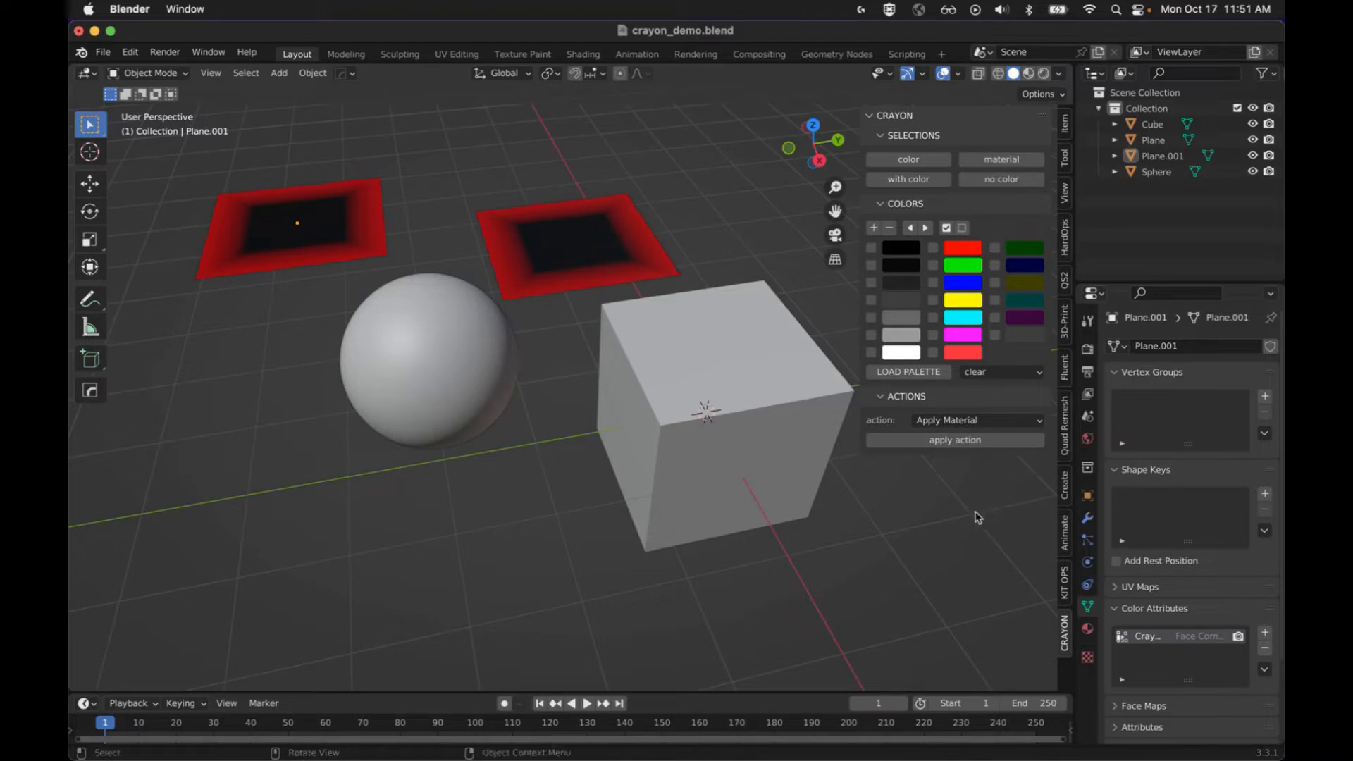
left_click(902, 203)
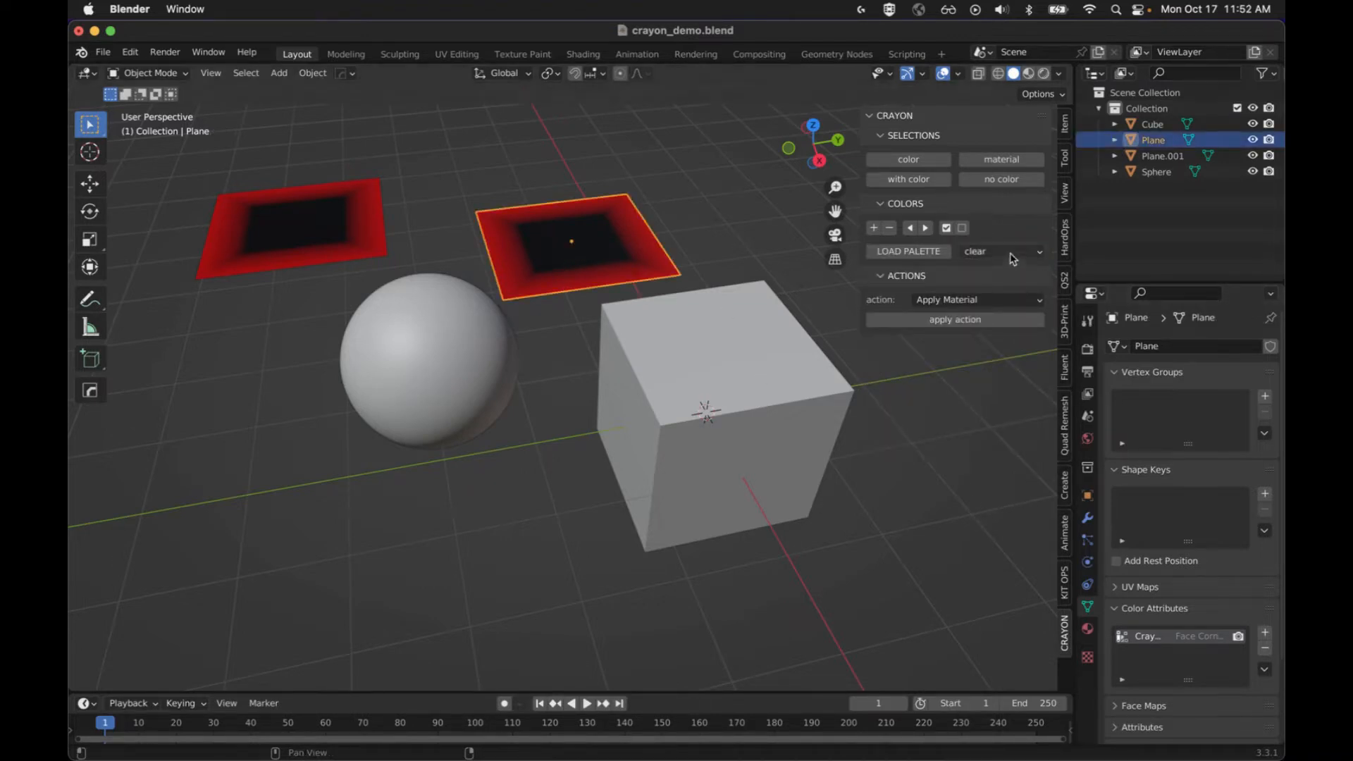
Choose red instead of black in the palette, select the Cube, and change red to blue.
left_click(1000, 251)
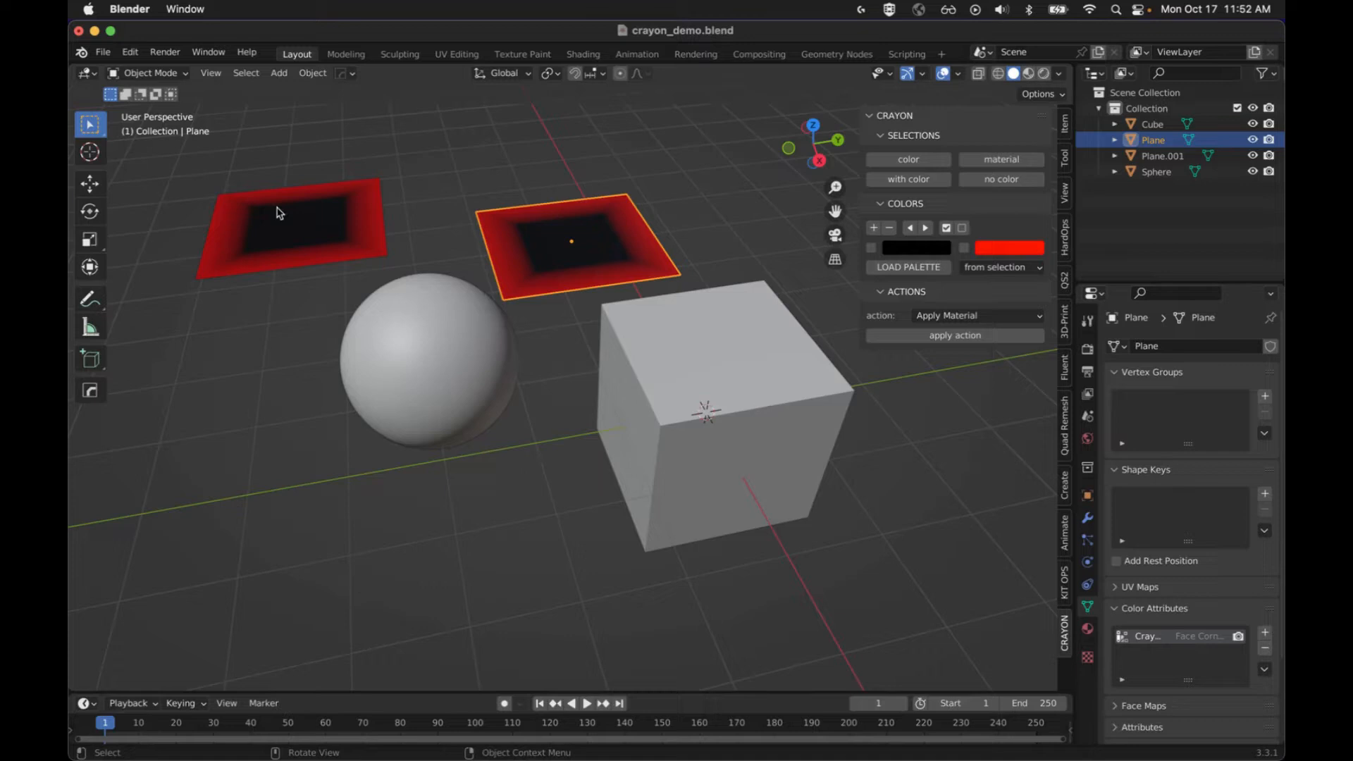
mouse_move(214, 216)
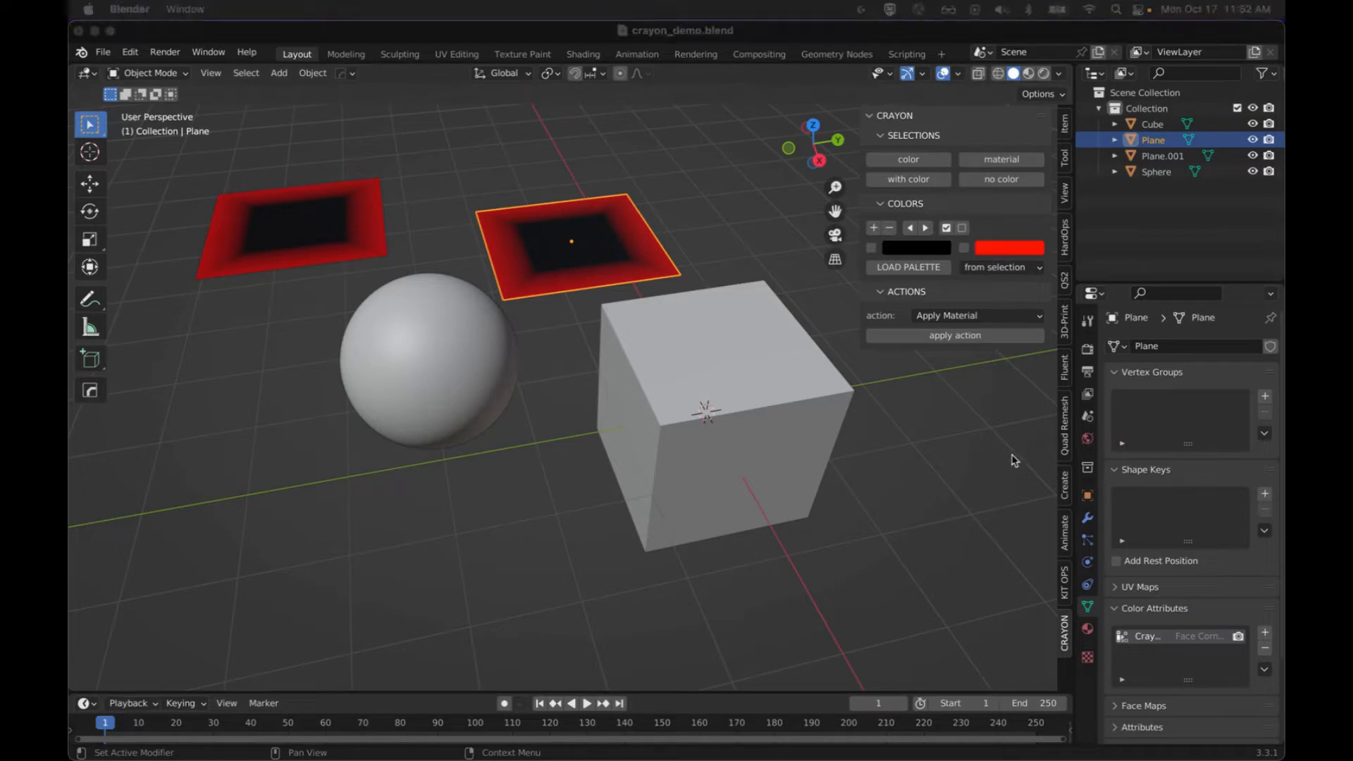
mouse_move(764, 400)
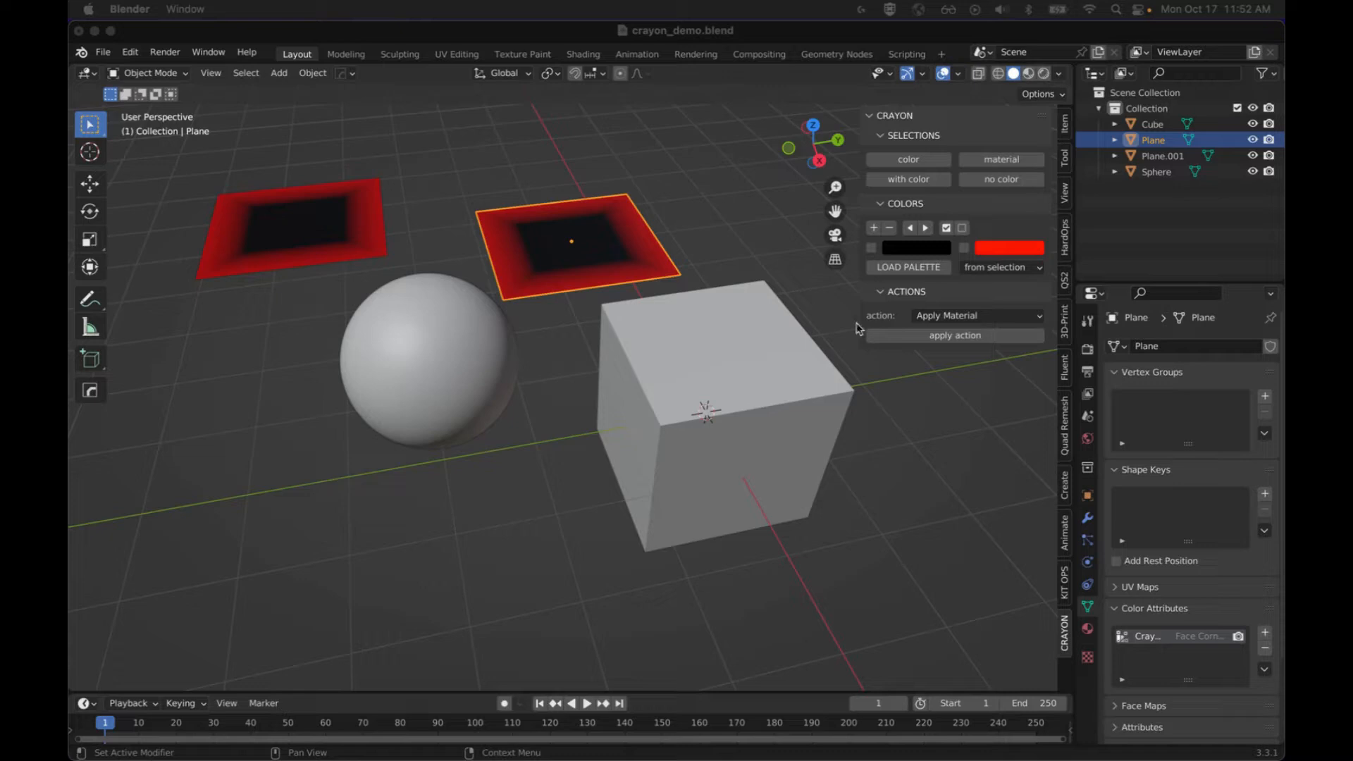
mouse_move(966, 255)
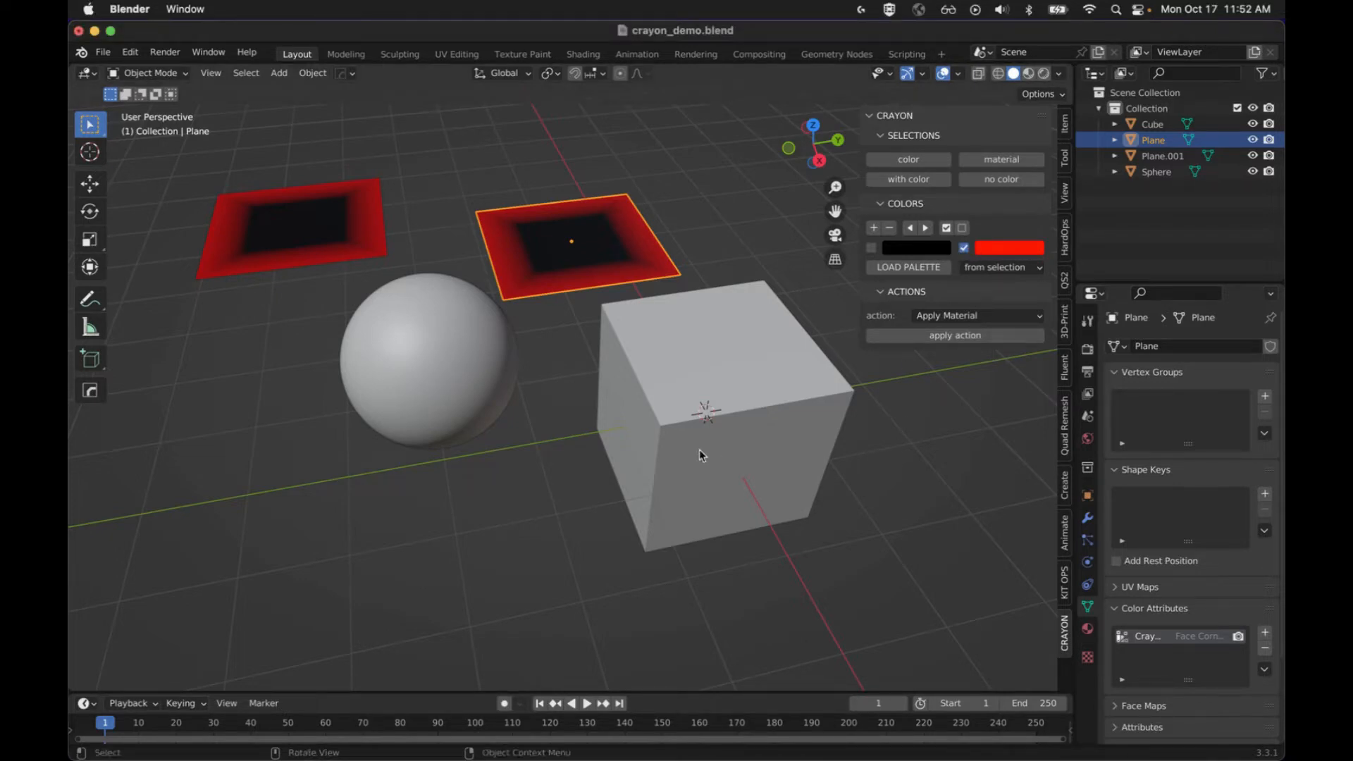
mouse_move(868, 253)
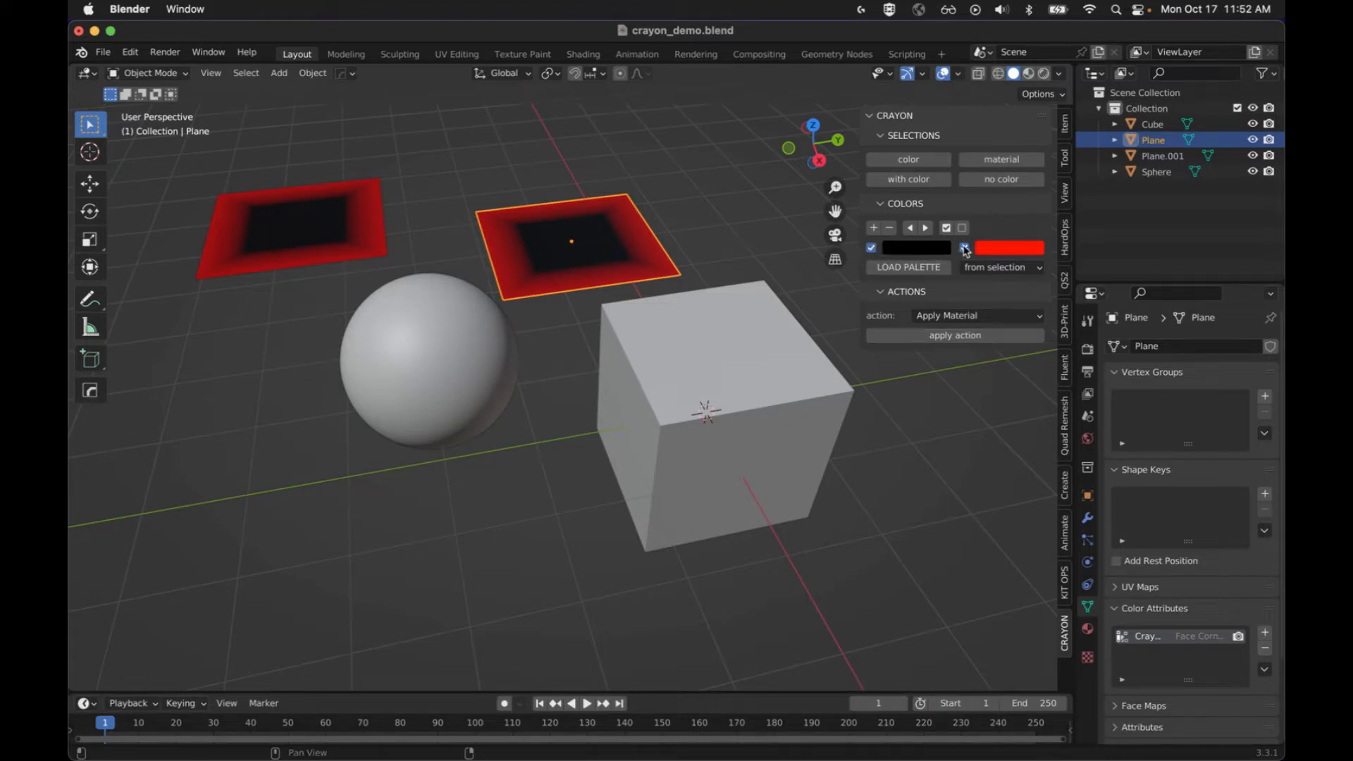
left_click(871, 248)
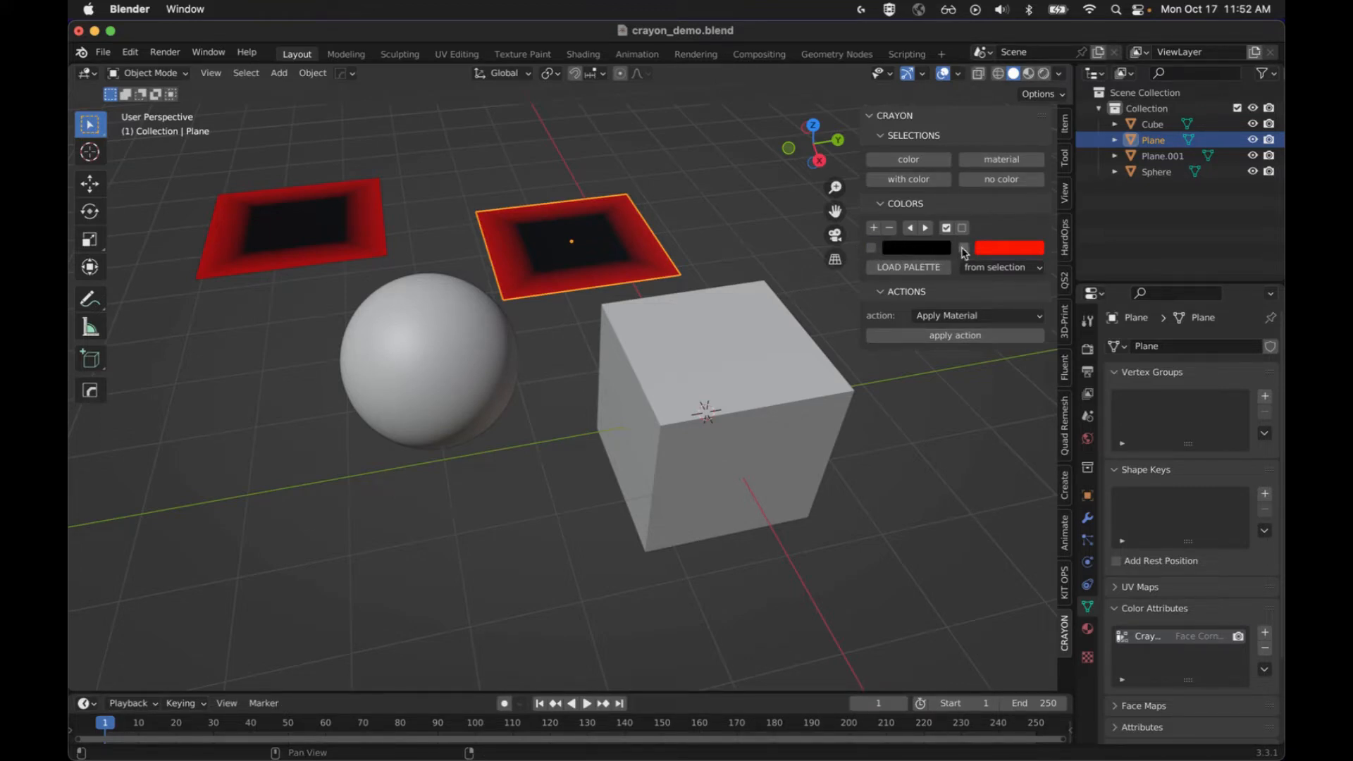
left_click(963, 249)
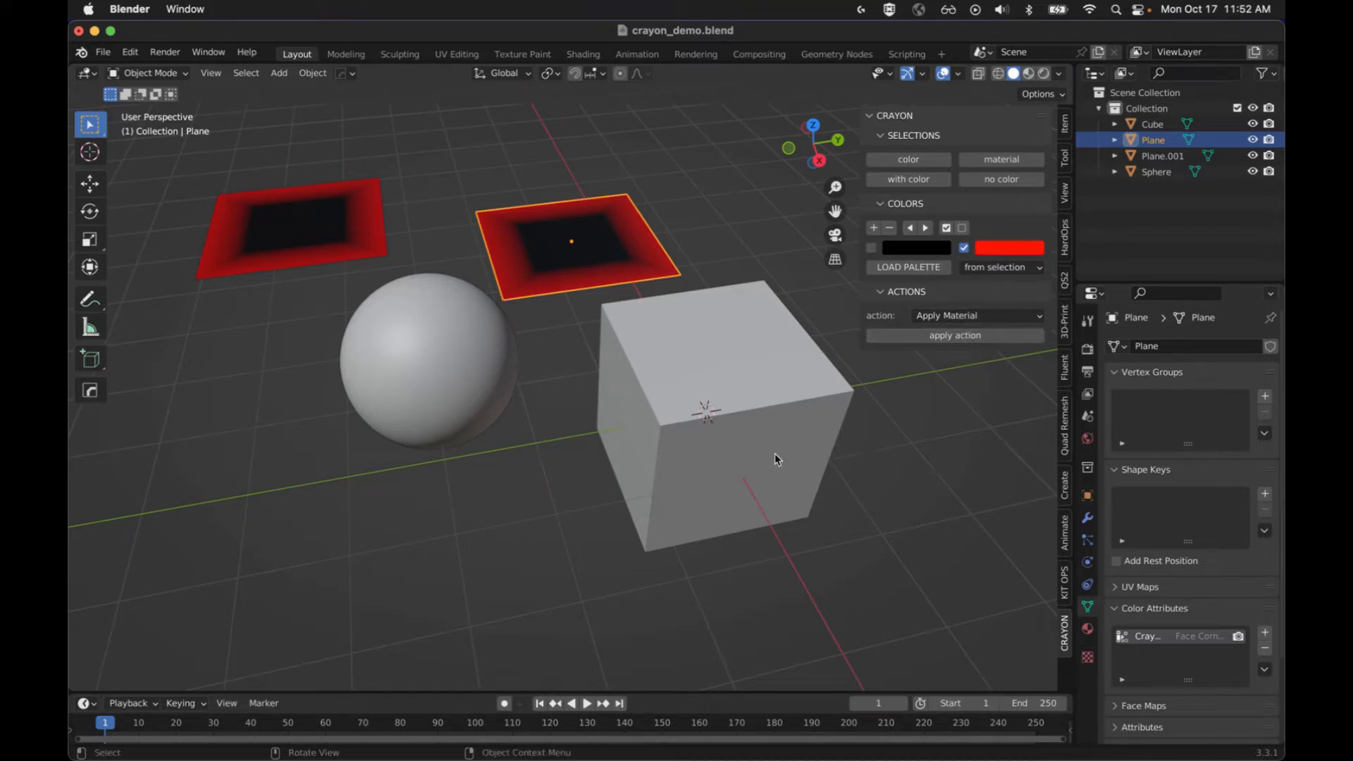
mouse_move(781, 427)
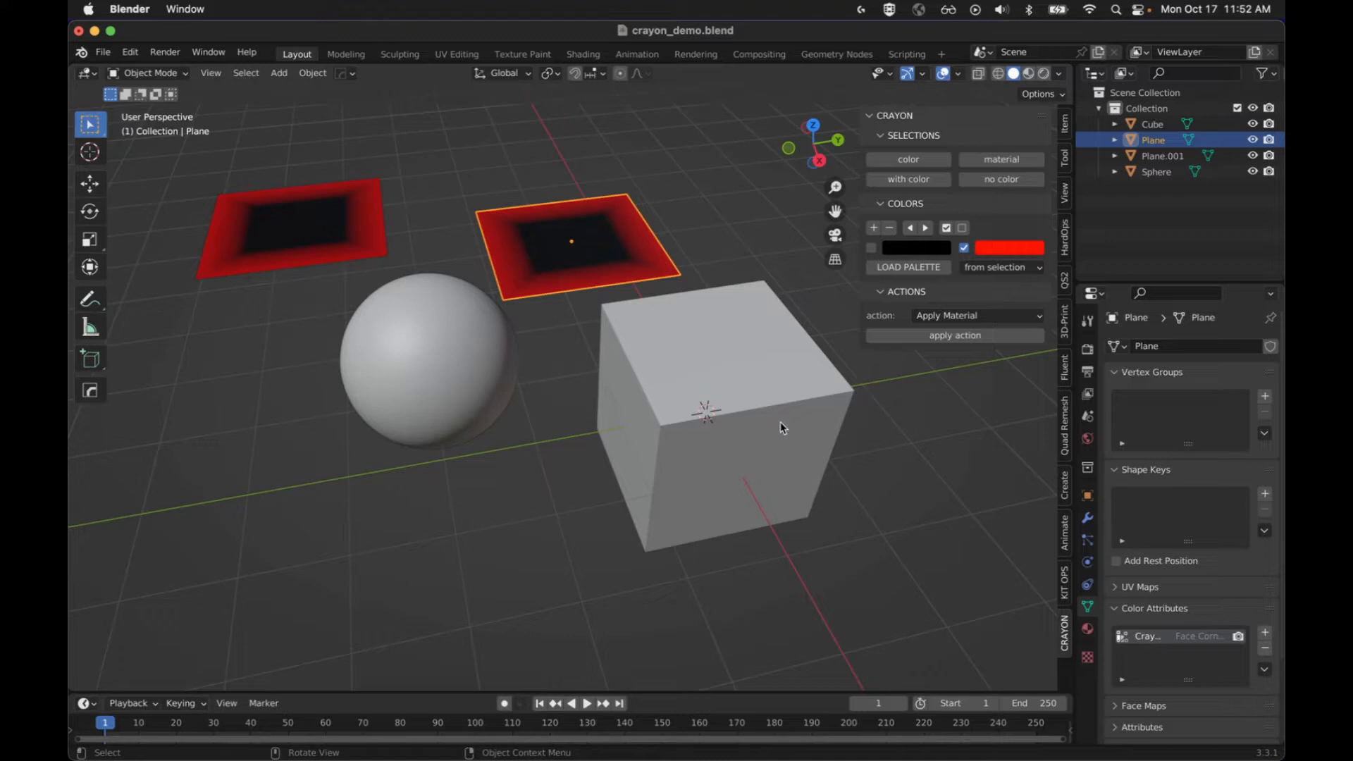
left_click(720, 432)
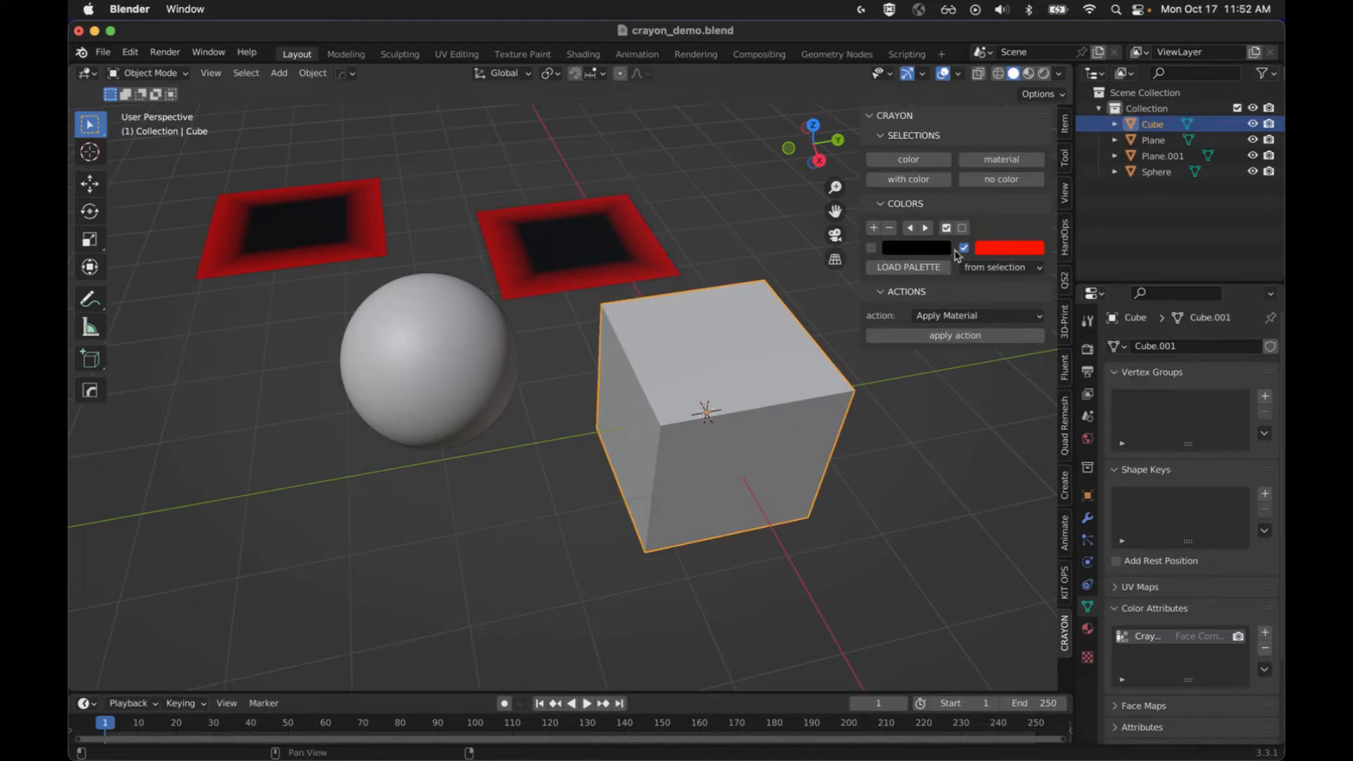
mouse_move(1029, 249)
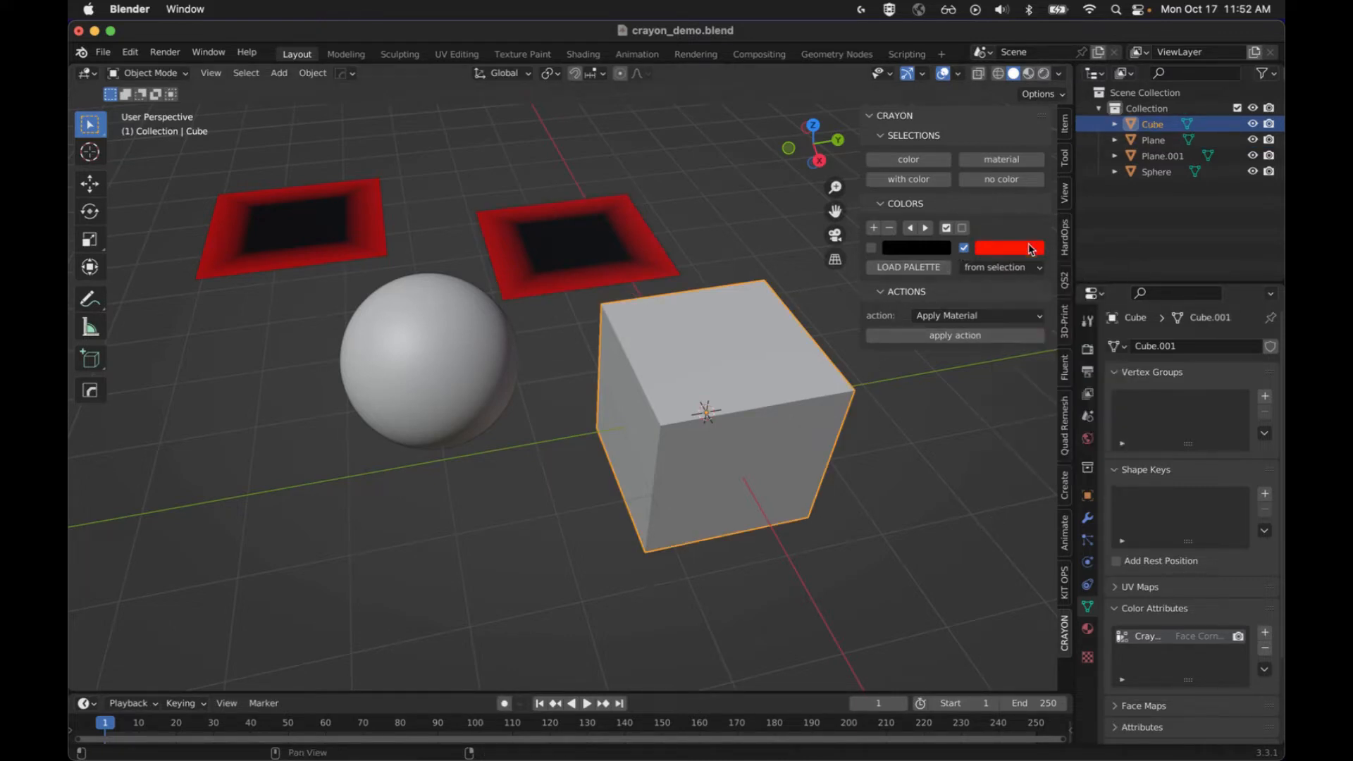
left_click(1009, 248)
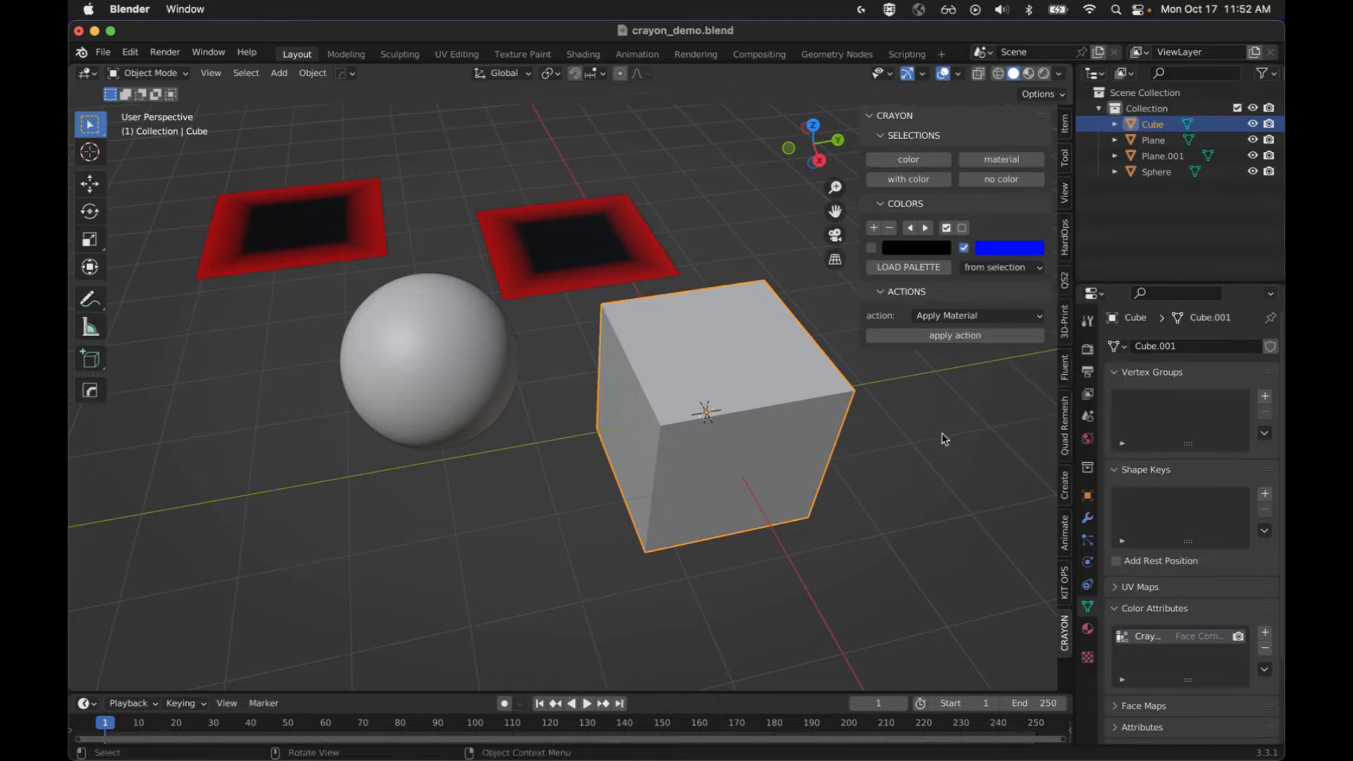
mouse_move(1113, 418)
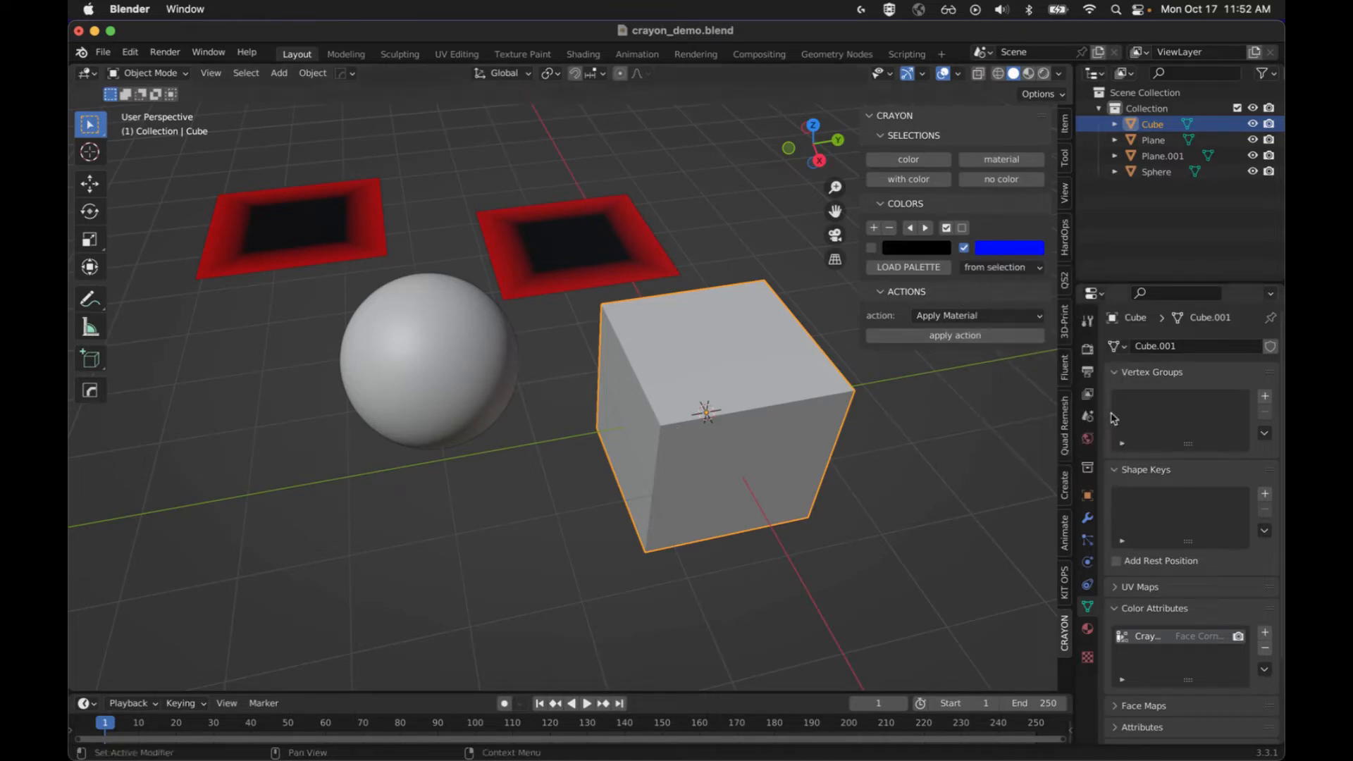
Paint the cube blue with the set color action and add magenta to the palette.
left_click(976, 315)
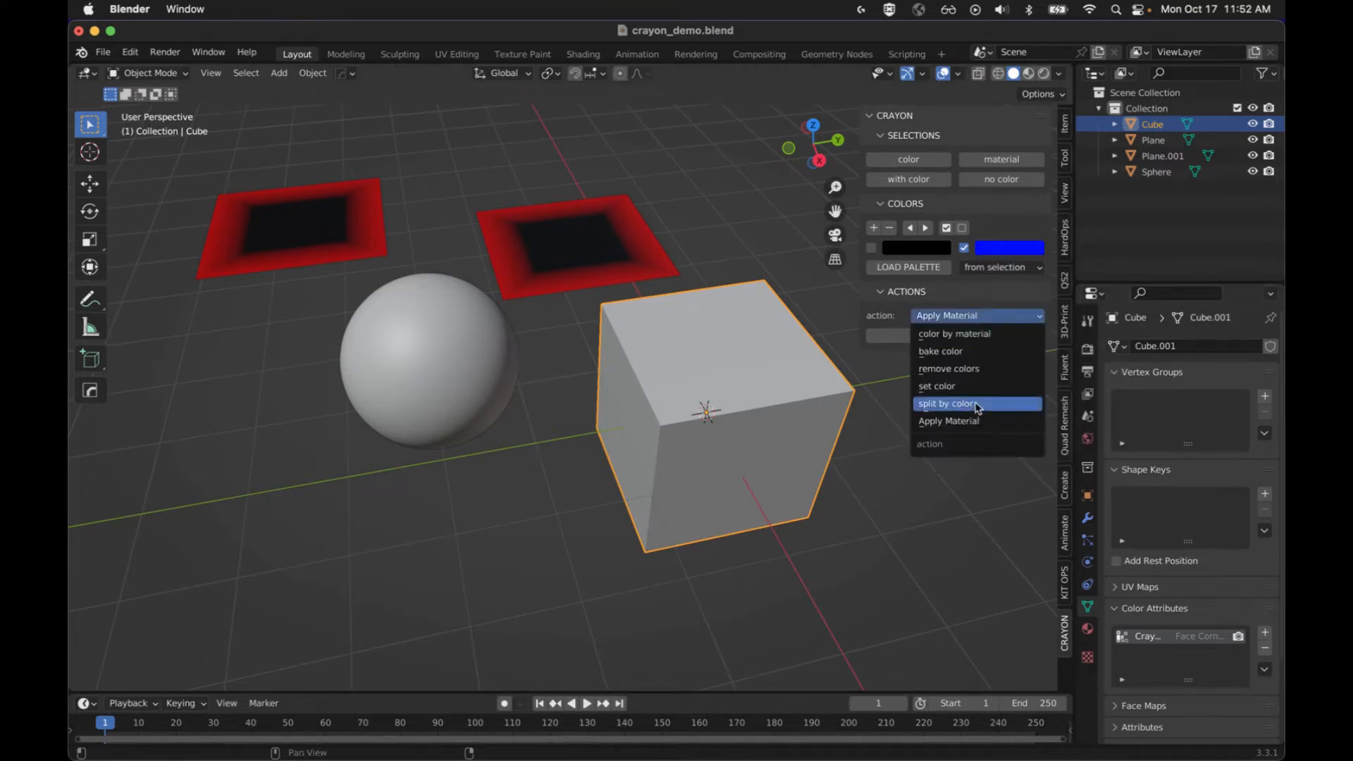
left_click(937, 386)
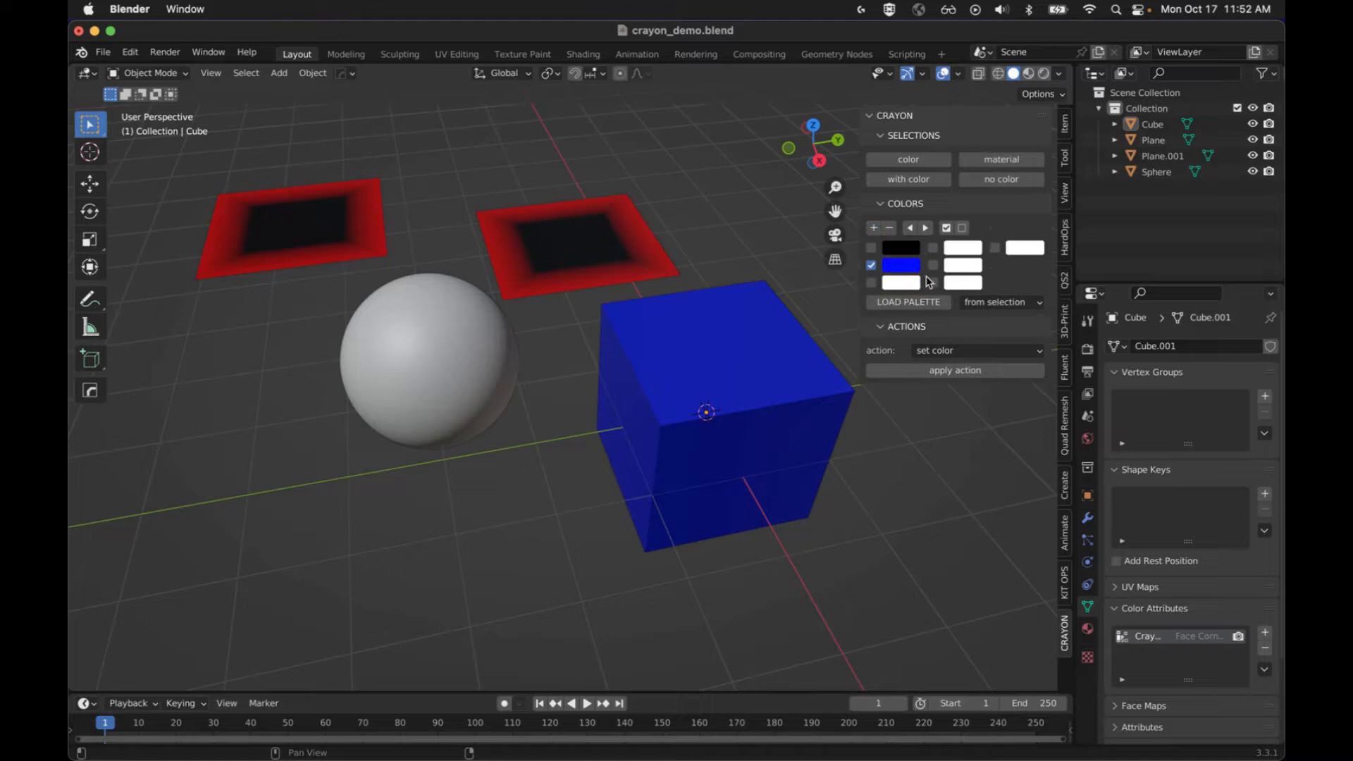
left_click(960, 248)
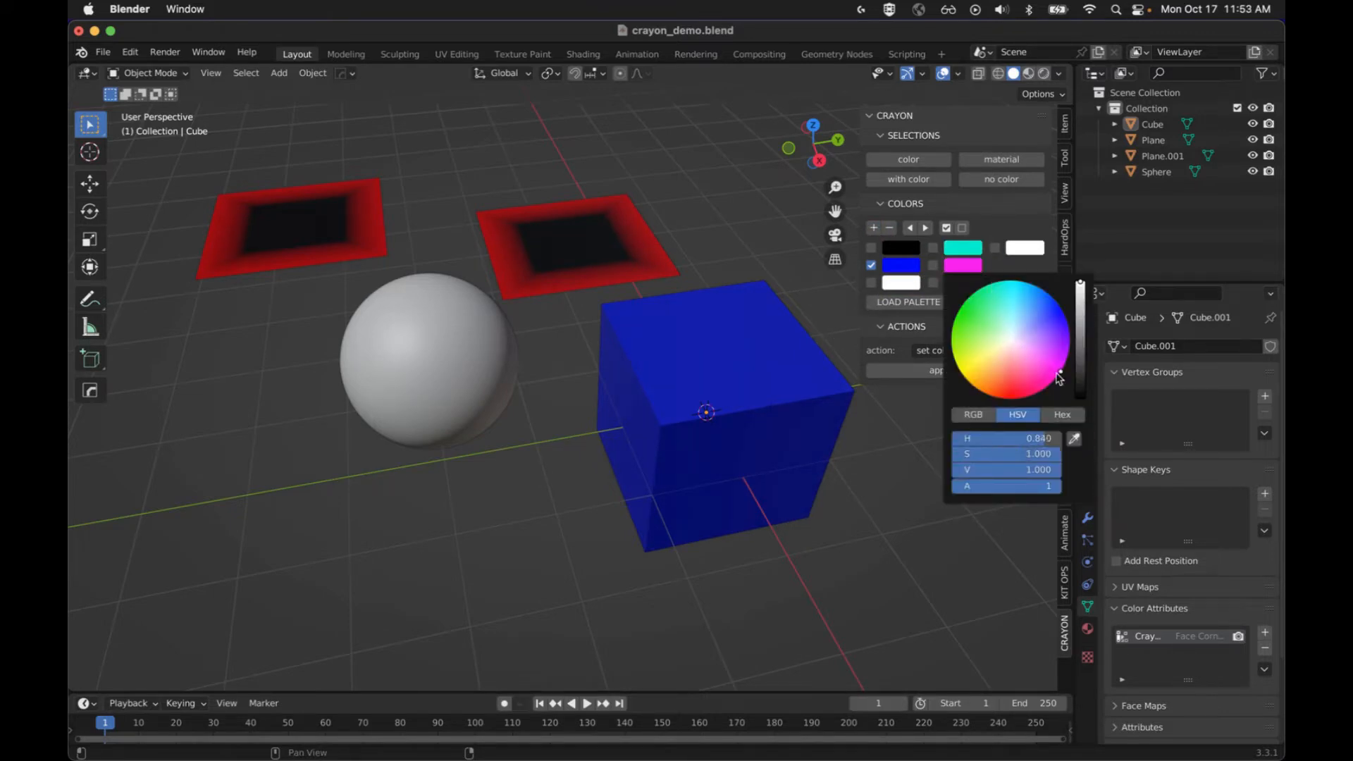
left_click(901, 266)
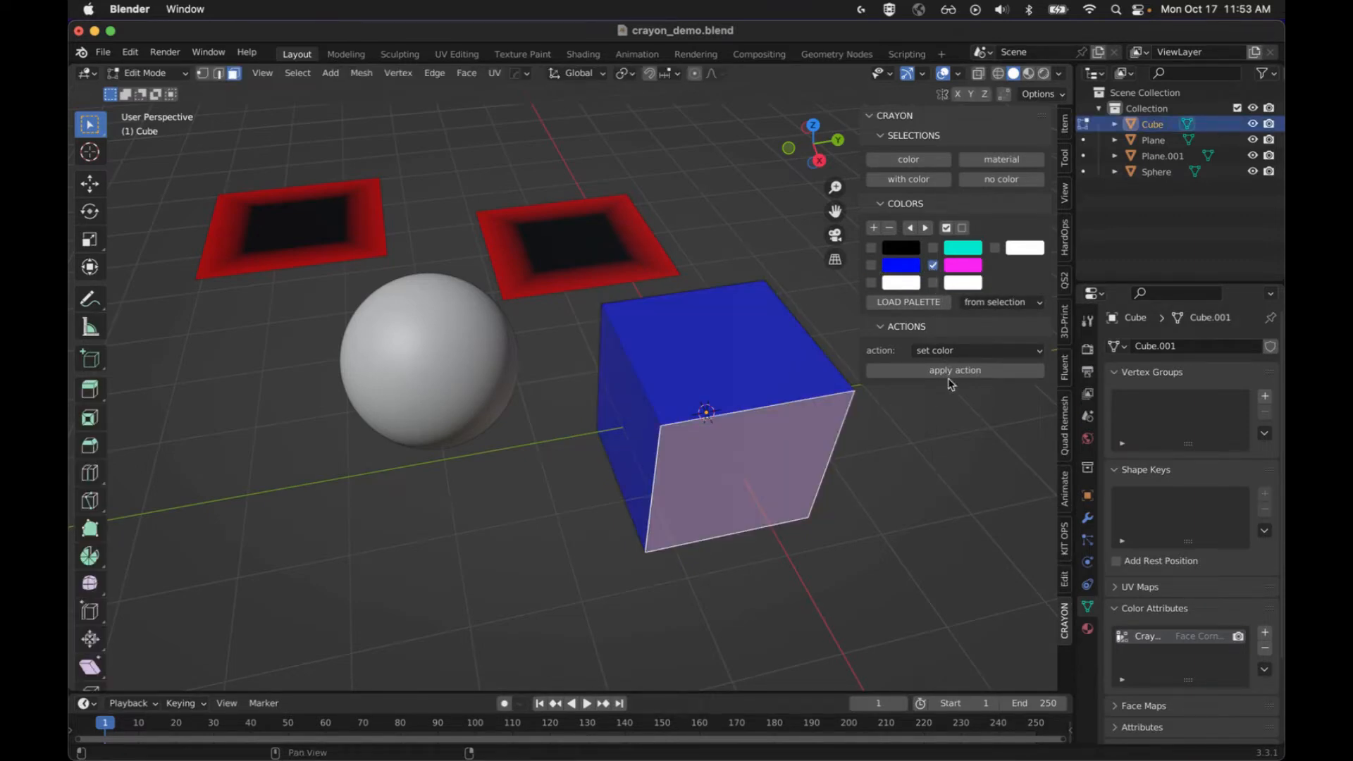
Apply the magenta palette colour to the cube's front face with set color.
left_click(954, 370)
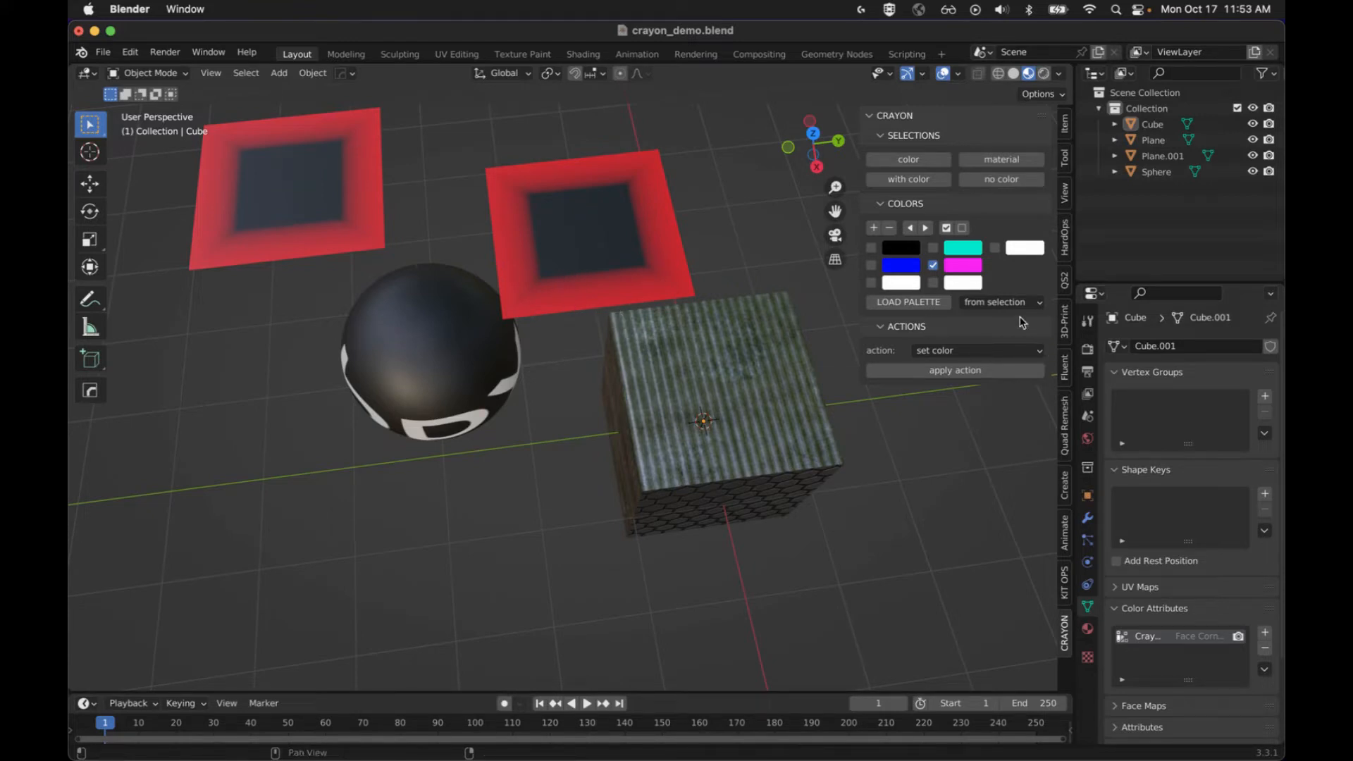
Select the Cube, switch the Crayon action to Apply Material, then deselect to view textures.
left_click(976, 350)
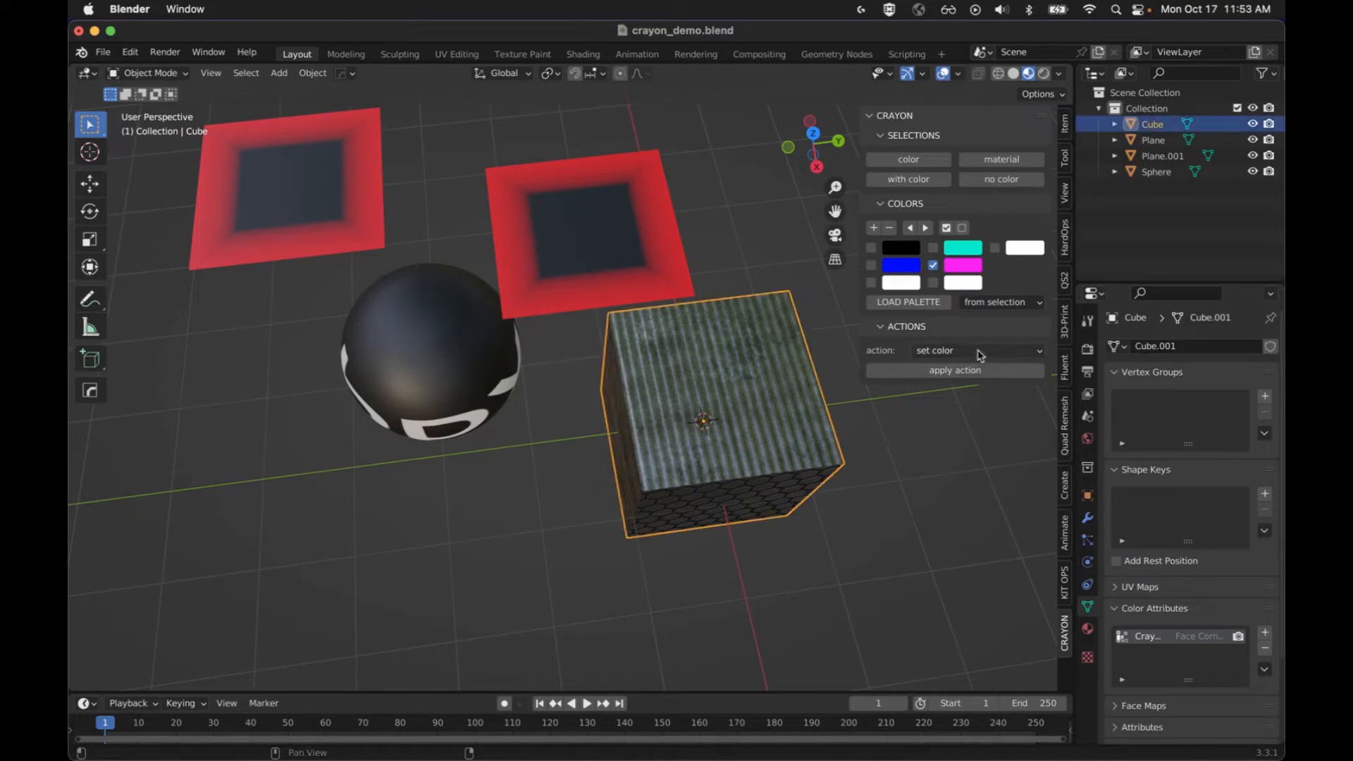
left_click(975, 350)
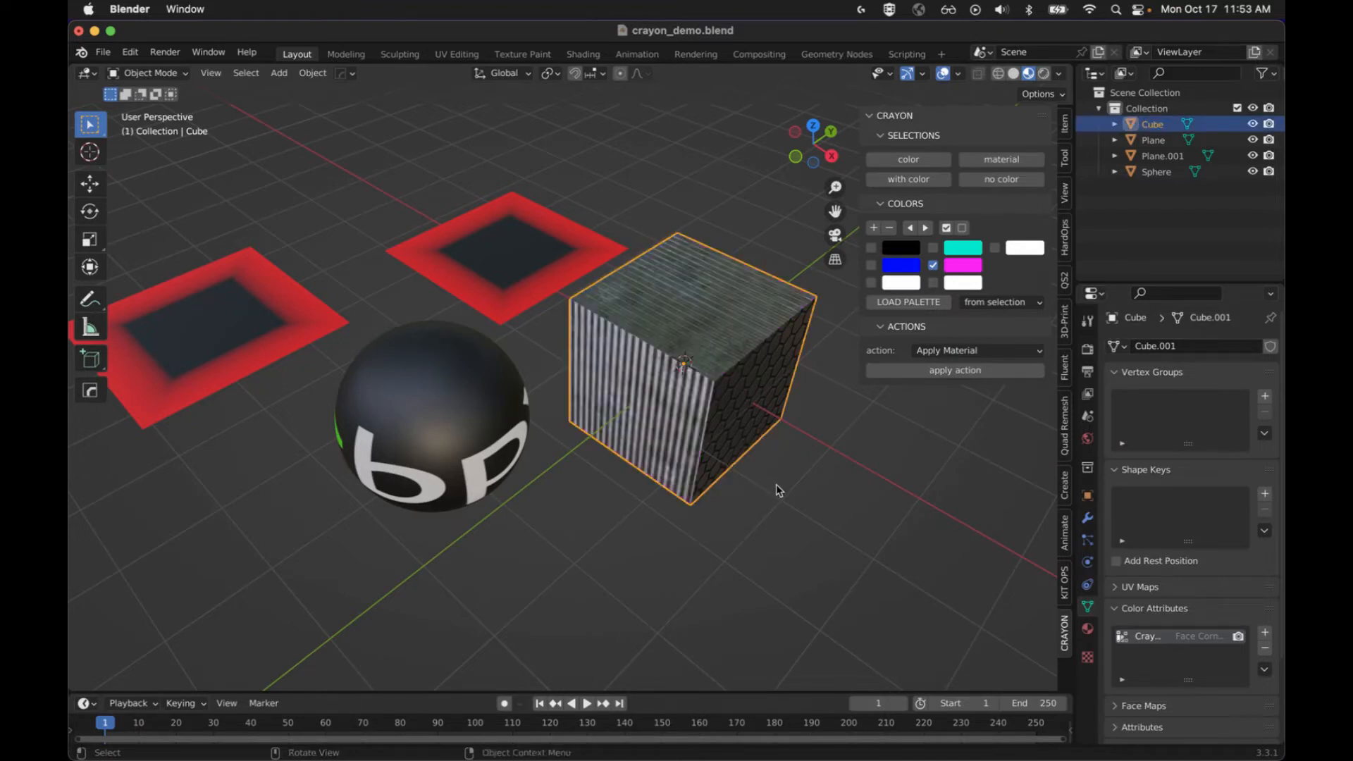
left_click(891, 467)
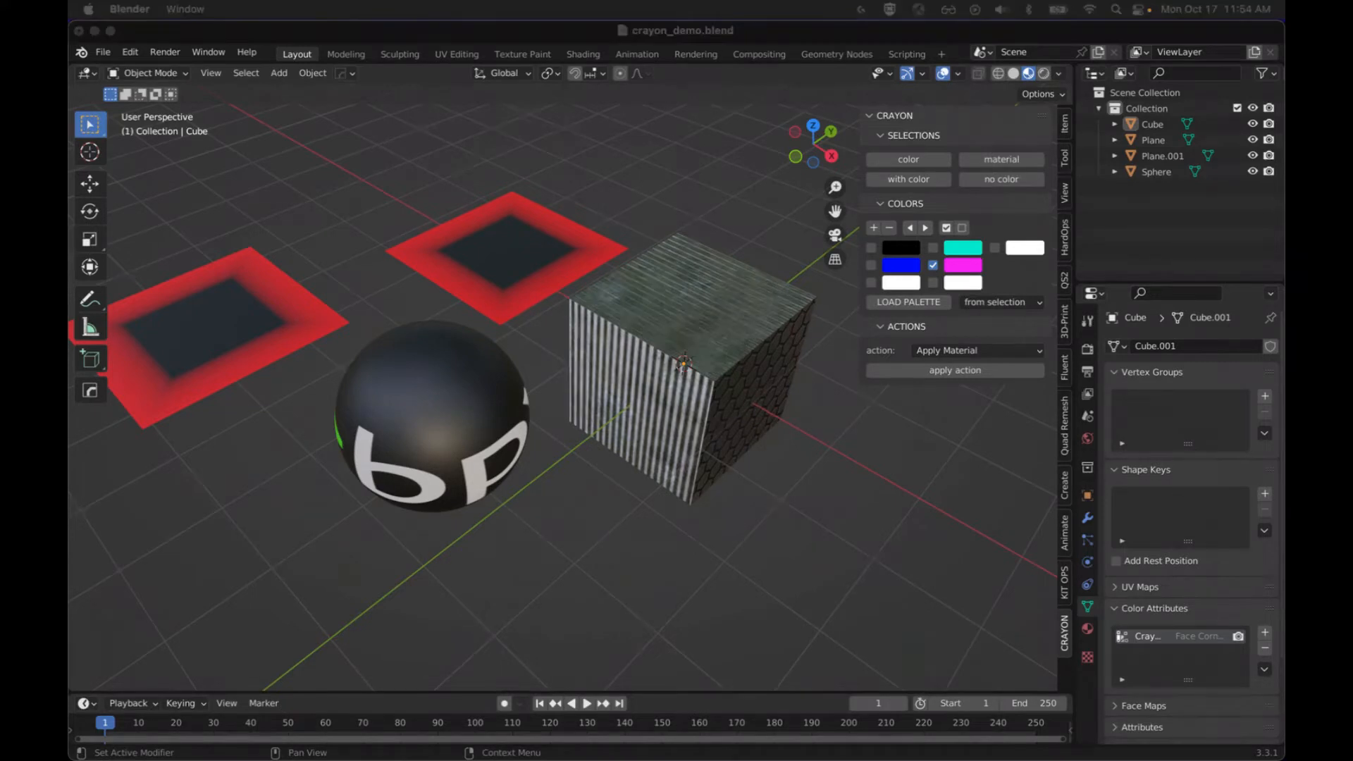
mouse_move(787, 464)
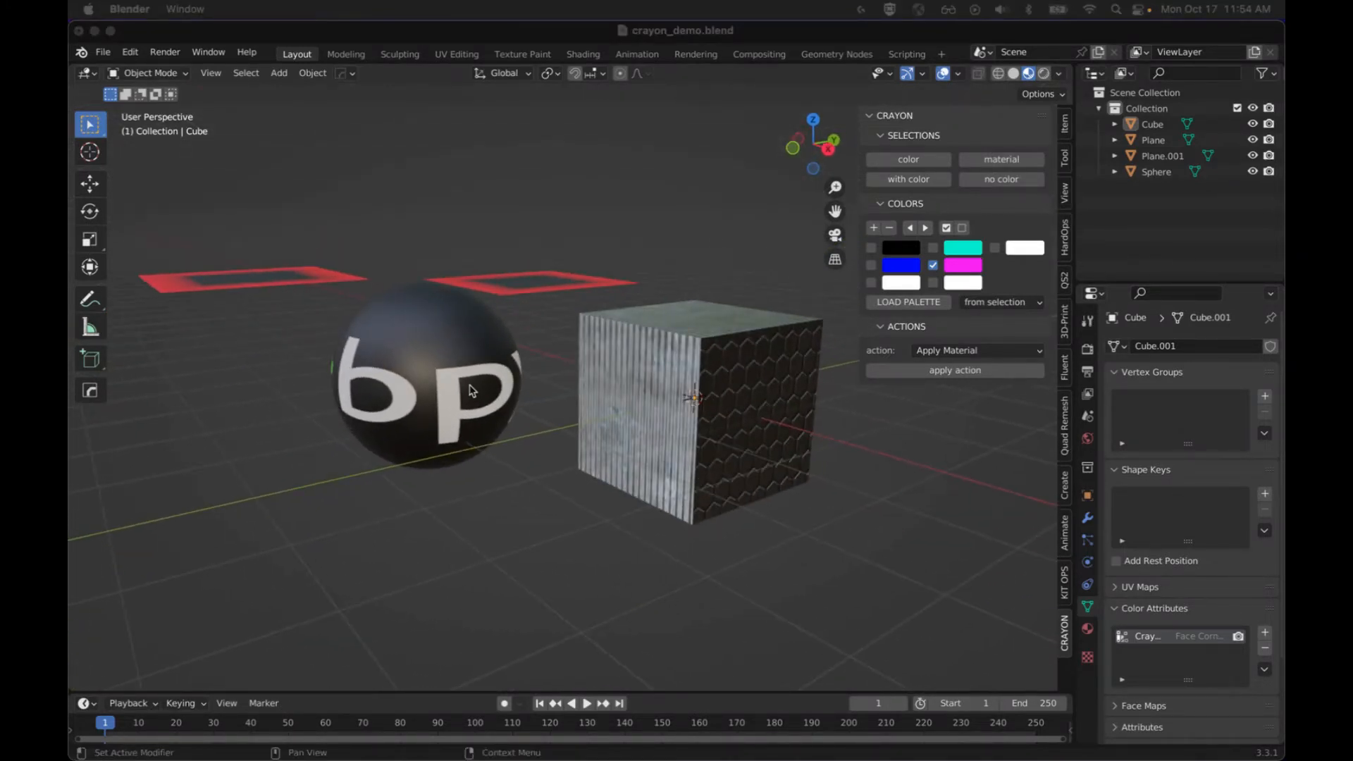
Select the Sphere, set the action to bake color with Diffuse bake type, and bake.
left_click(423, 380)
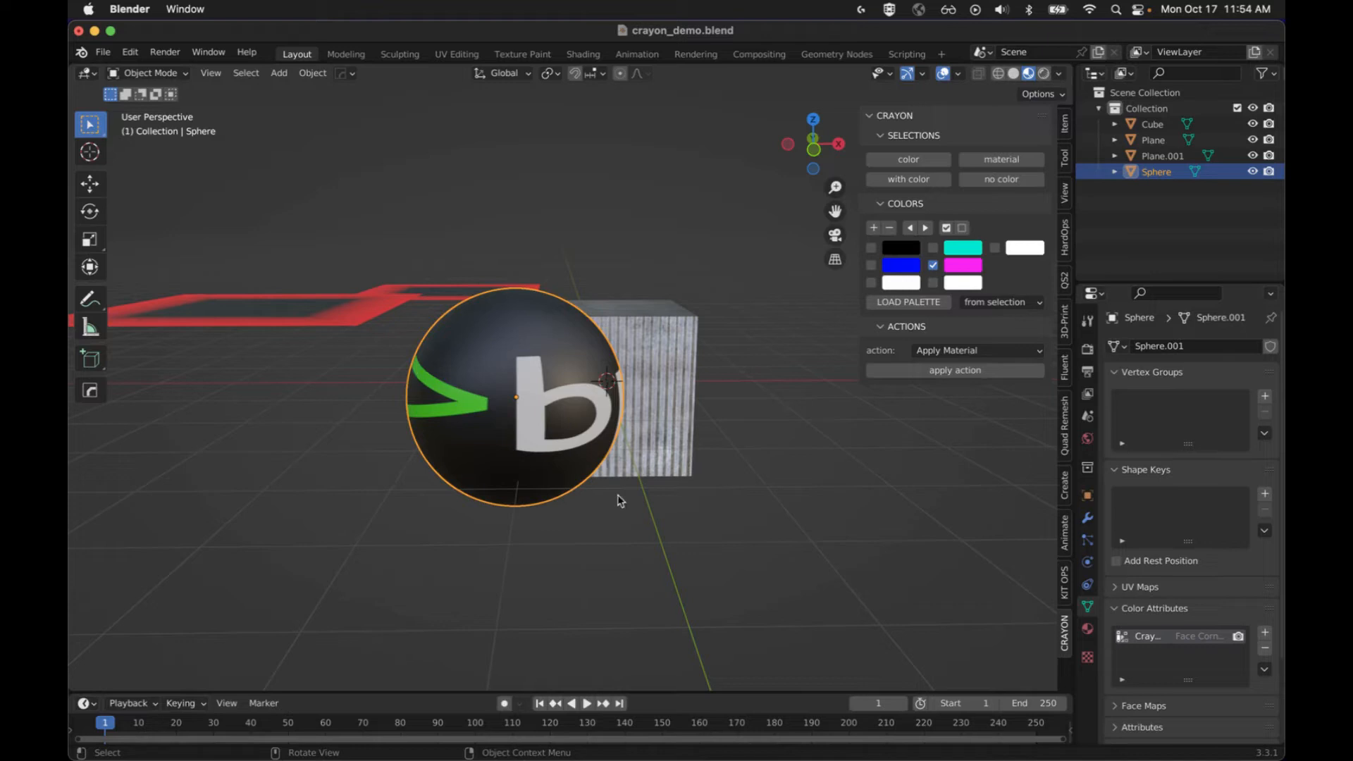
left_click(976, 350)
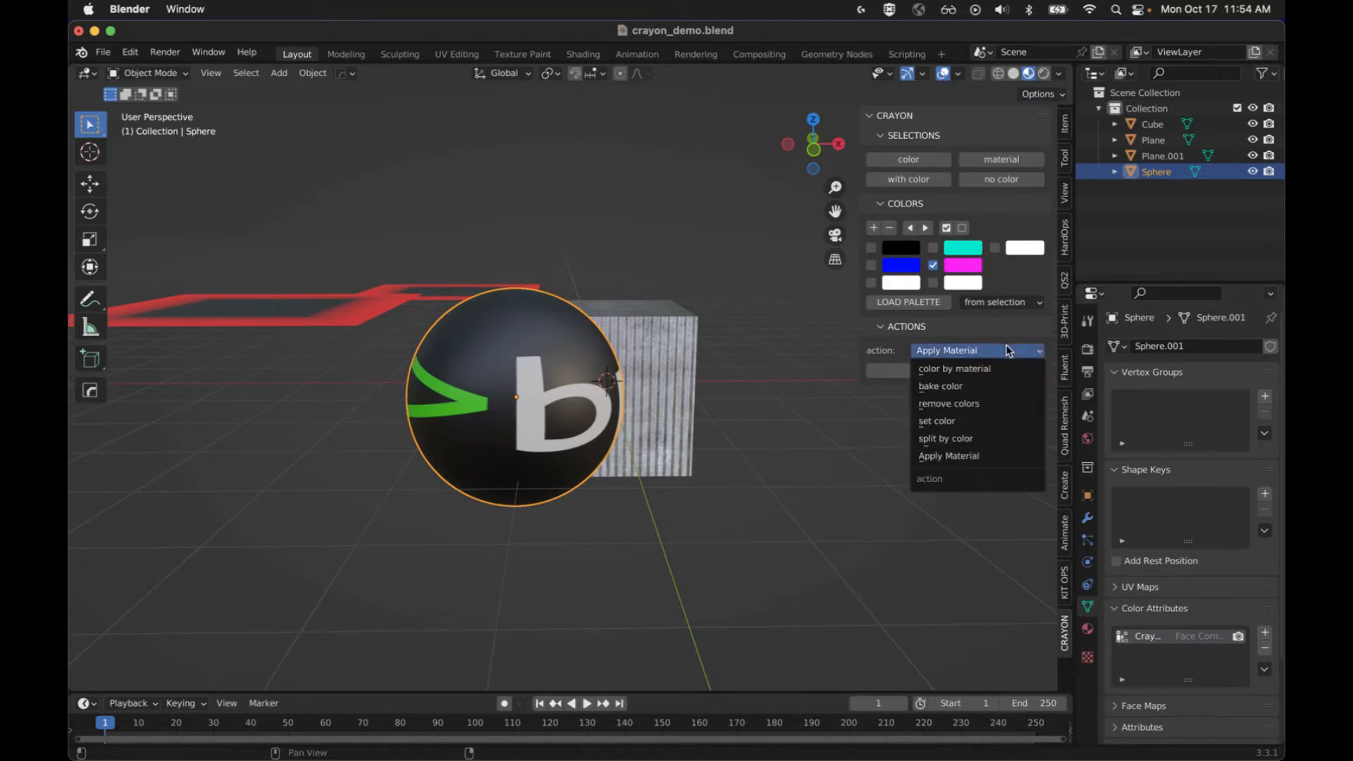
left_click(942, 385)
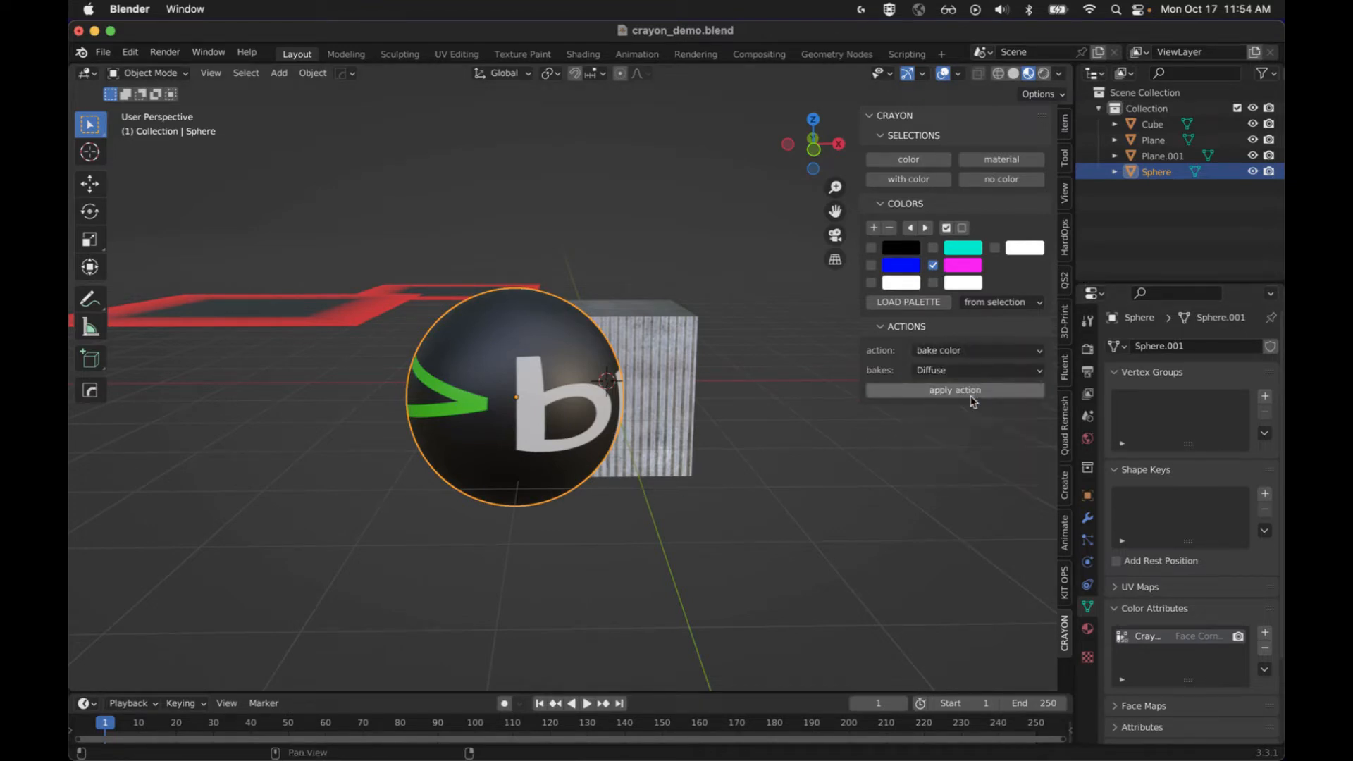
left_click(976, 369)
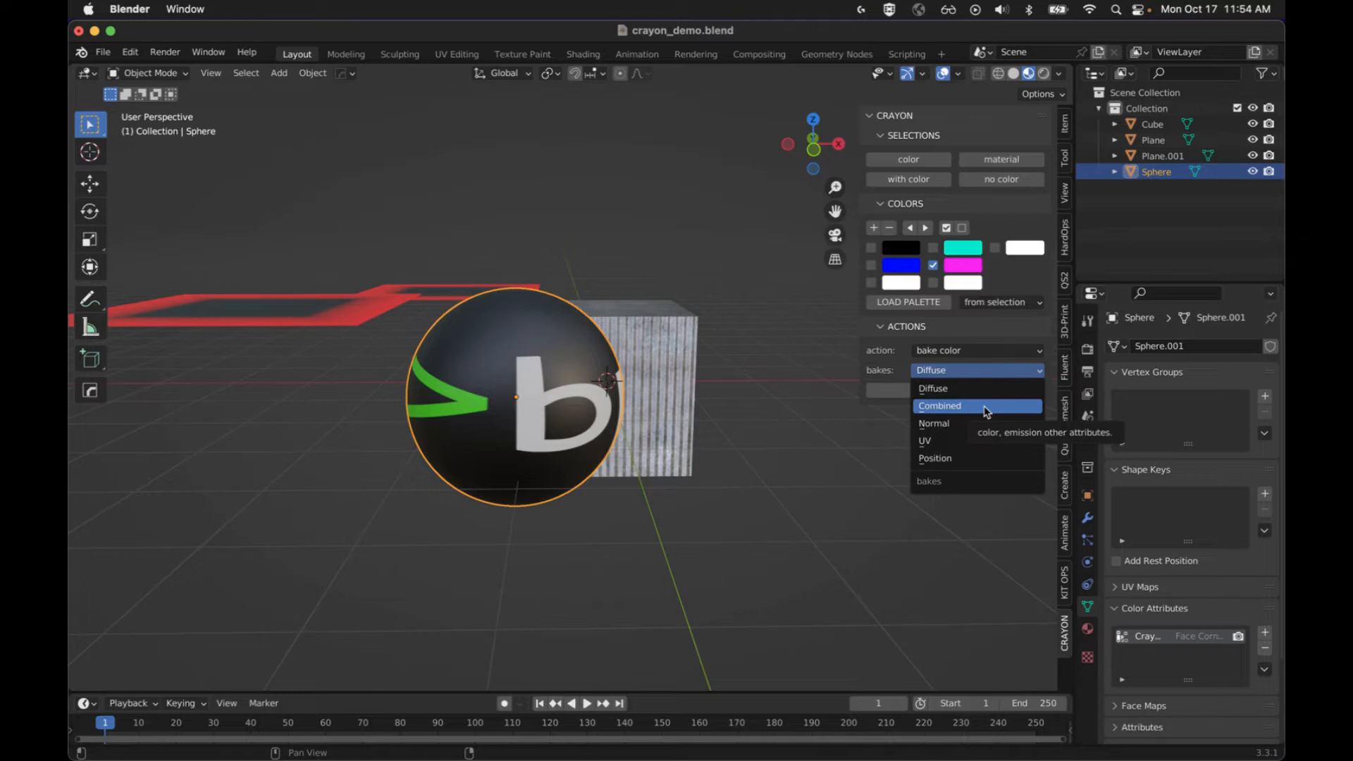
mouse_move(980, 423)
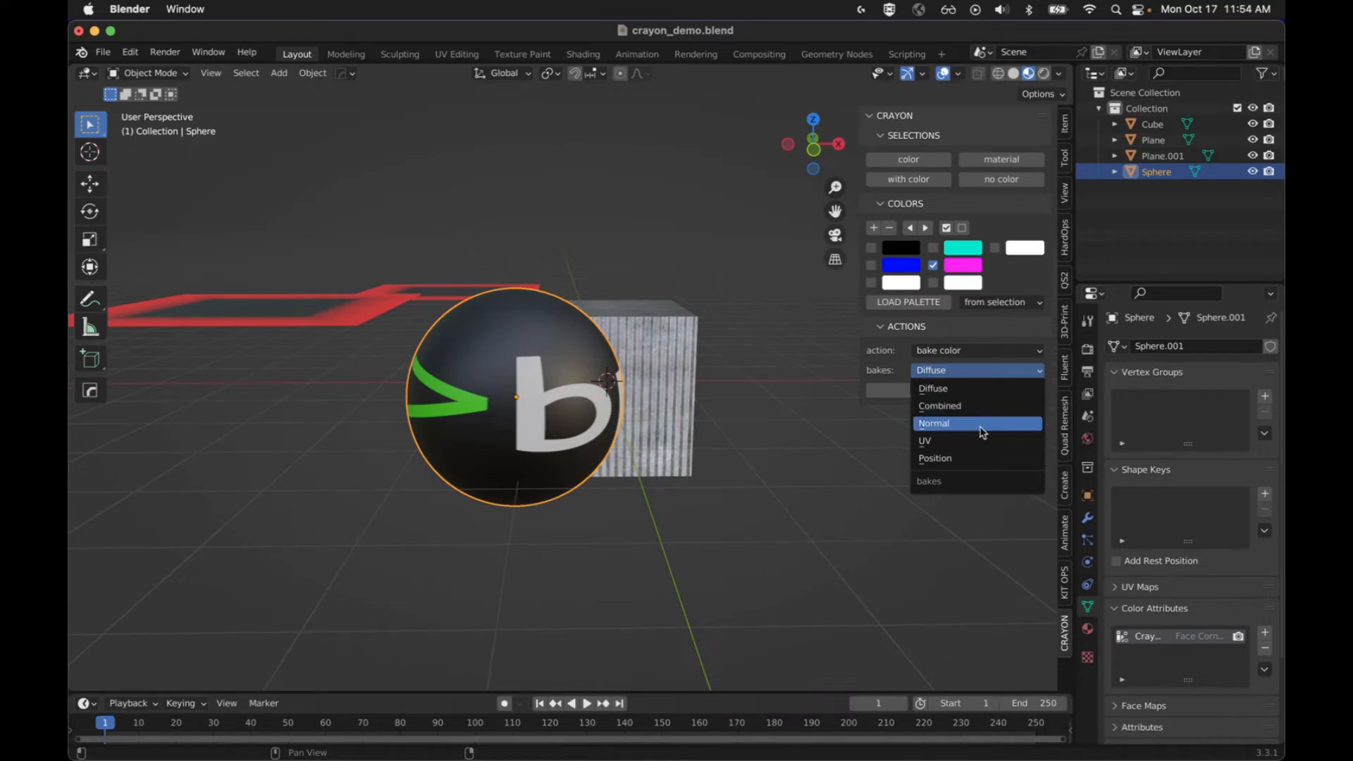
mouse_move(979, 427)
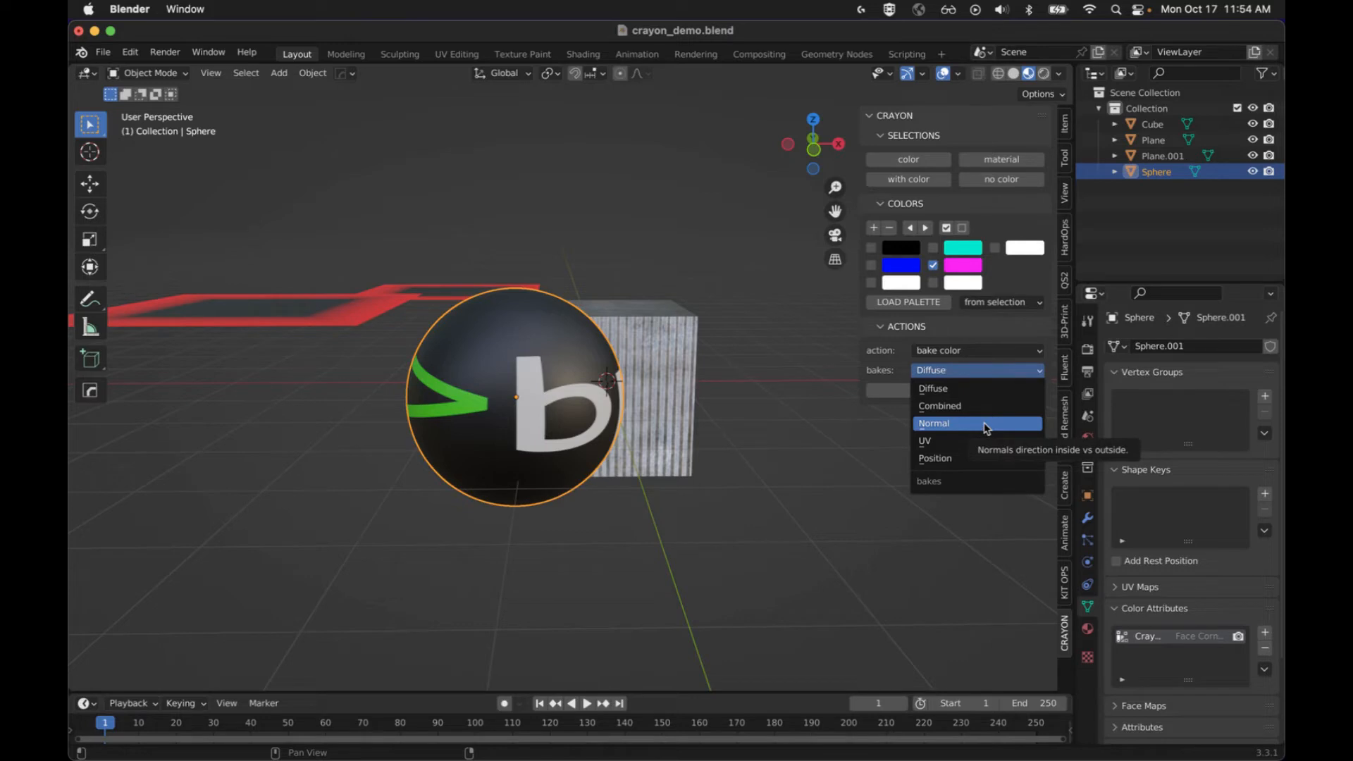
mouse_move(975, 441)
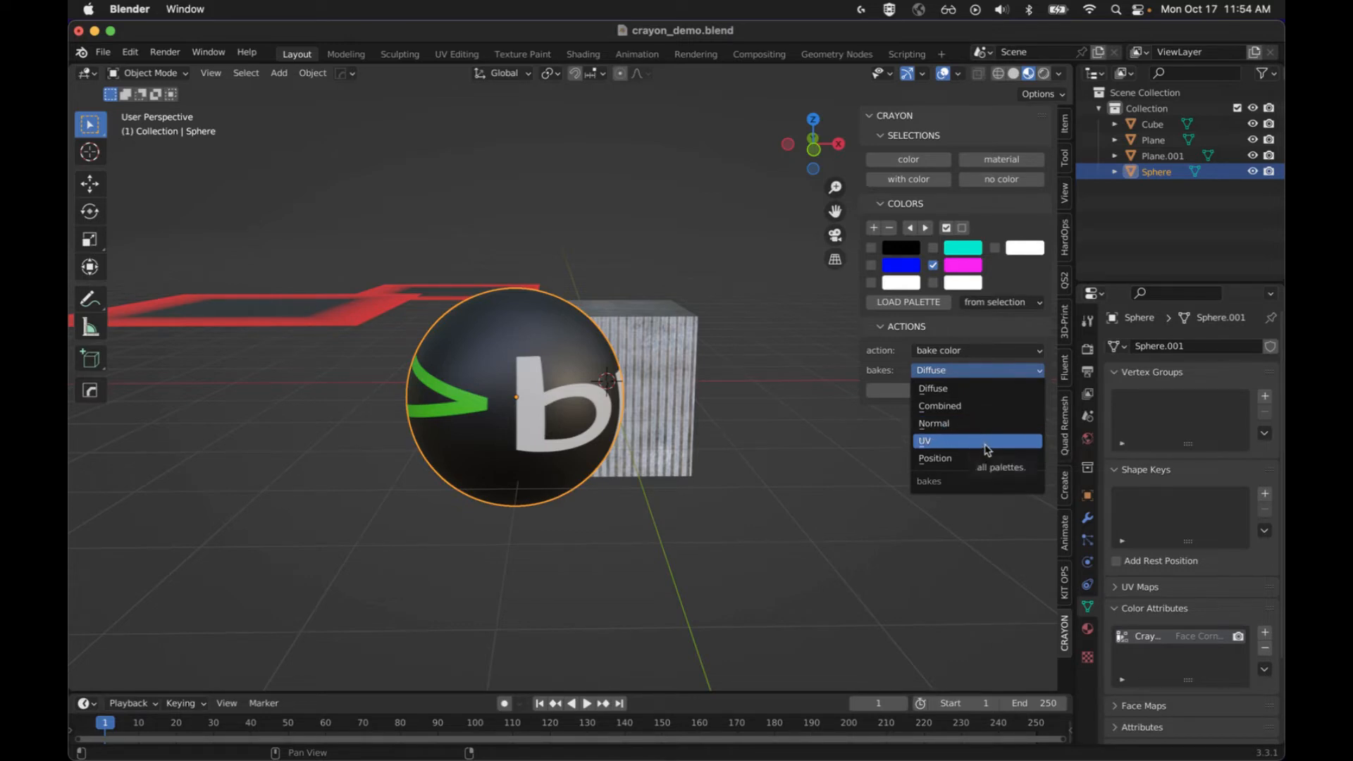
mouse_move(972, 424)
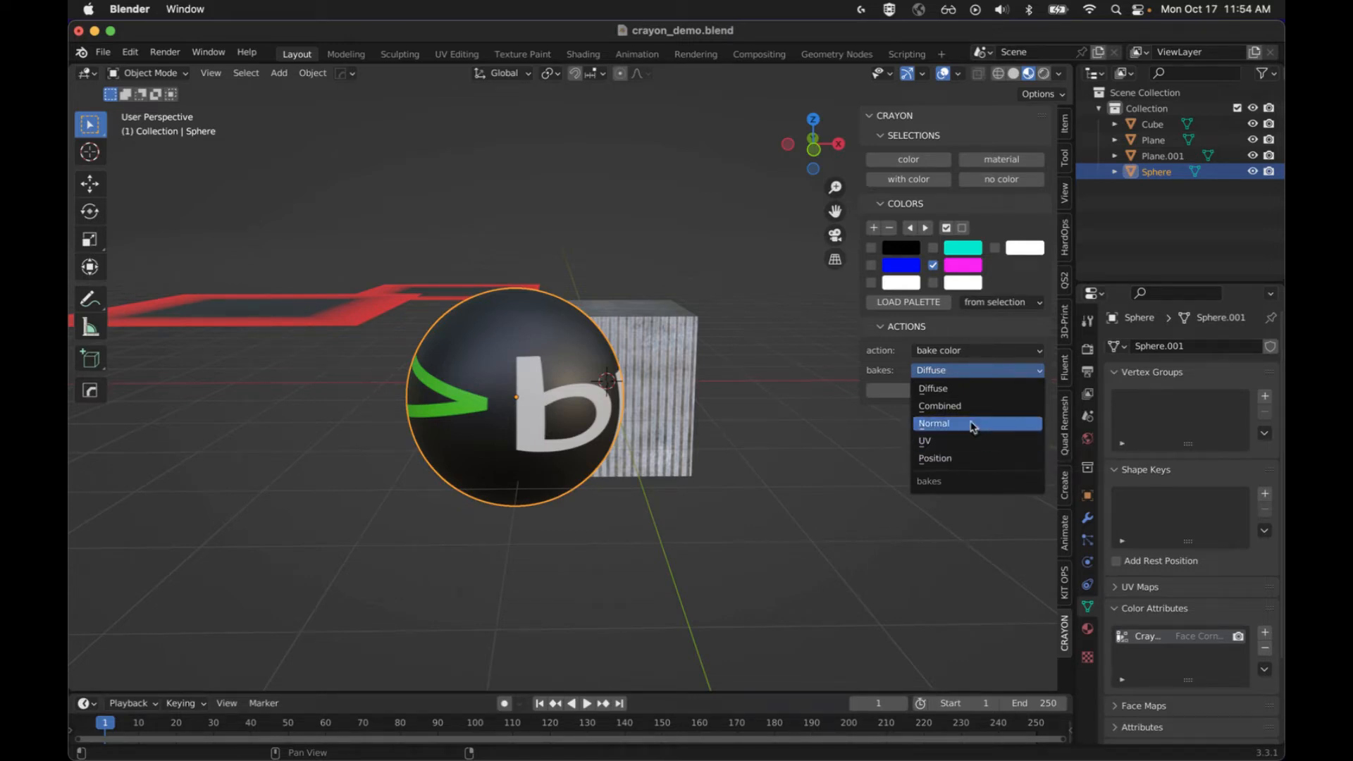
mouse_move(967, 406)
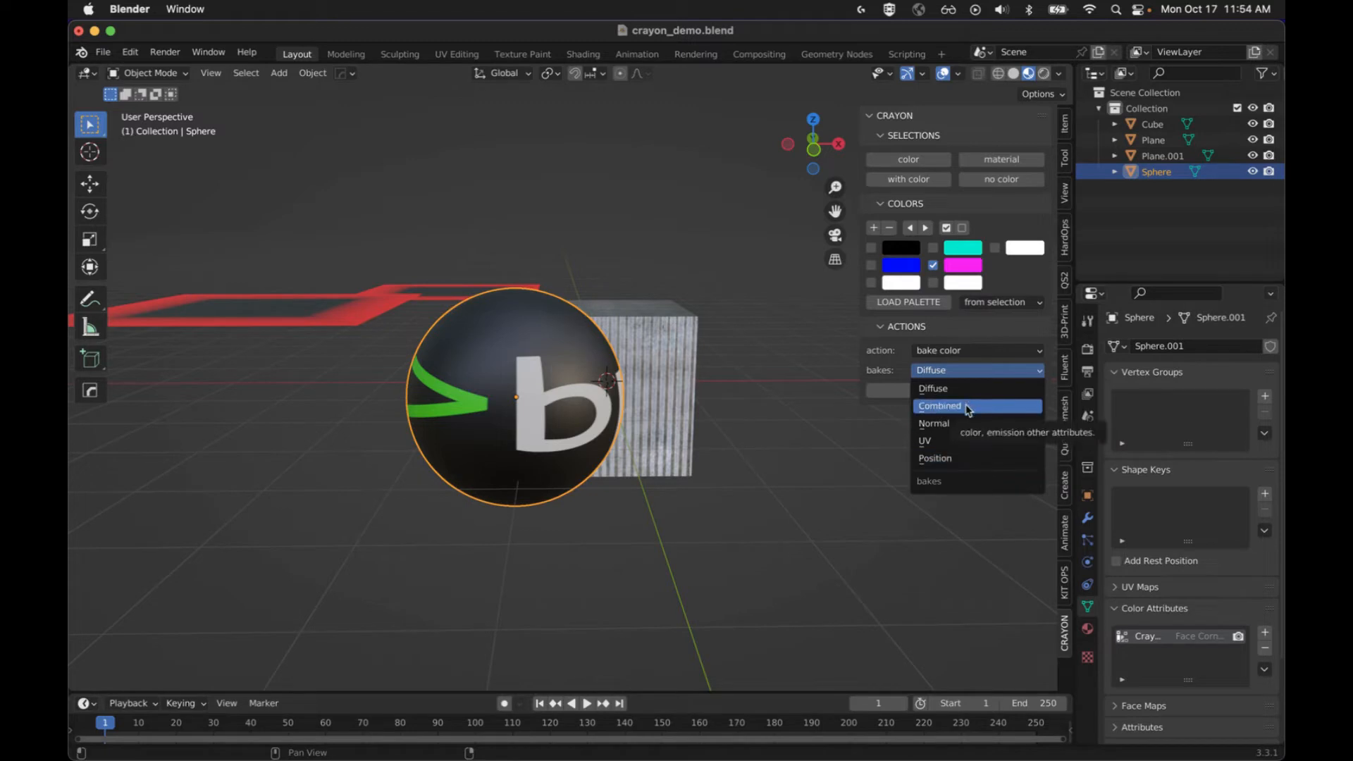
left_click(933, 387)
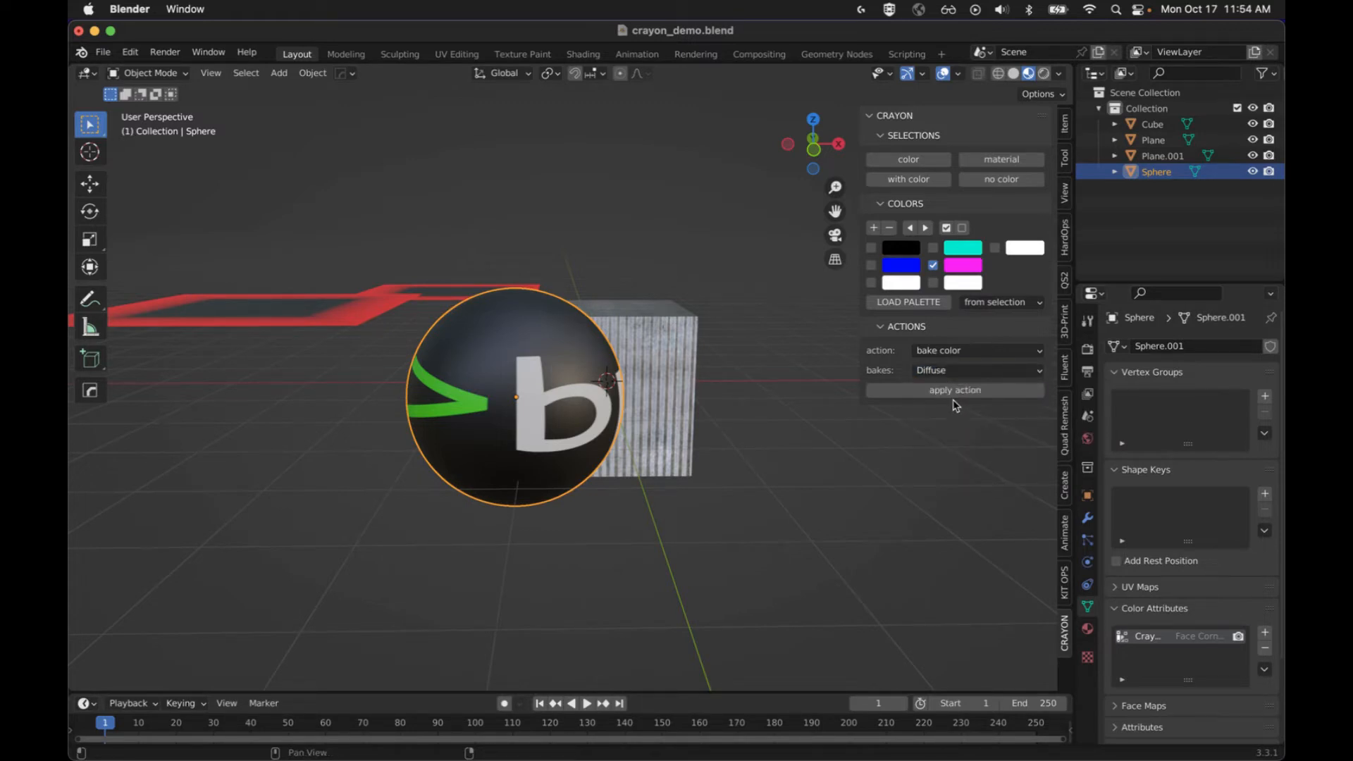
left_click(954, 389)
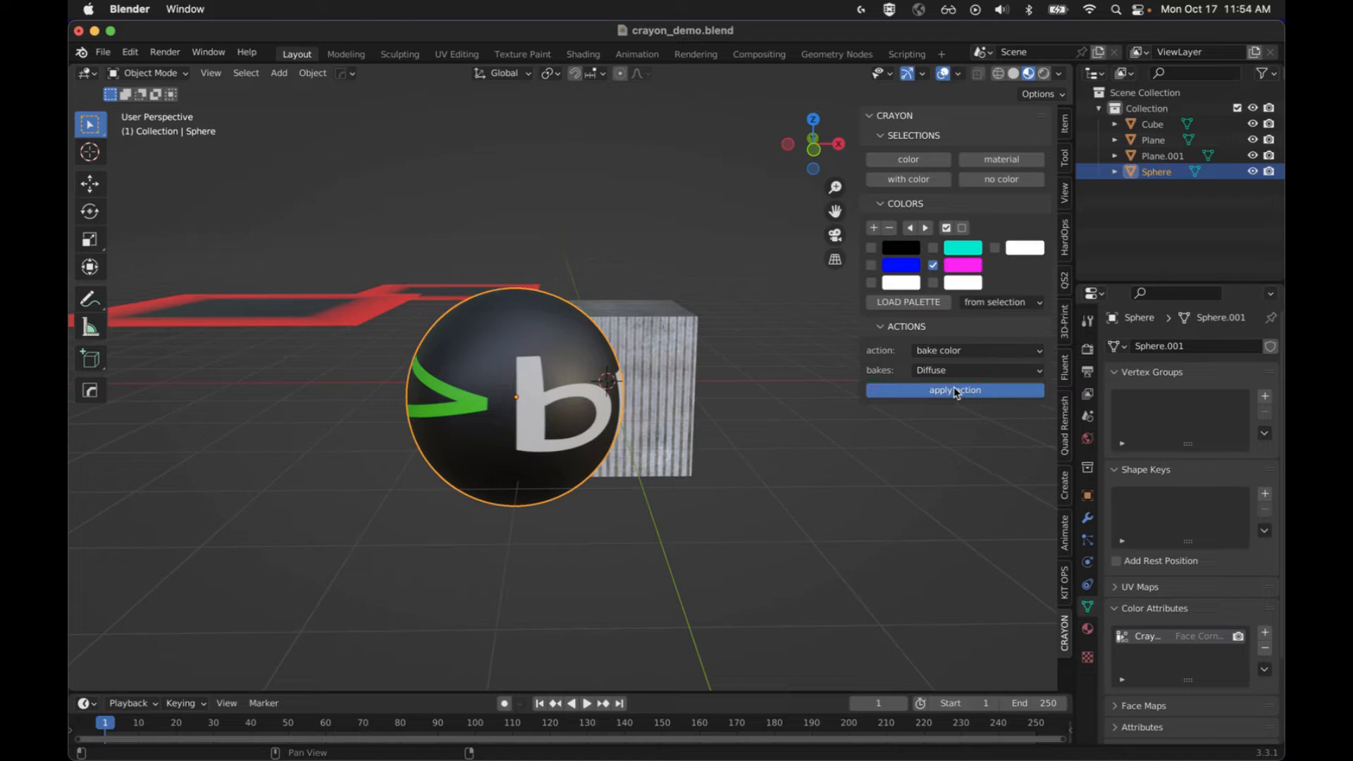
mouse_move(938, 396)
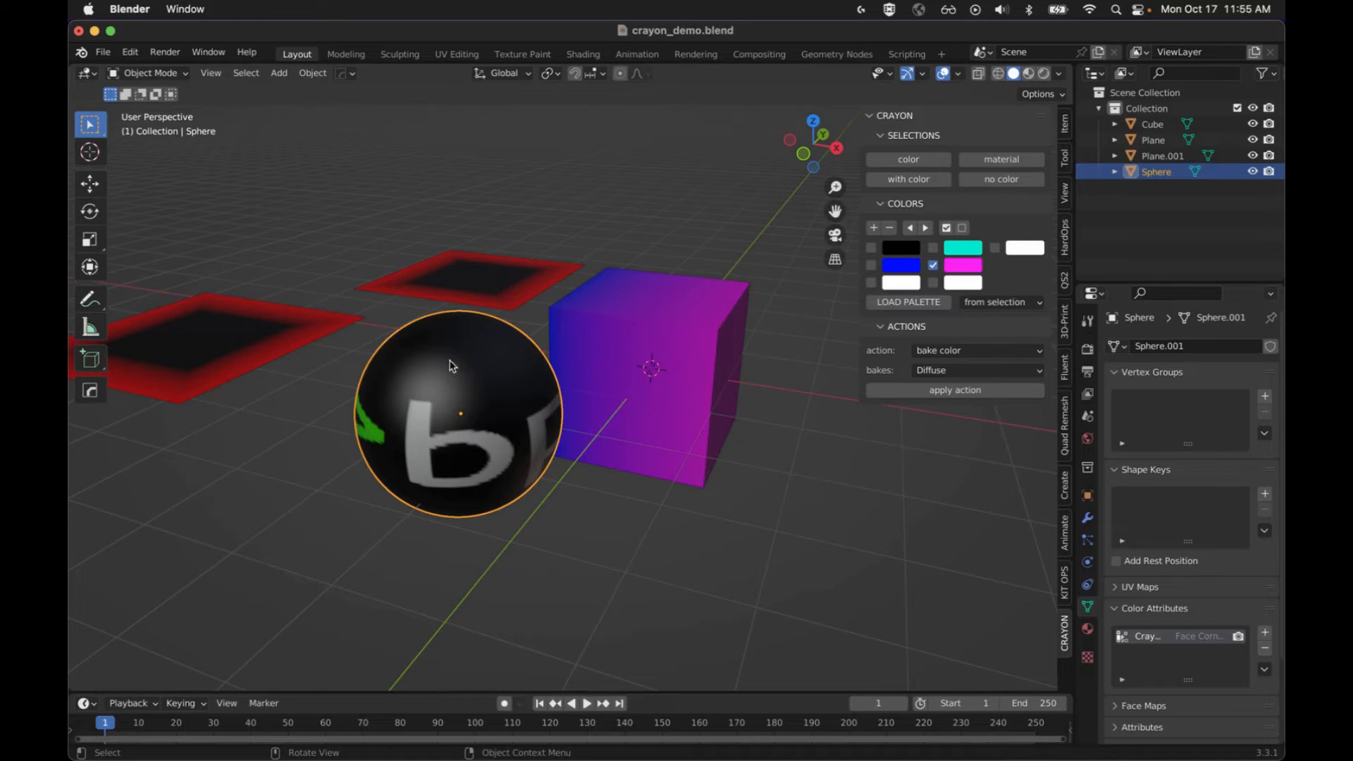
mouse_move(451, 500)
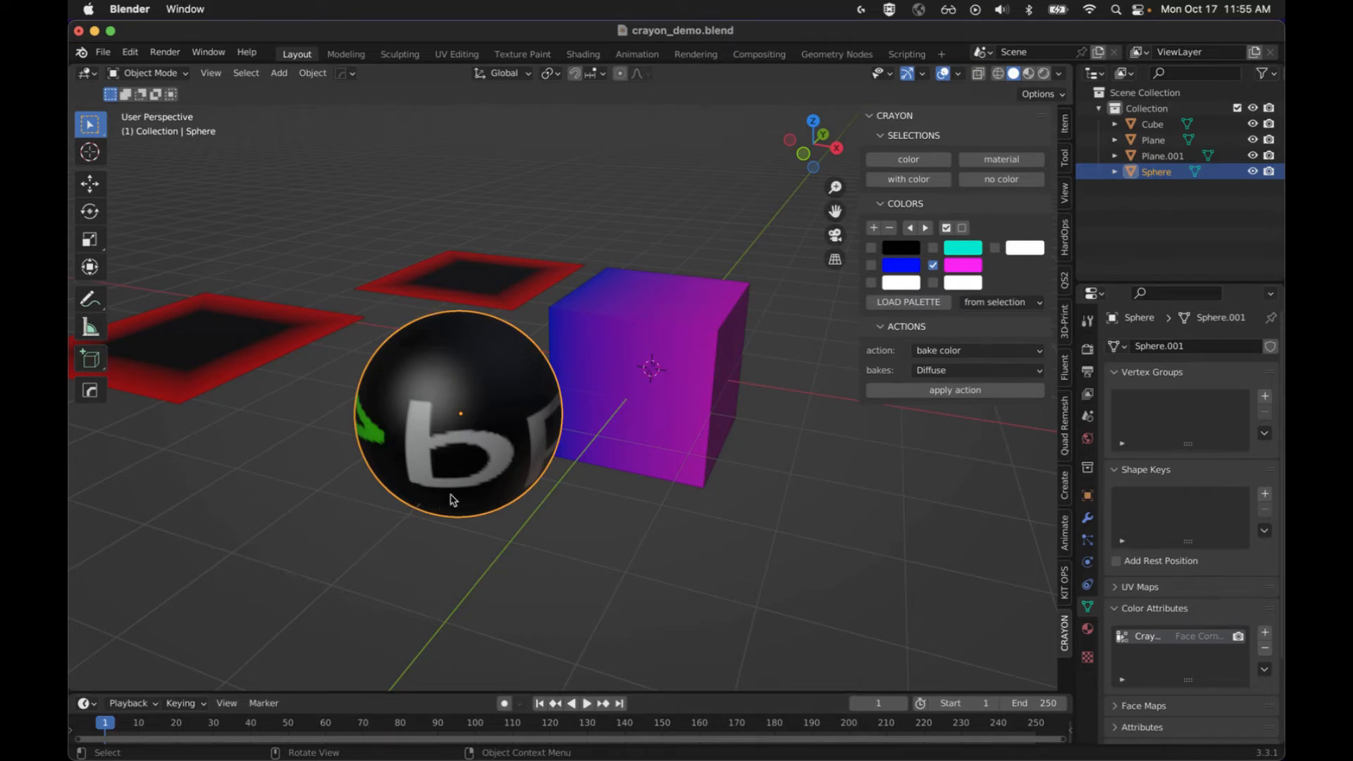
mouse_move(487, 450)
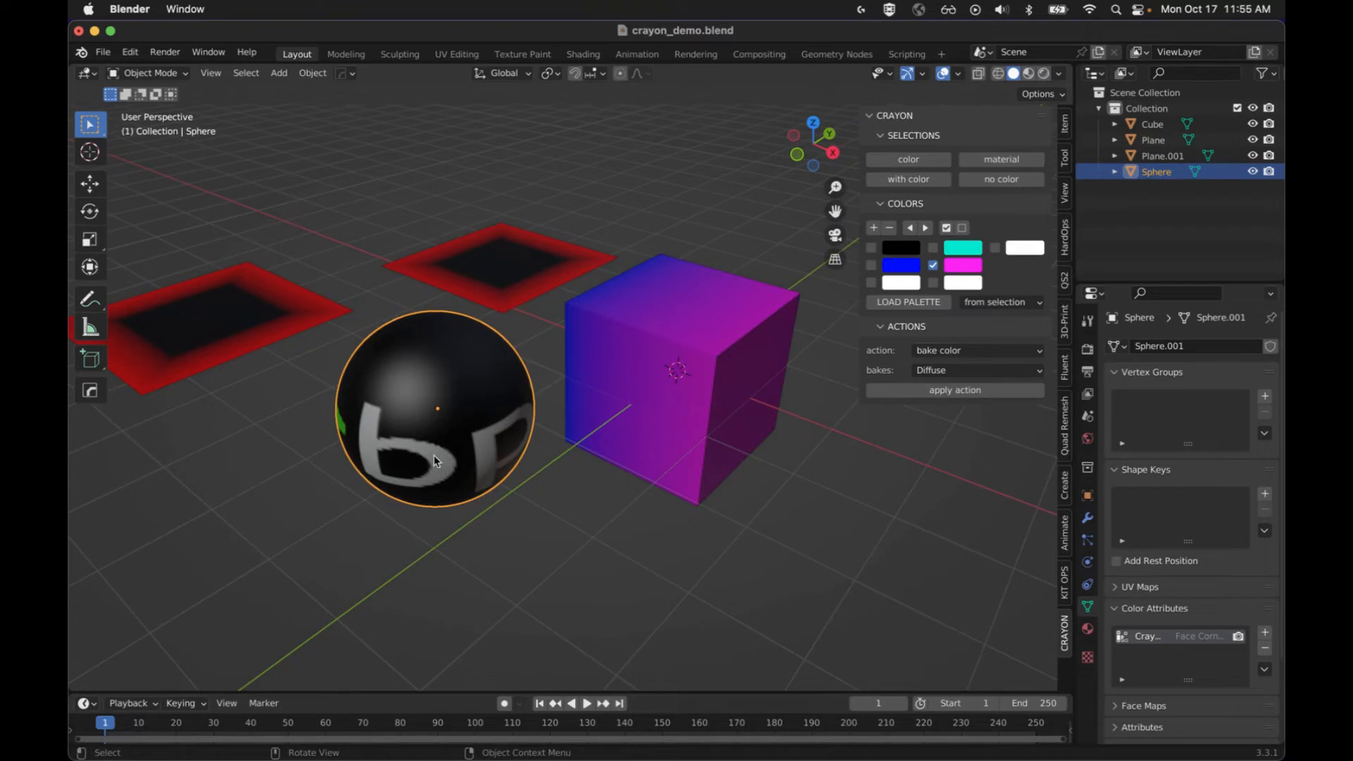
mouse_move(464, 475)
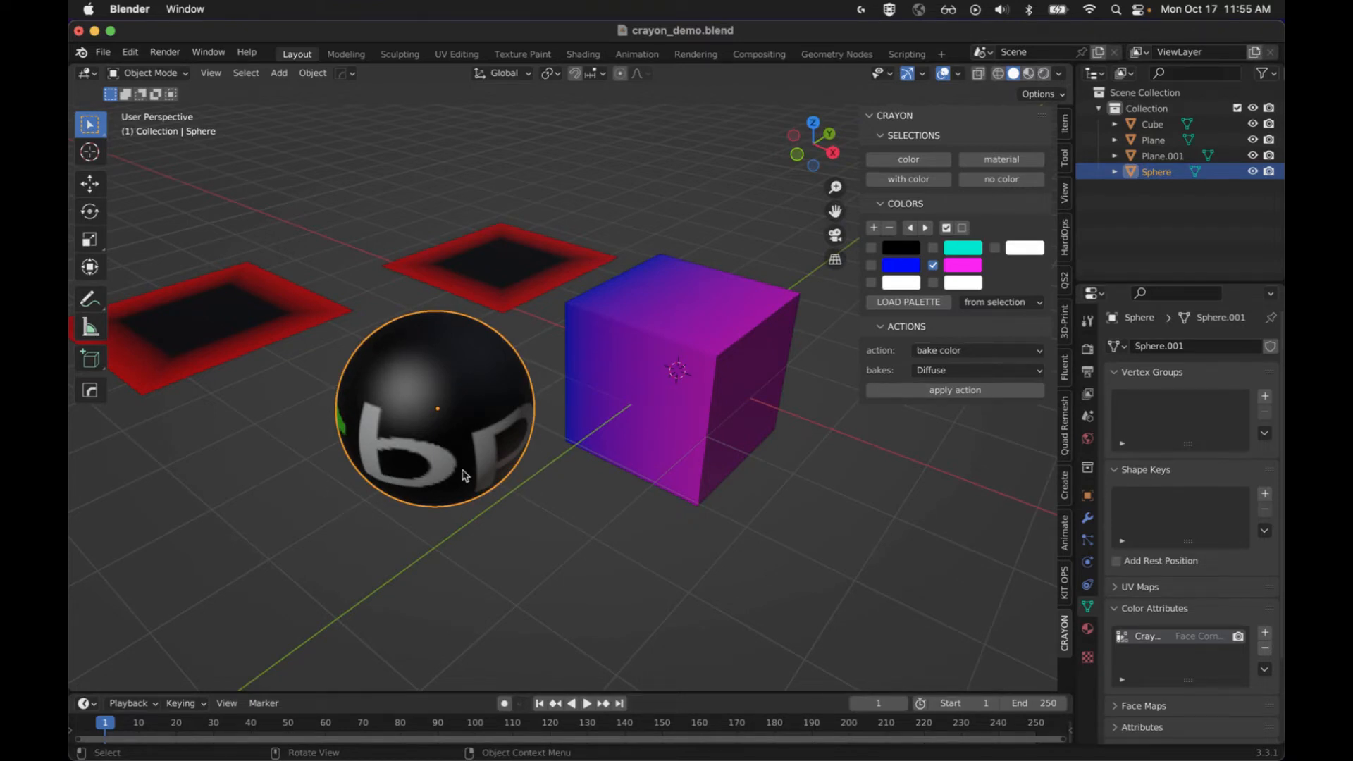
mouse_move(514, 522)
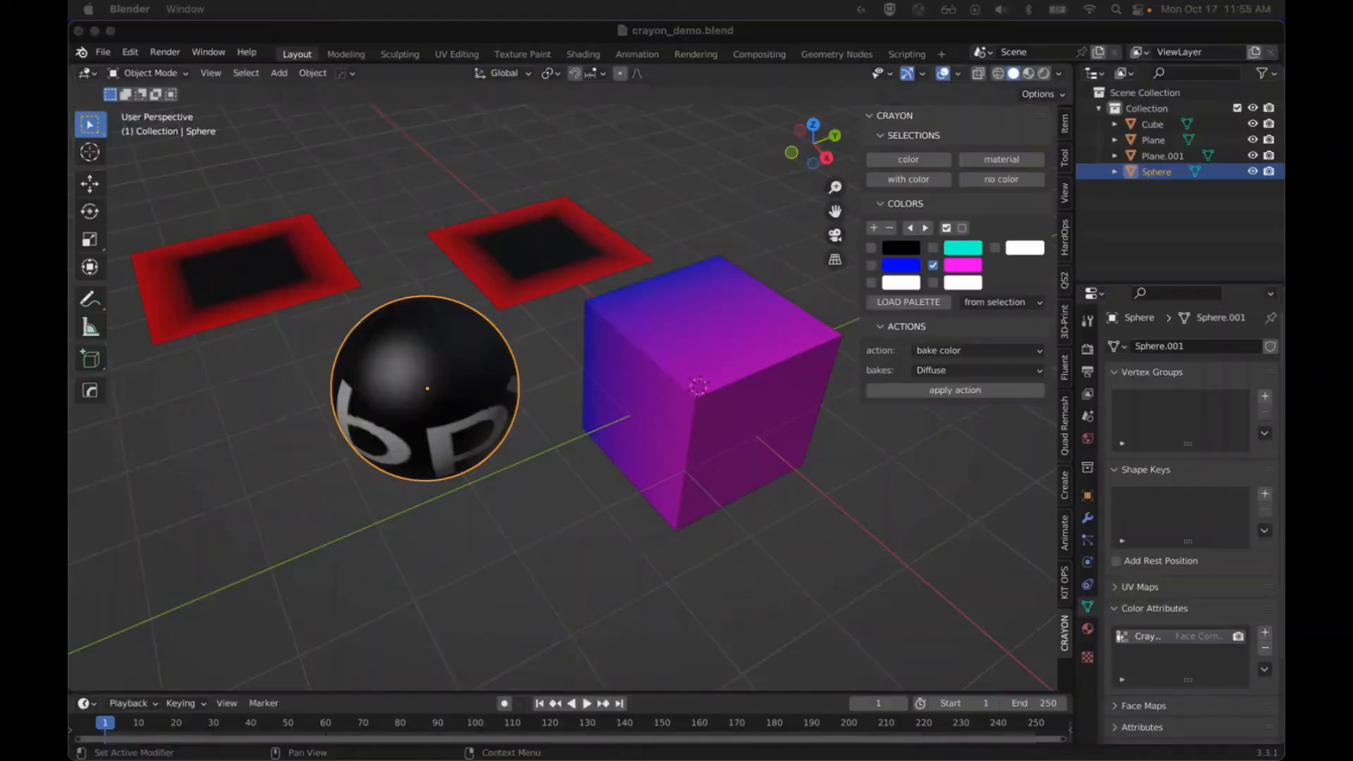
mouse_move(718, 454)
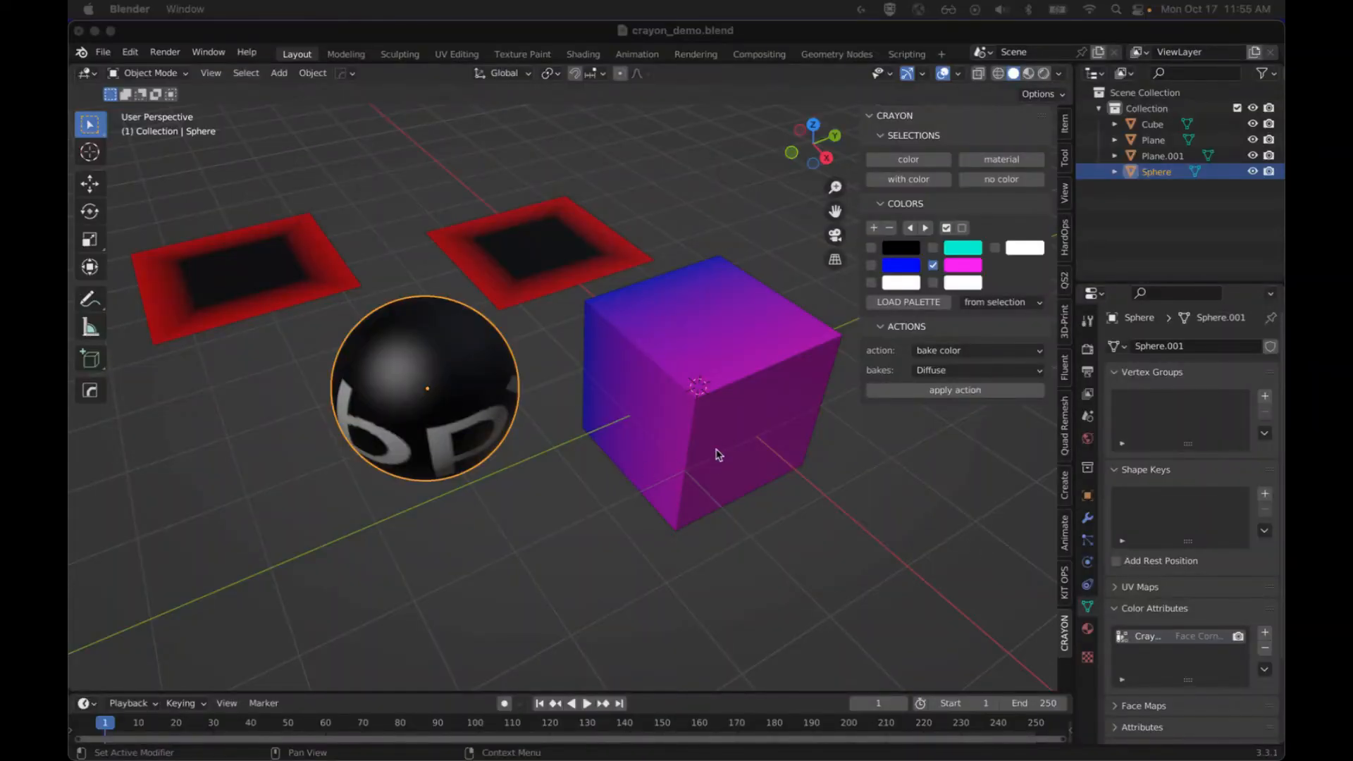
Select the gradient cube and split it into pieces by vertex colour.
left_click(708, 388)
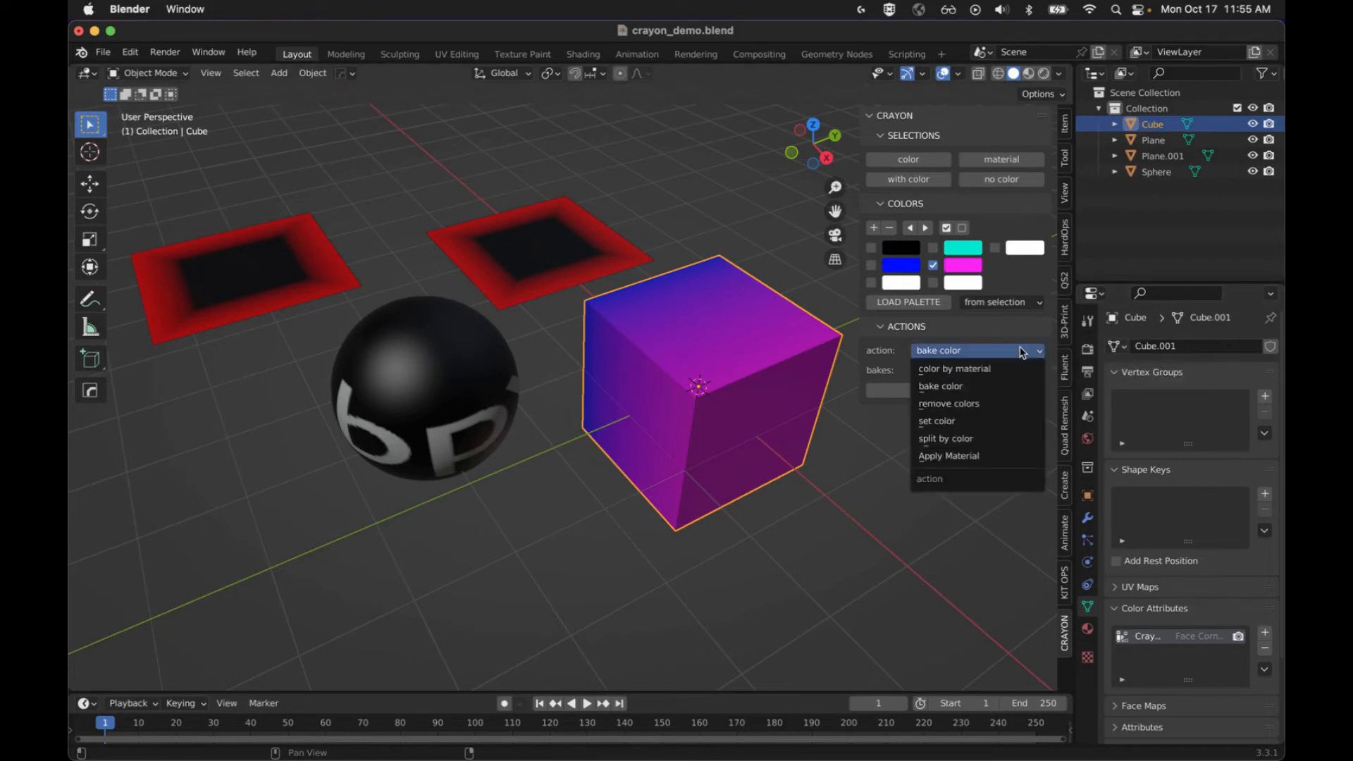
mouse_move(1010, 360)
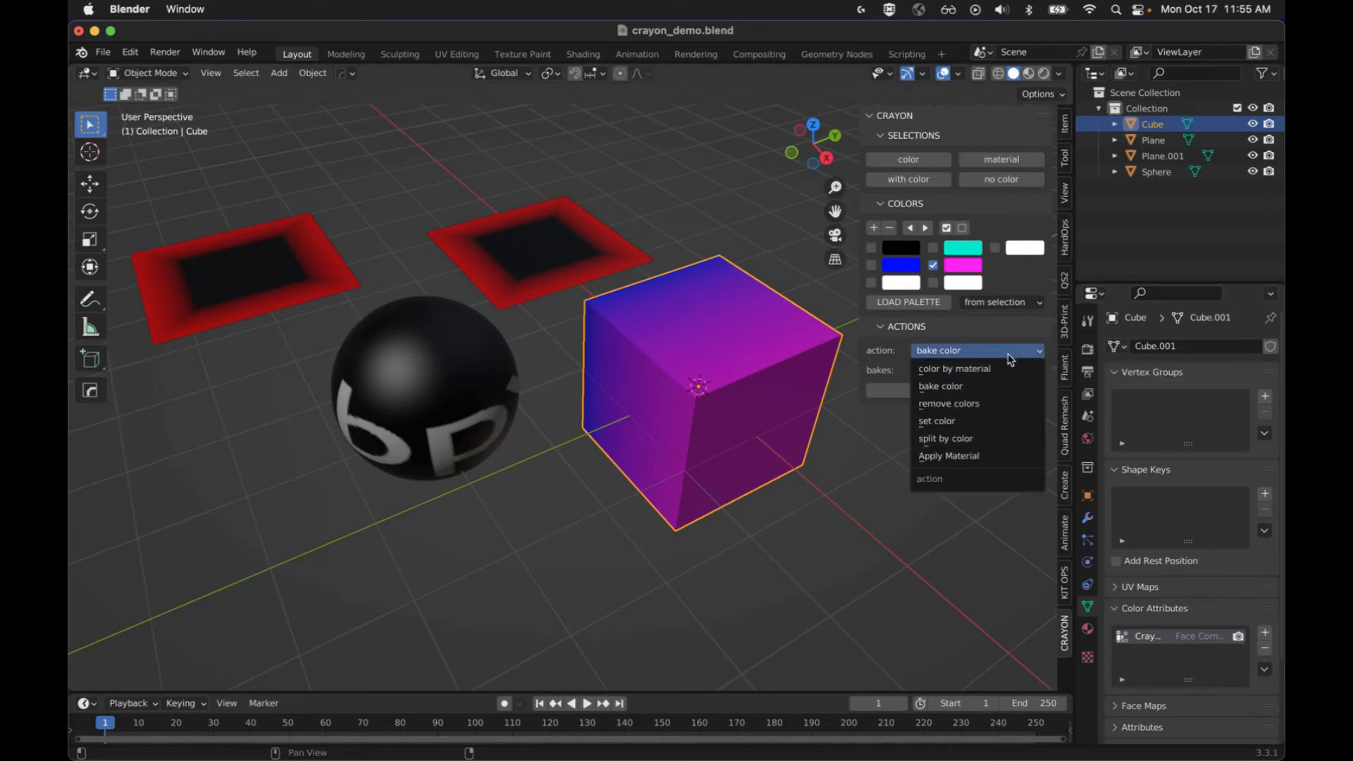
mouse_move(977, 437)
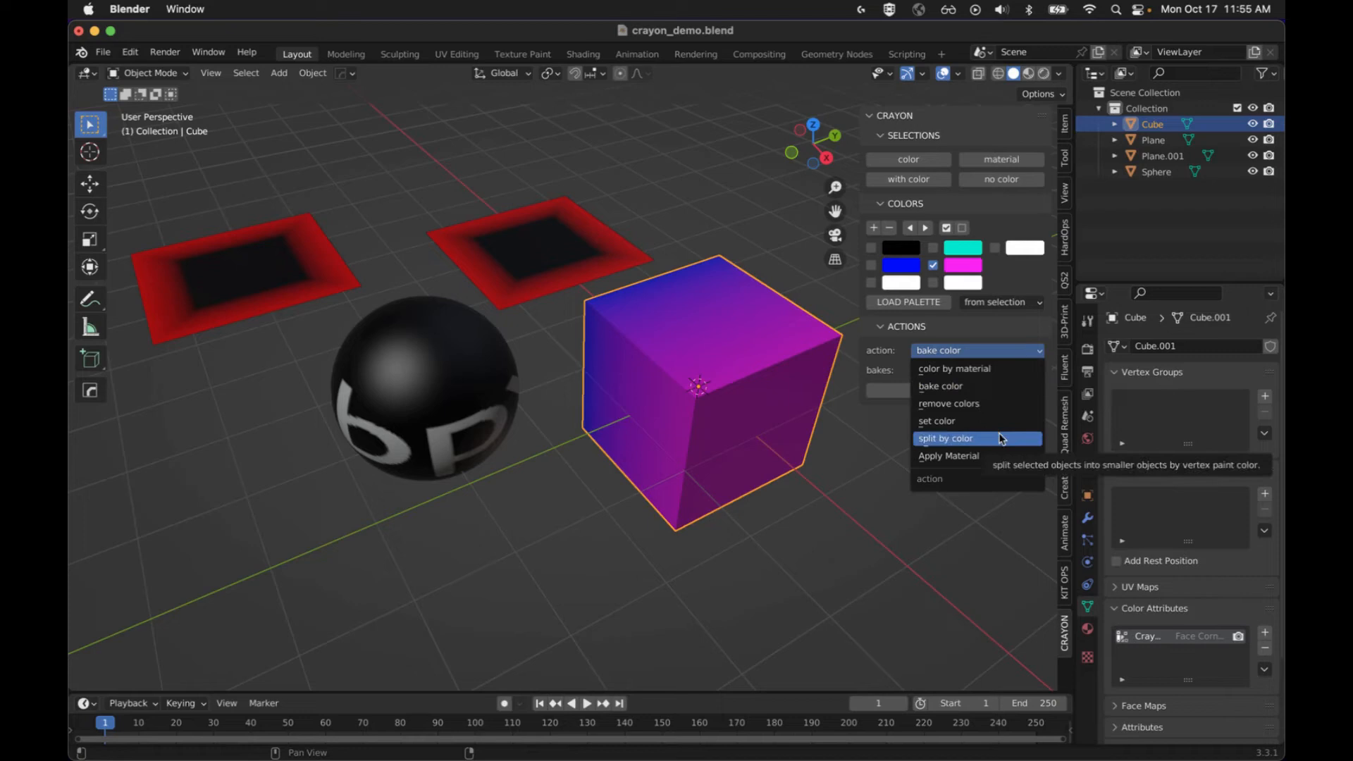
left_click(947, 438)
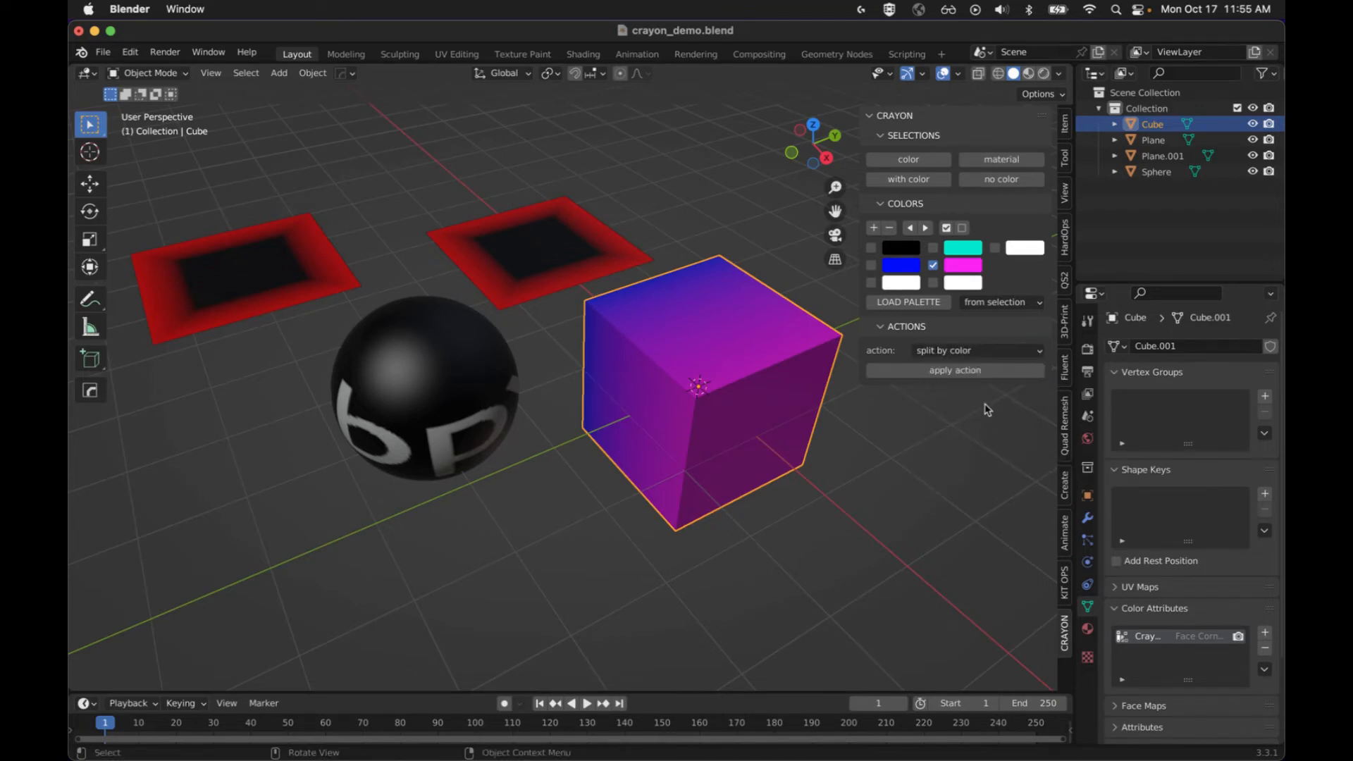
mouse_move(973, 411)
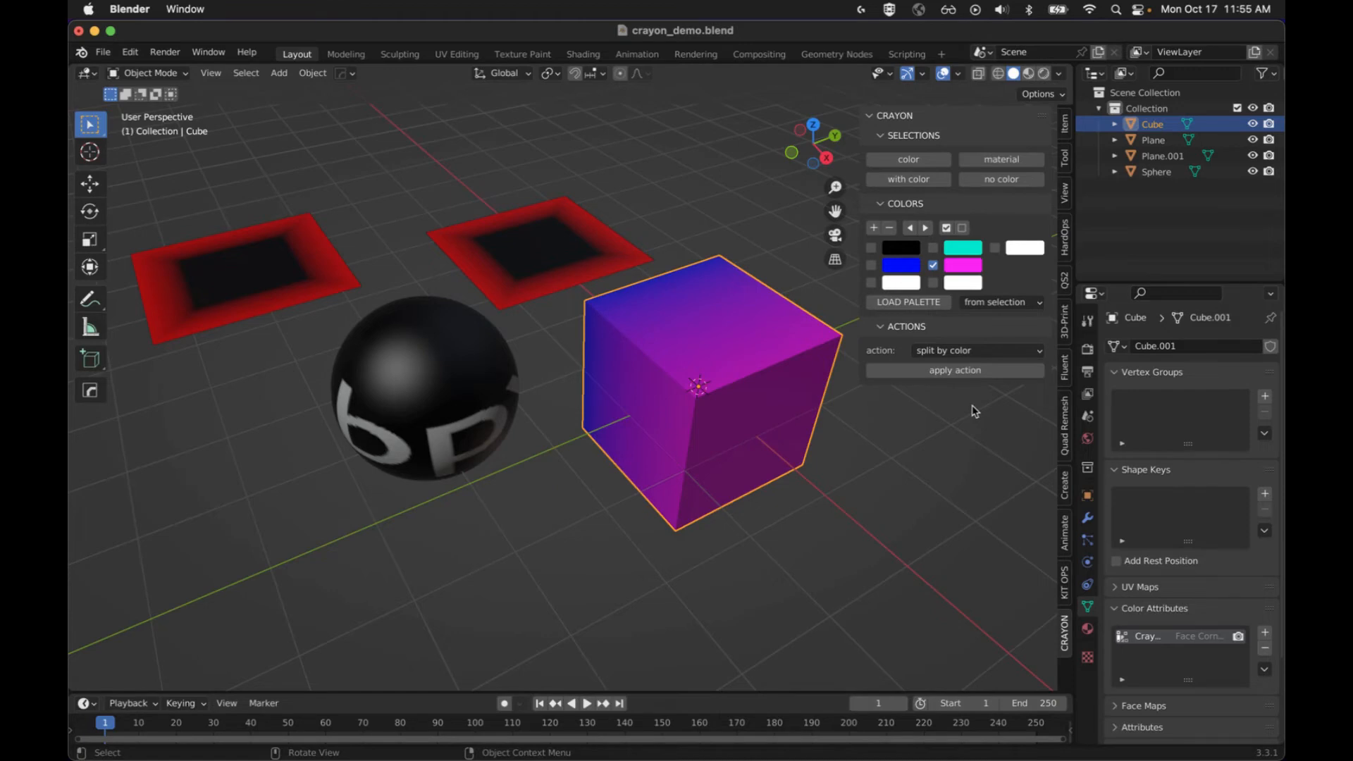
mouse_move(956, 370)
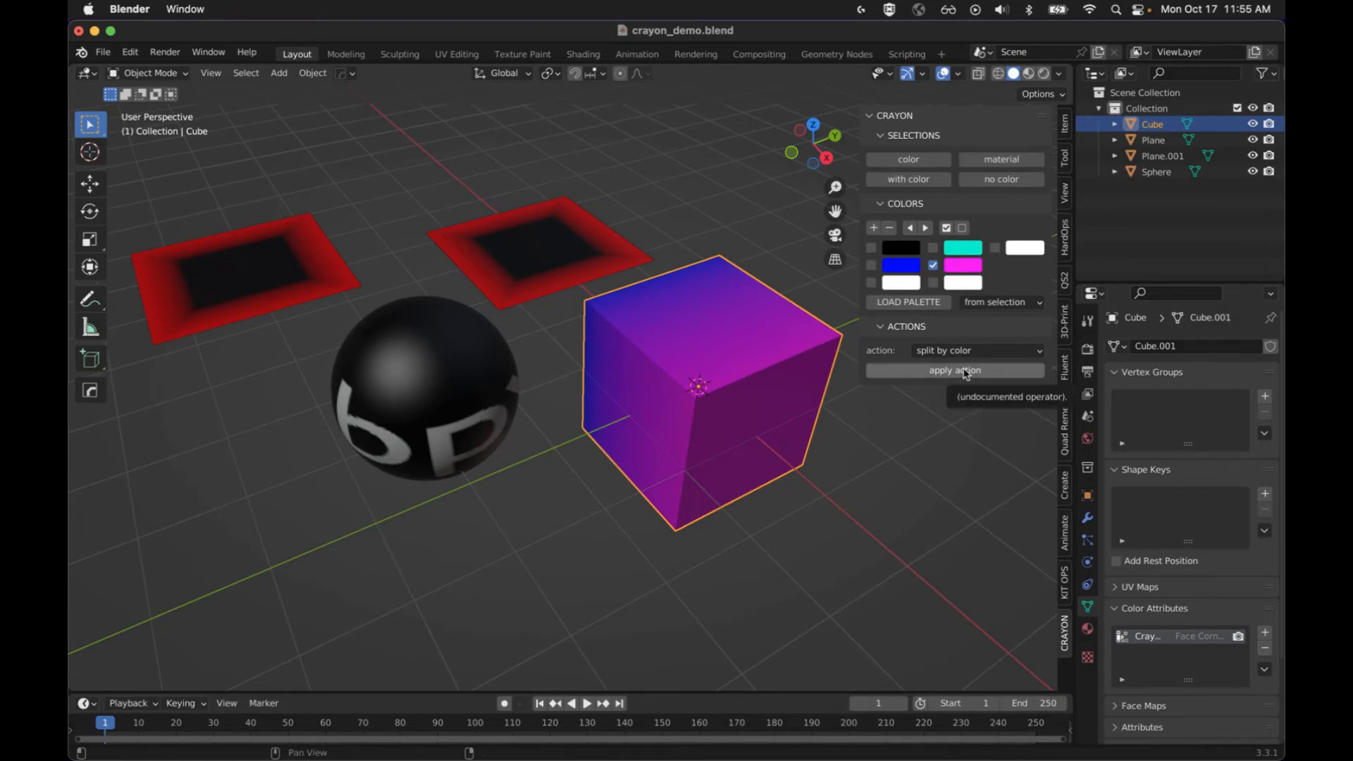
left_click(954, 370)
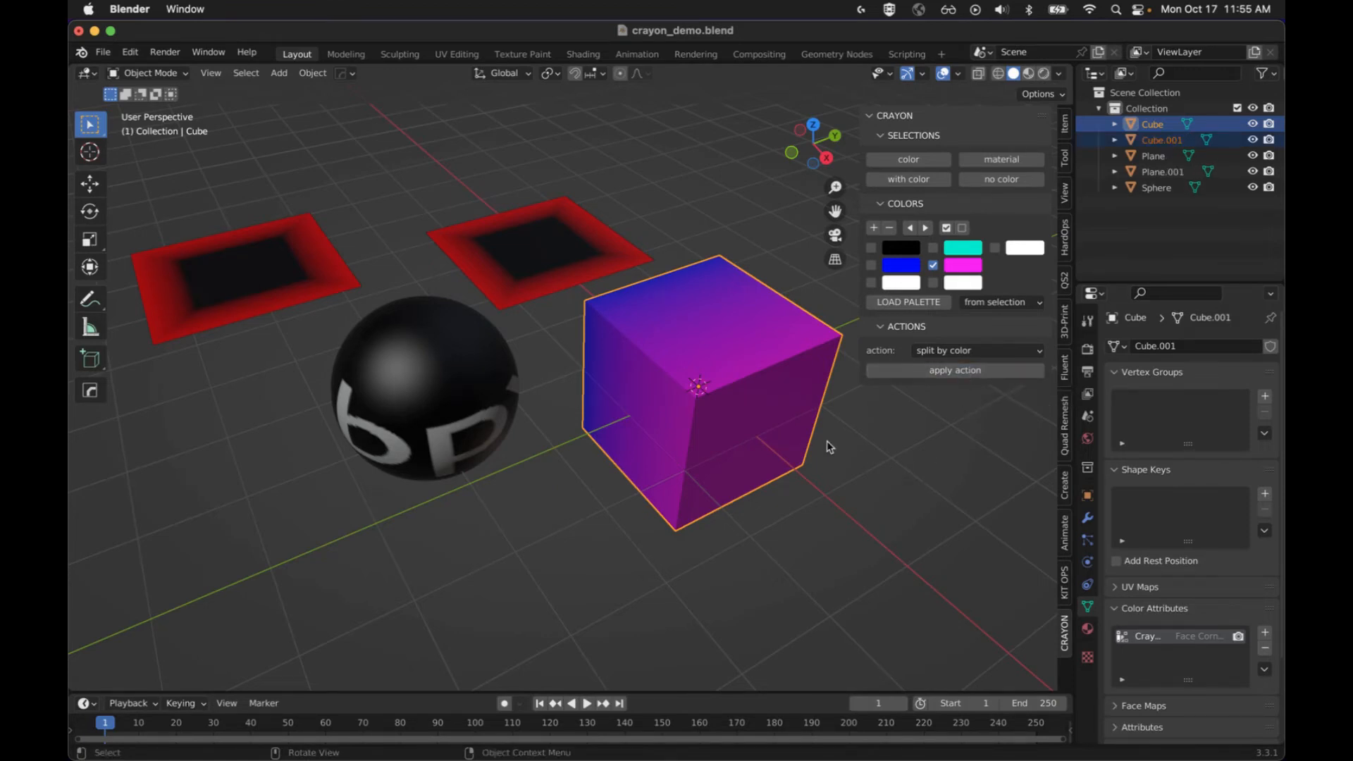
Move the separated blue face piece, Cube.001, off beside the cube.
left_click(752, 415)
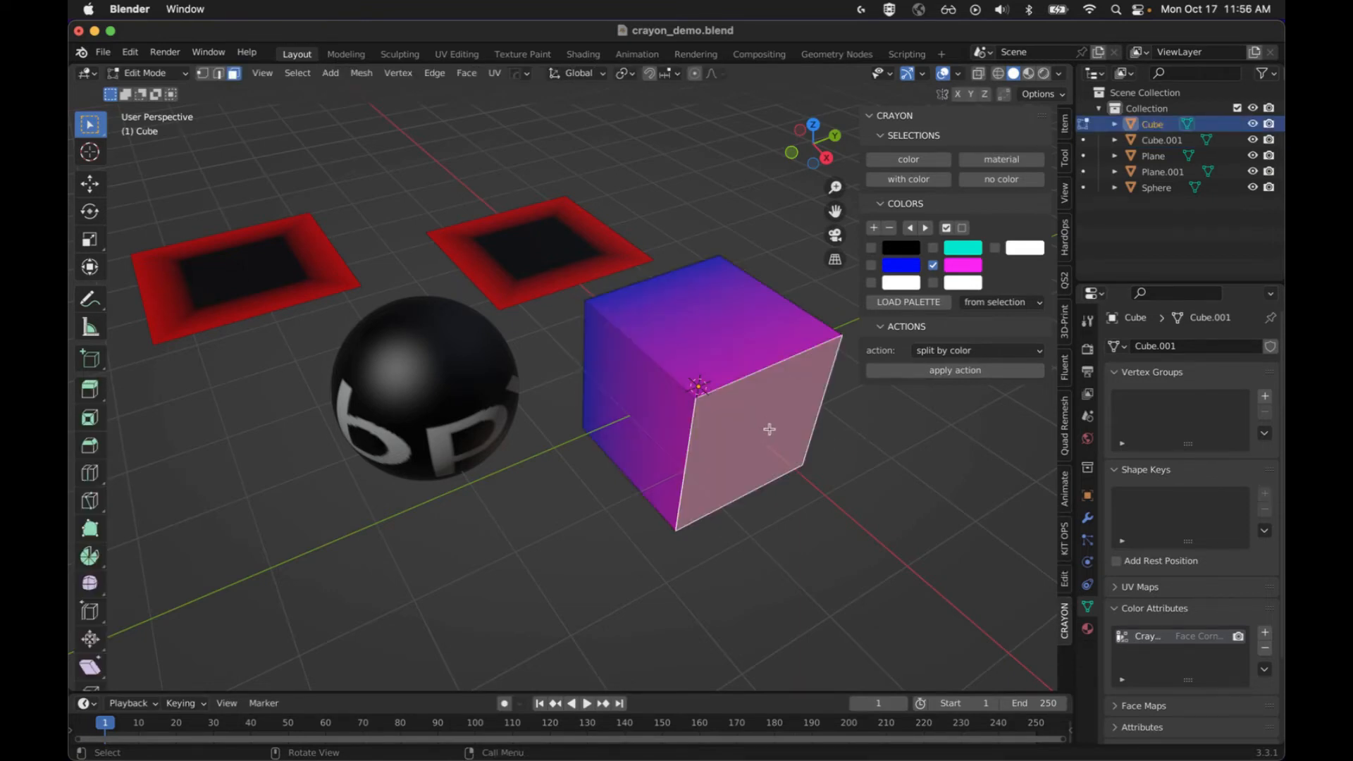
mouse_move(673, 419)
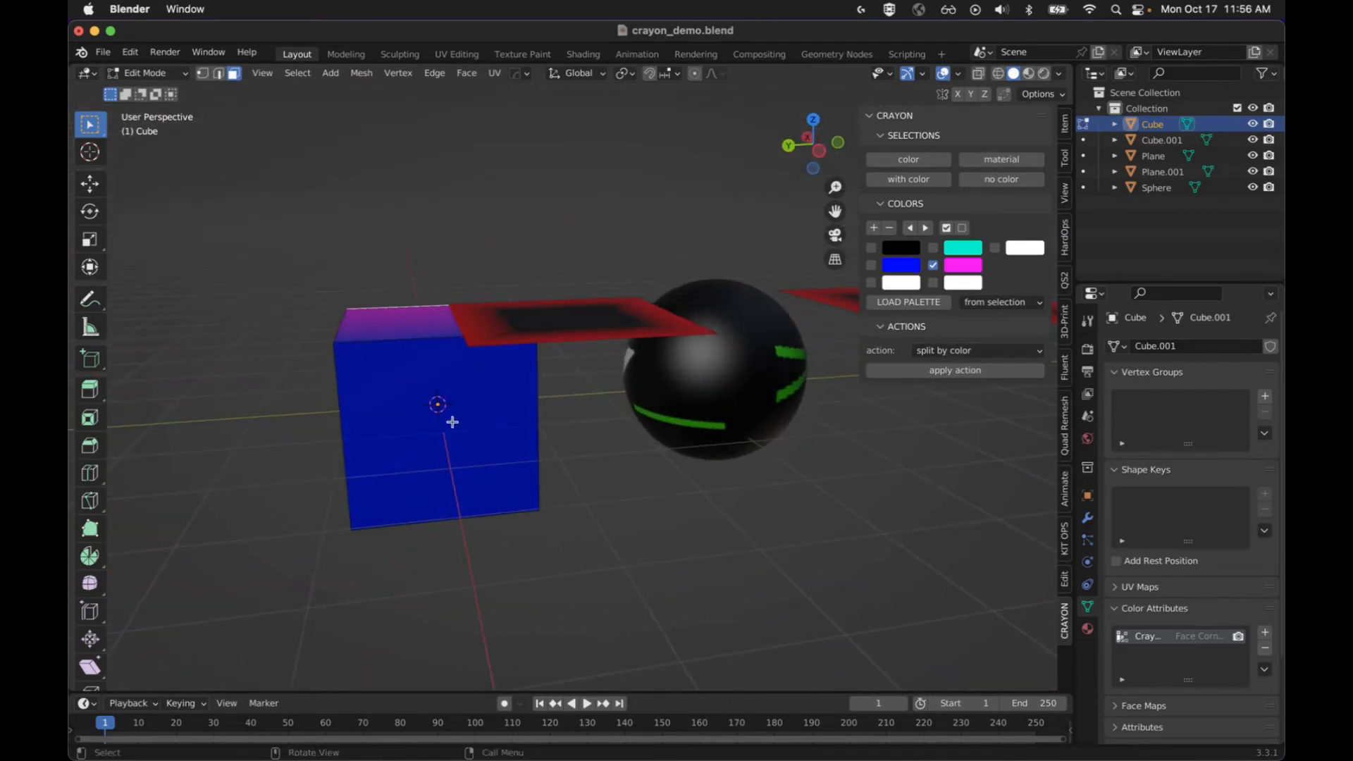
key("Tab")
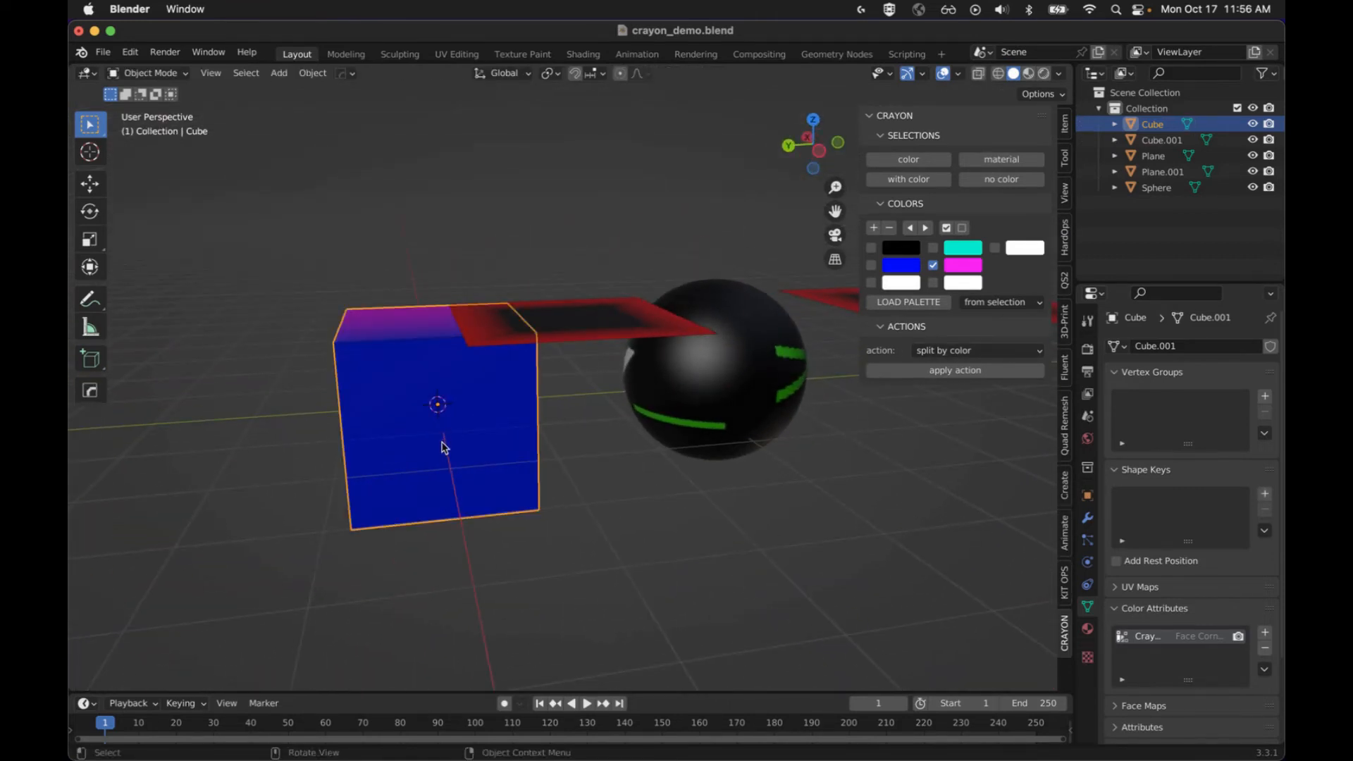
key("g")
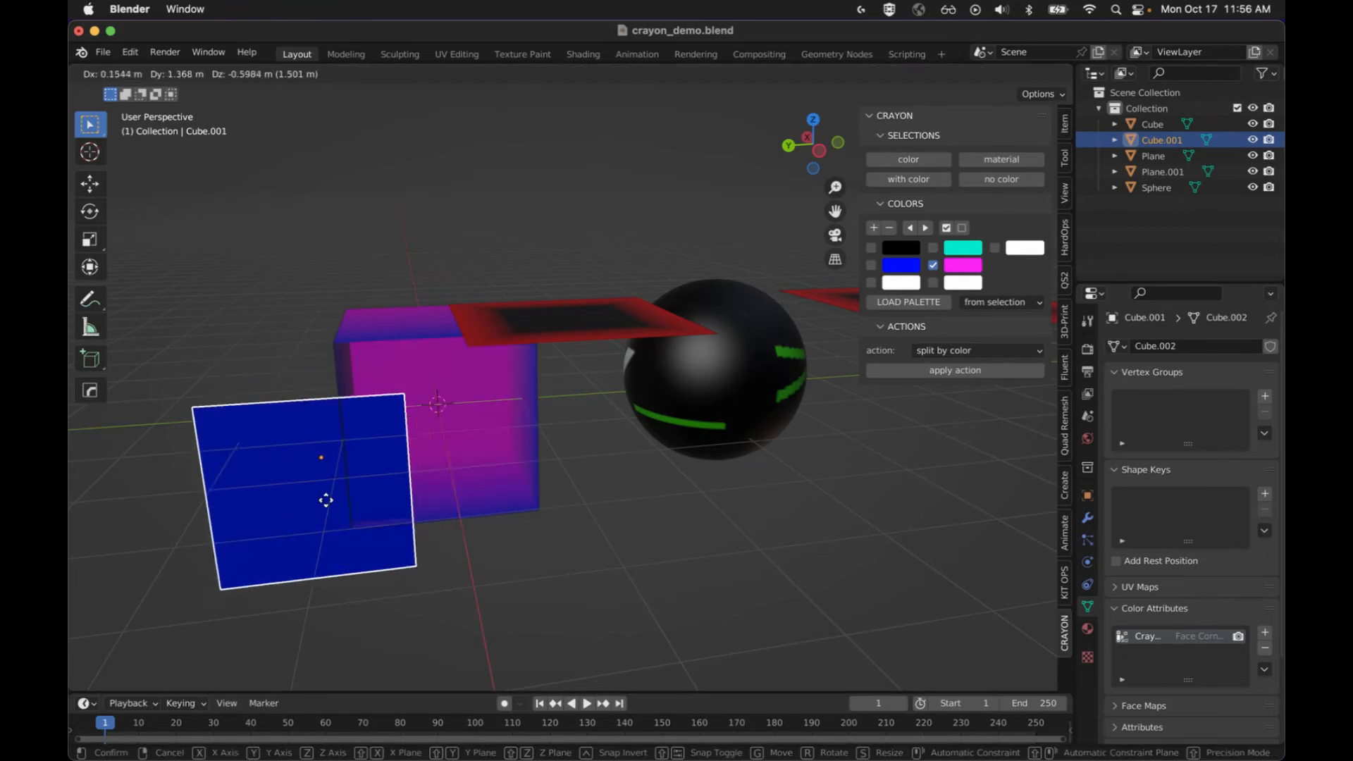
left_click(655, 459)
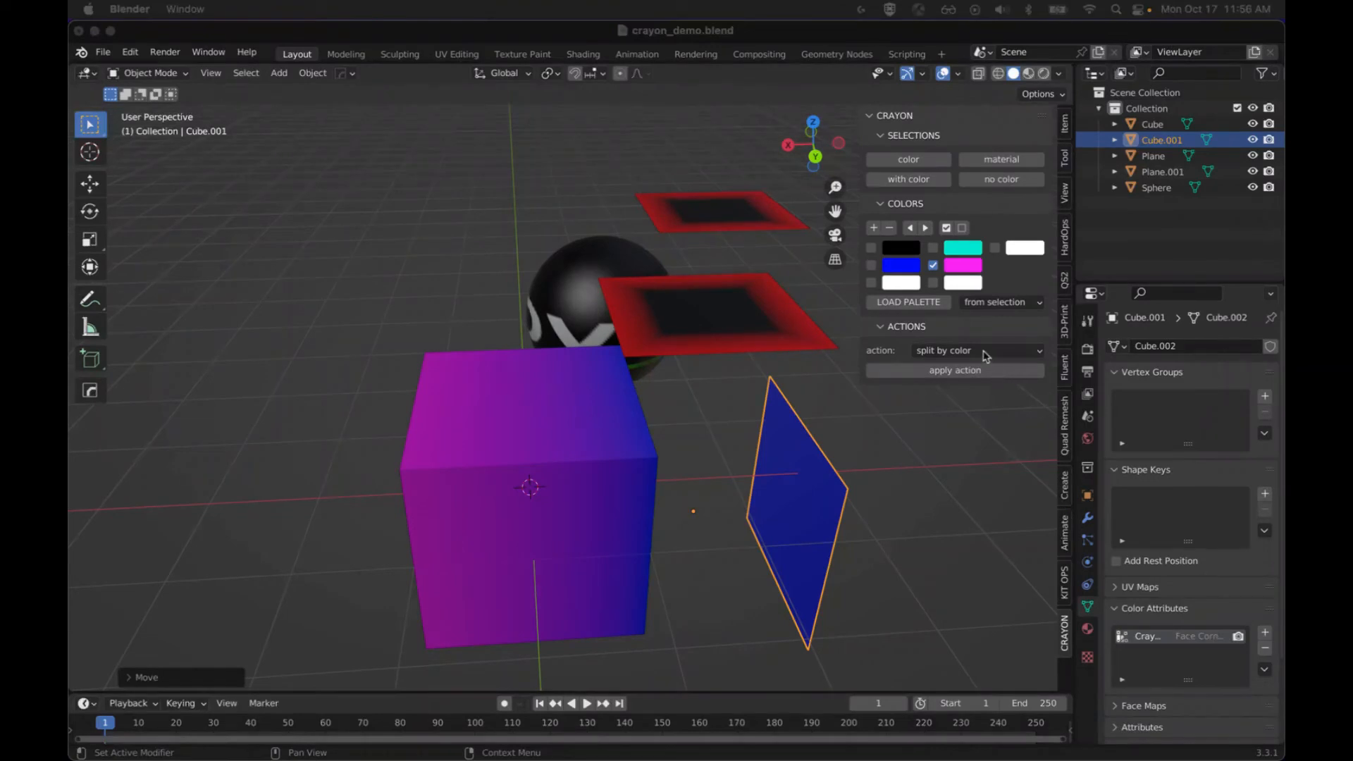
Set color by material, load the Cube's materials, and map corrugated to cyan, hex to red.
left_click(975, 350)
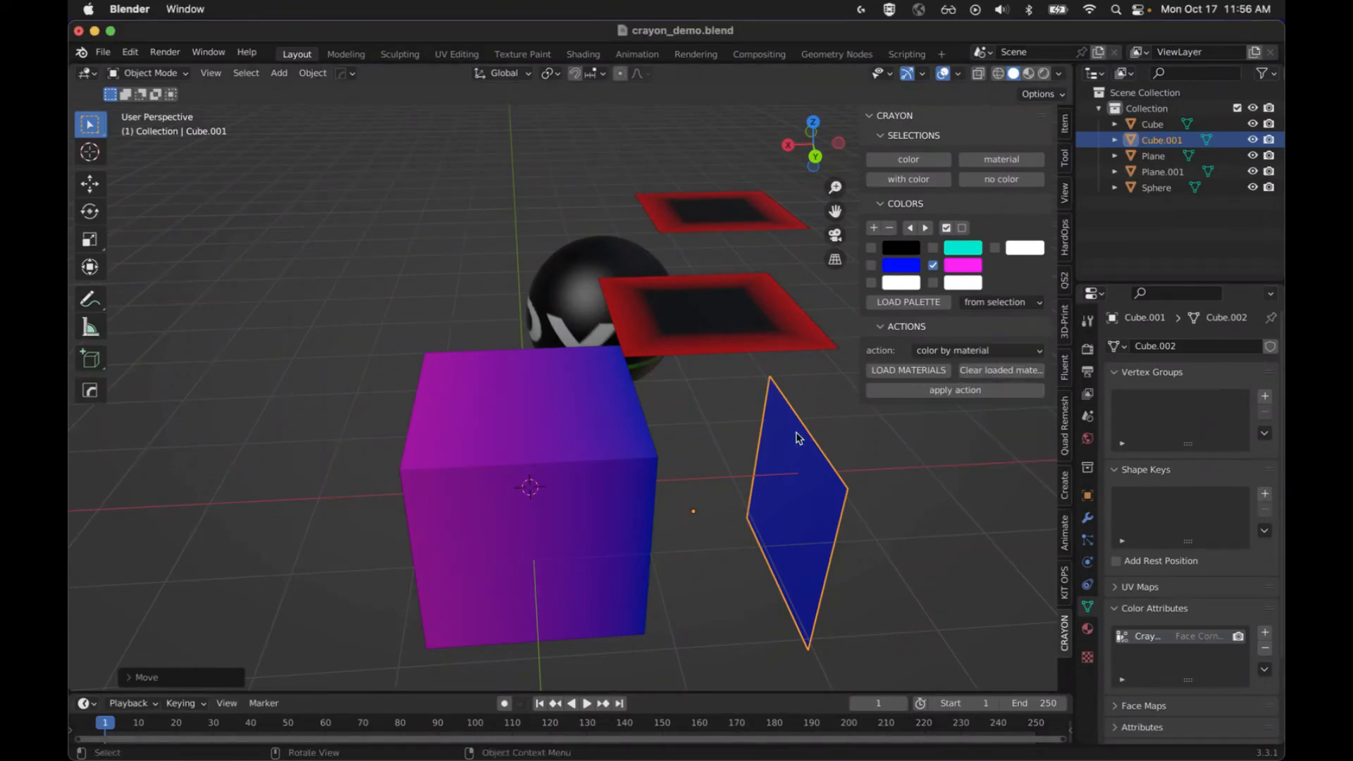
left_click(1027, 73)
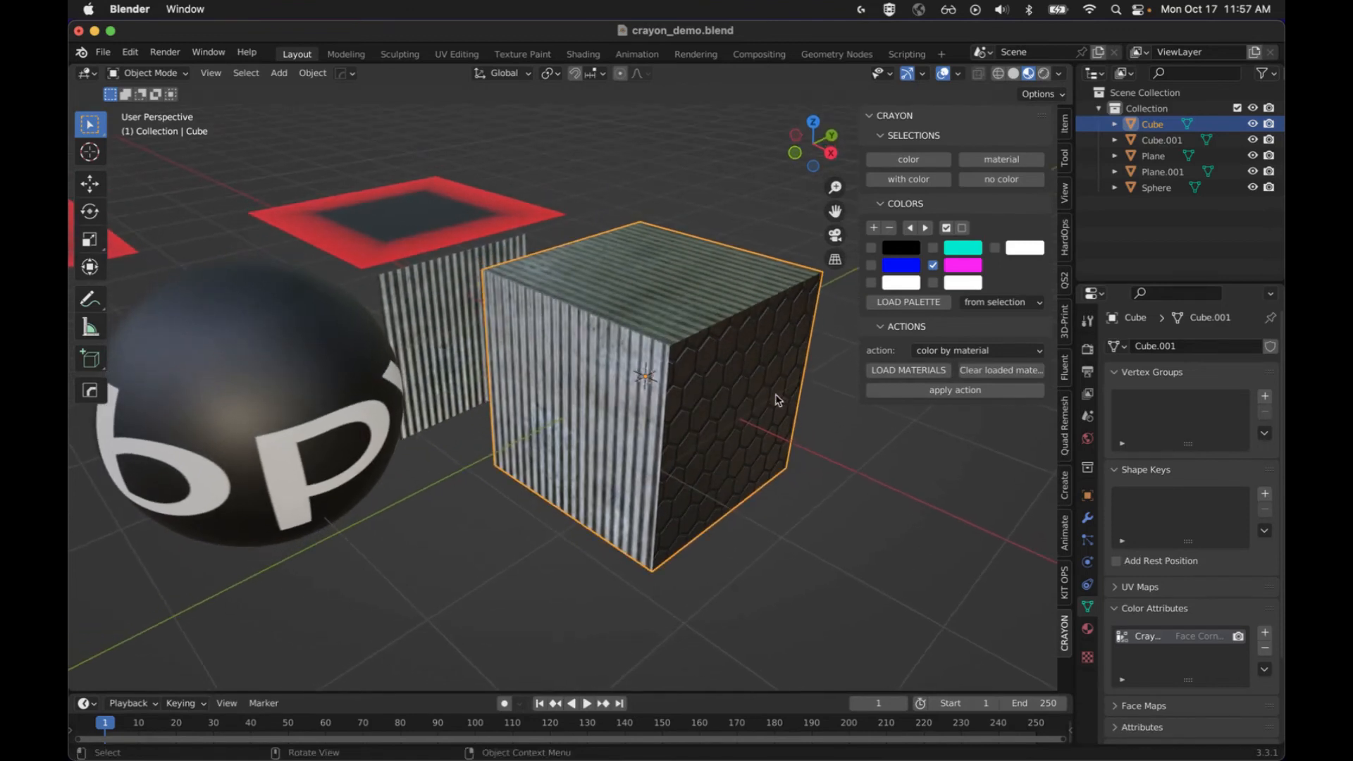
left_click(907, 370)
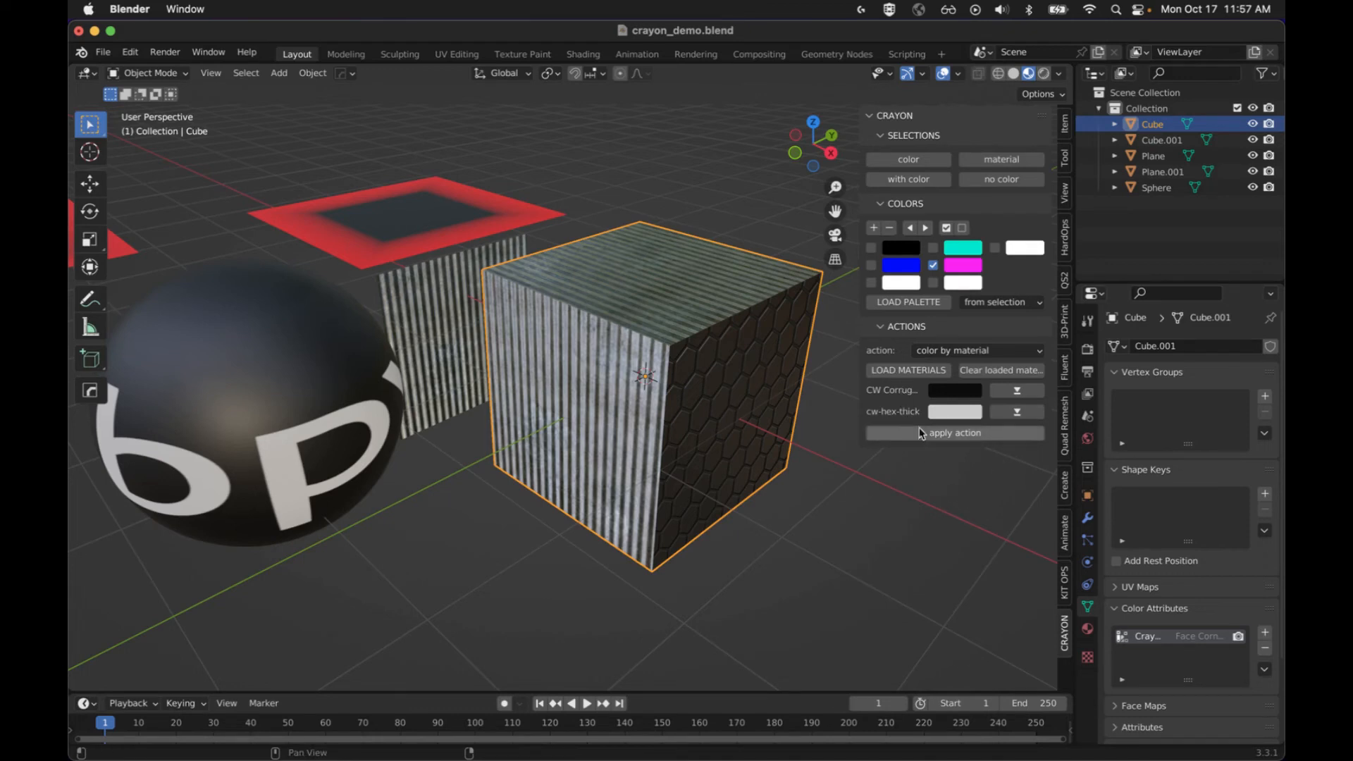
mouse_move(953, 396)
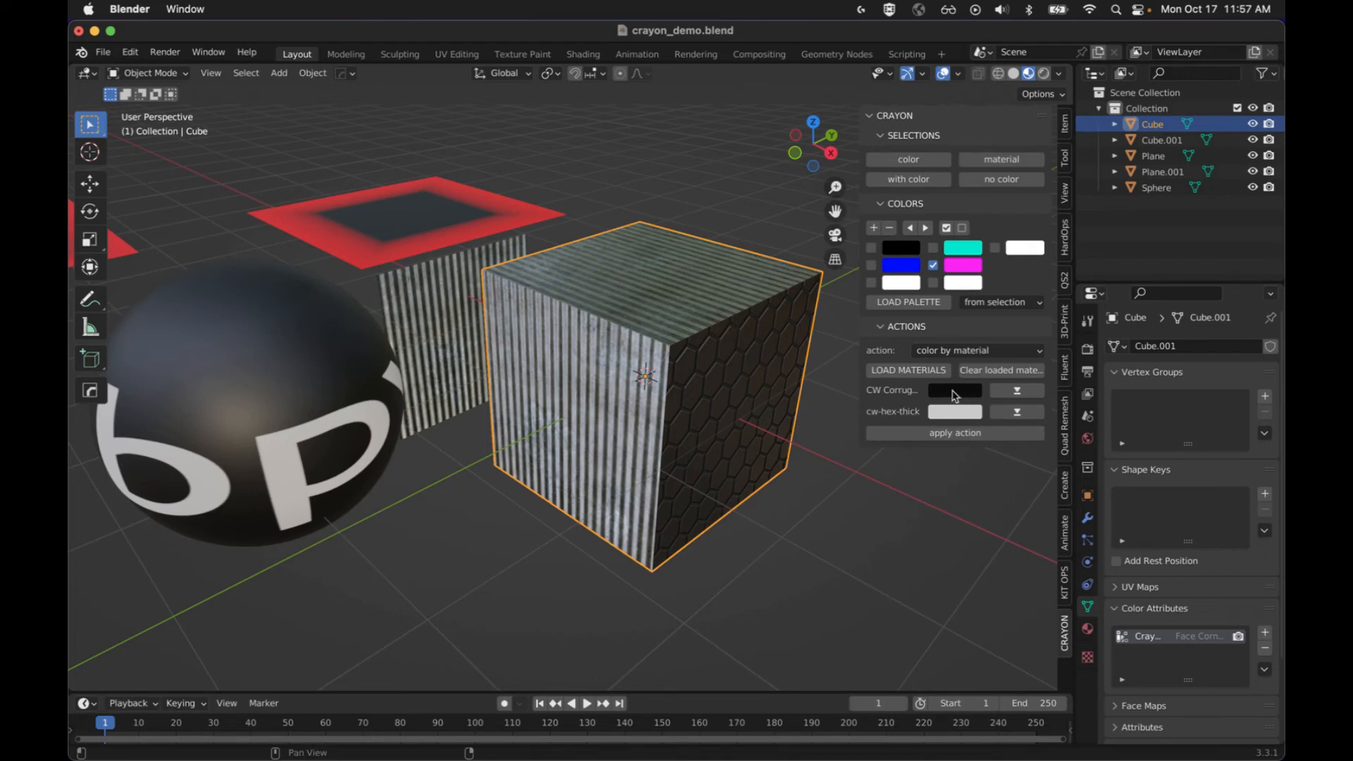
mouse_move(897, 420)
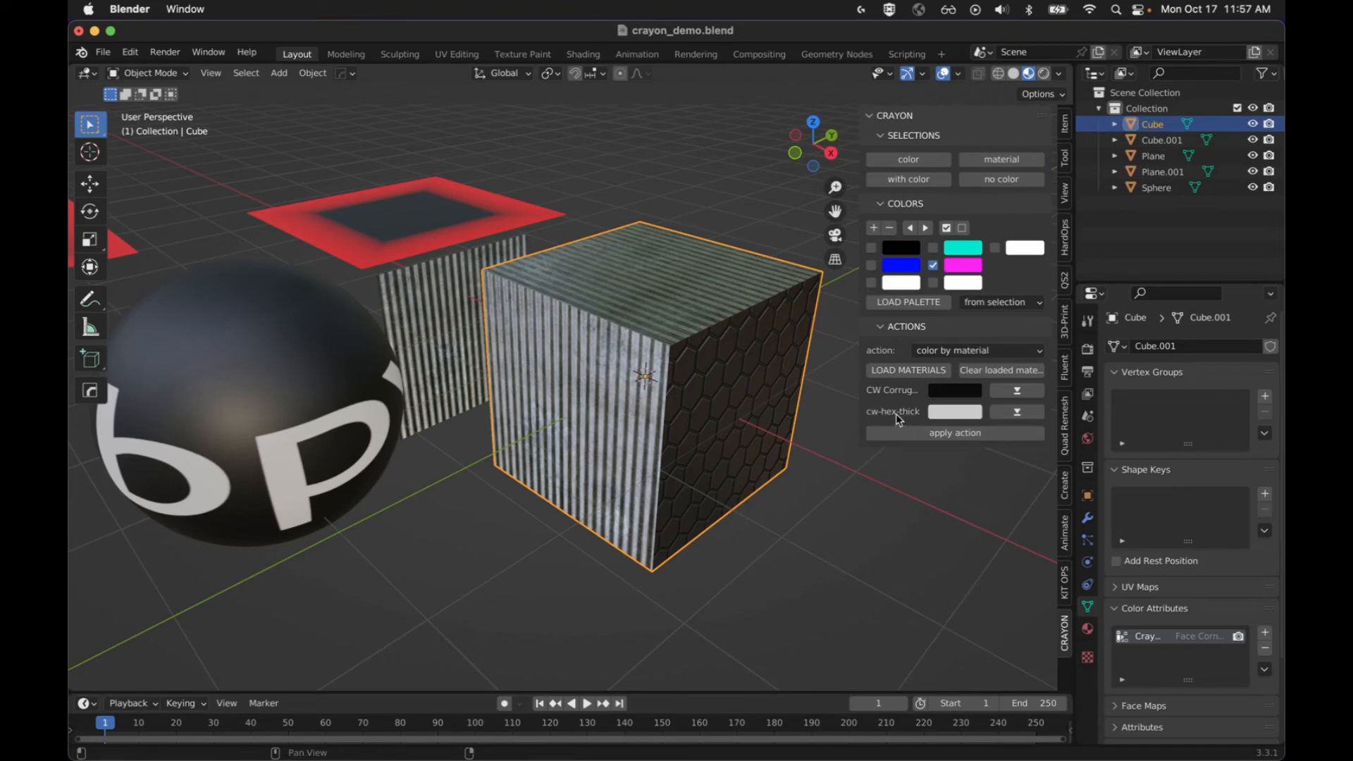
mouse_move(946, 422)
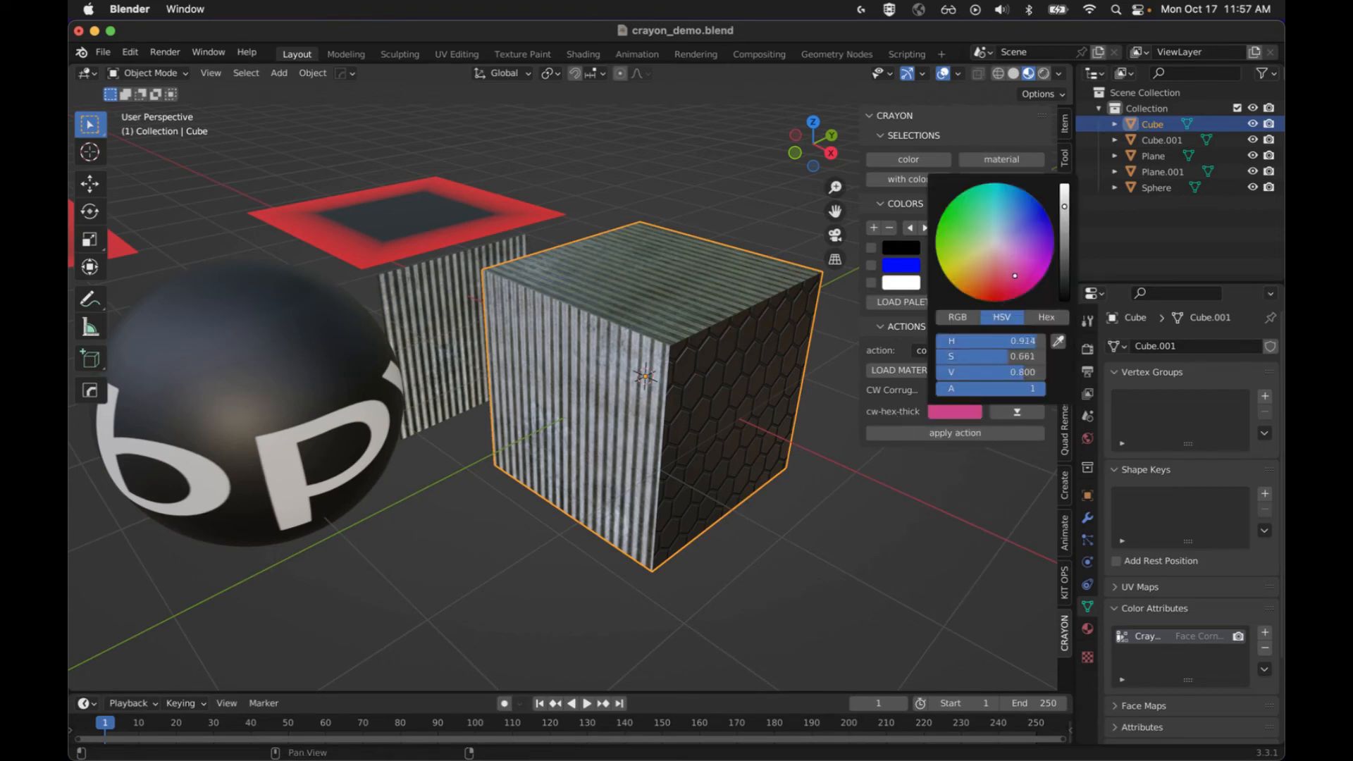
left_click(988, 300)
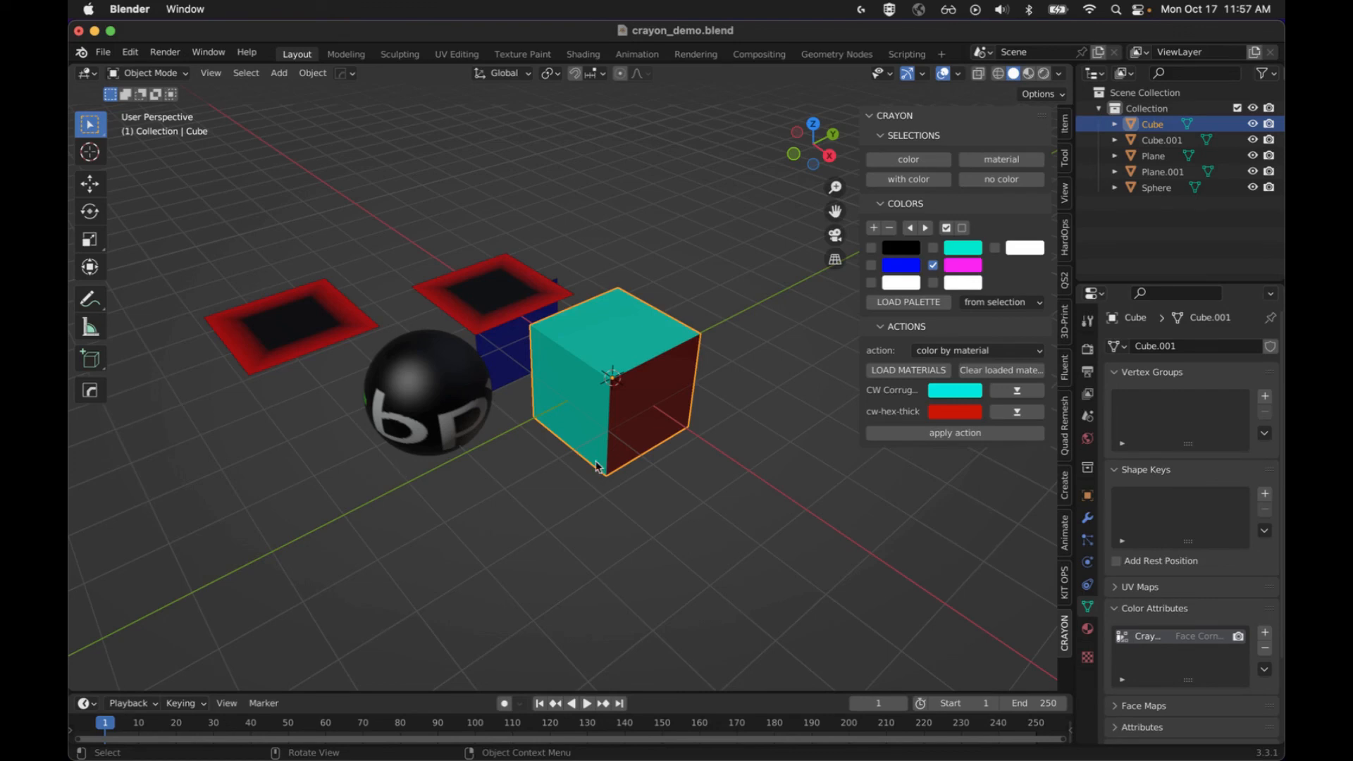
mouse_move(718, 522)
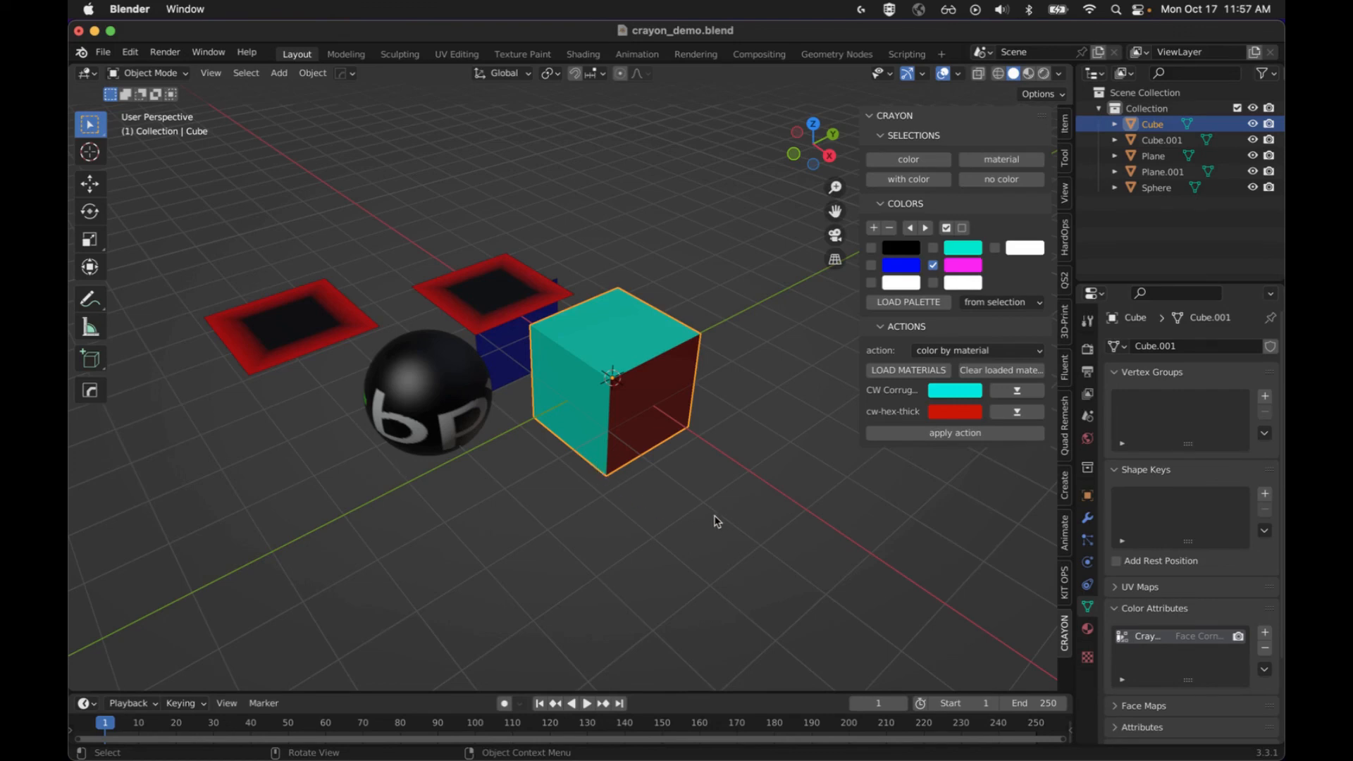
Switch the Crayon action dropdown to Apply Material for the cyan-and-red Cube.
left_click(978, 350)
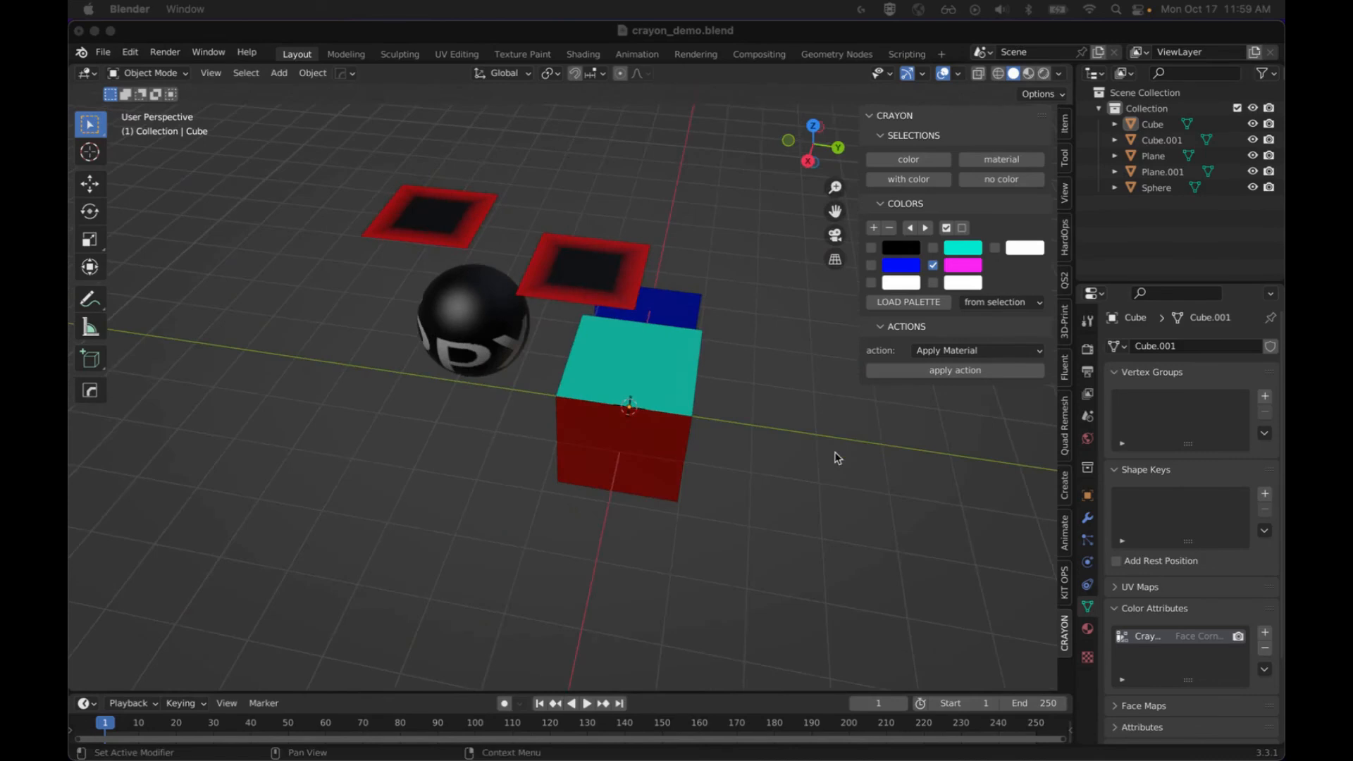
mouse_move(686, 447)
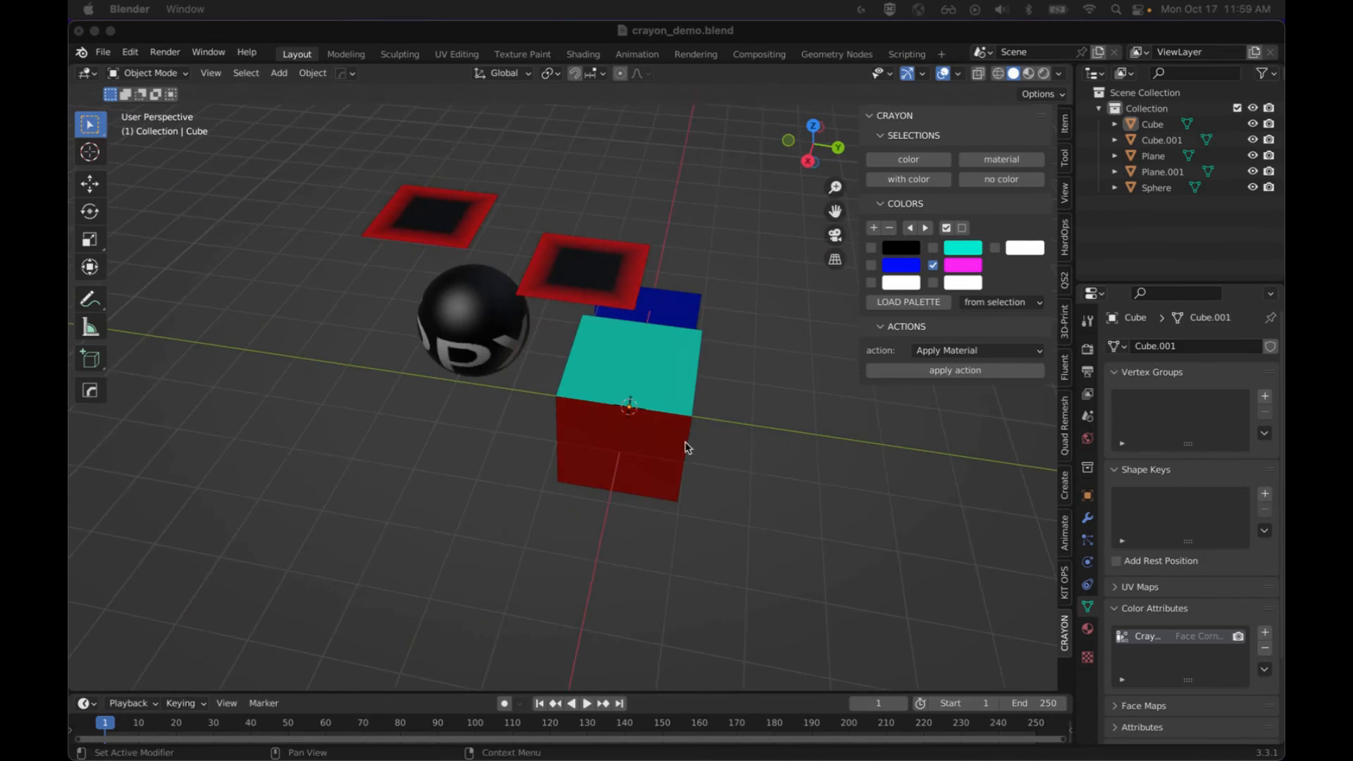
mouse_move(675, 468)
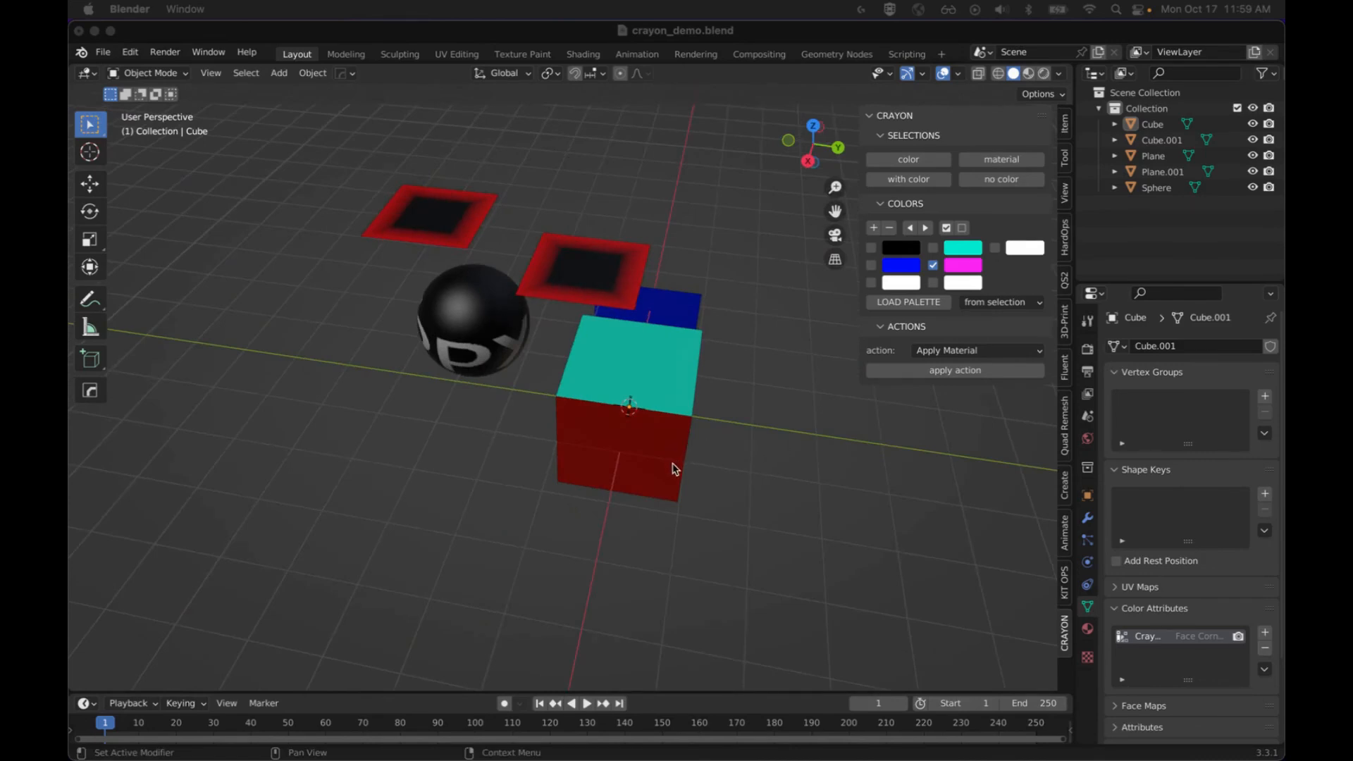